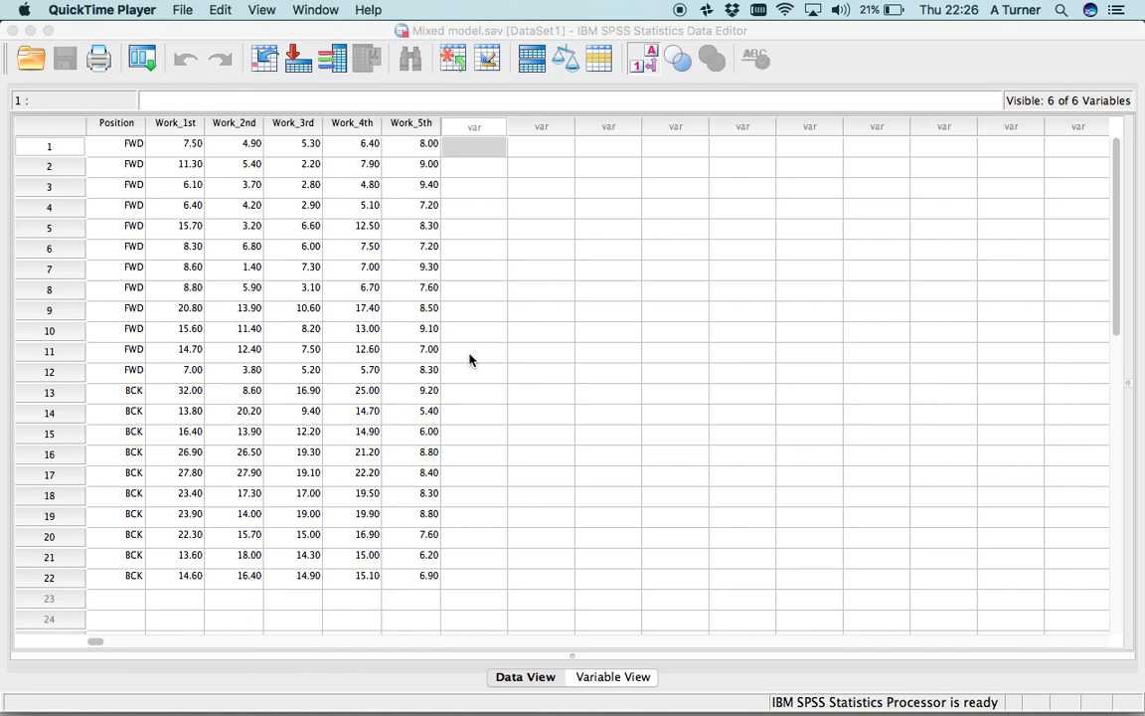
mouse_move(251, 234)
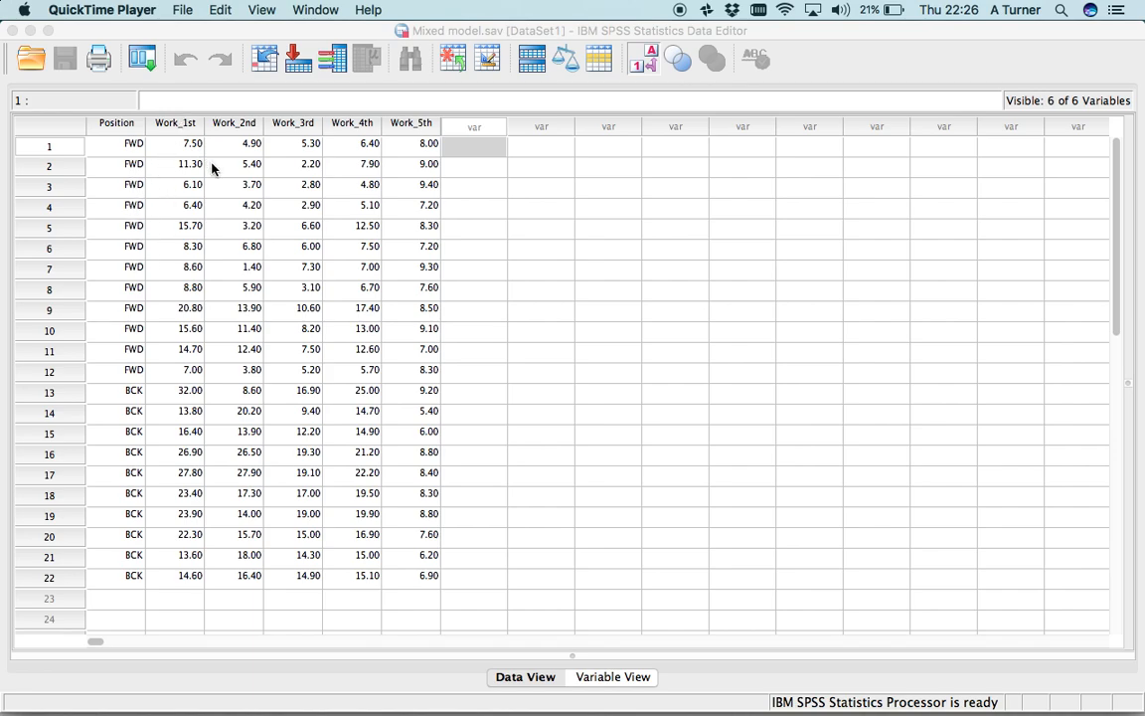
mouse_move(169, 149)
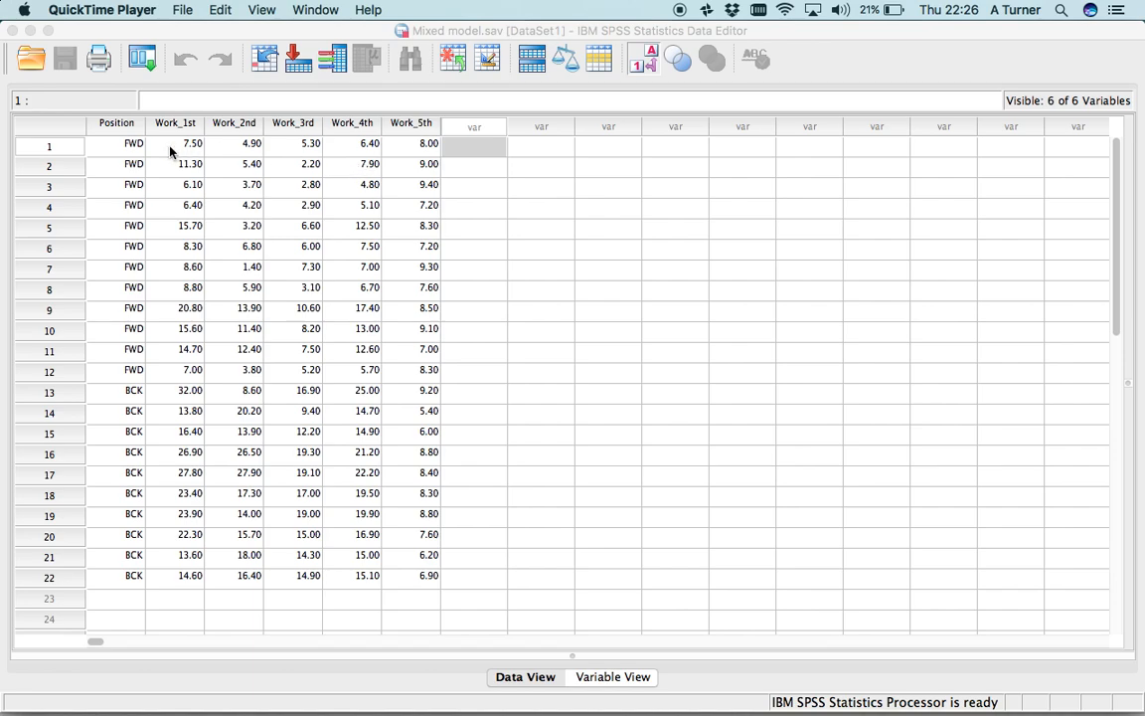
mouse_move(417, 209)
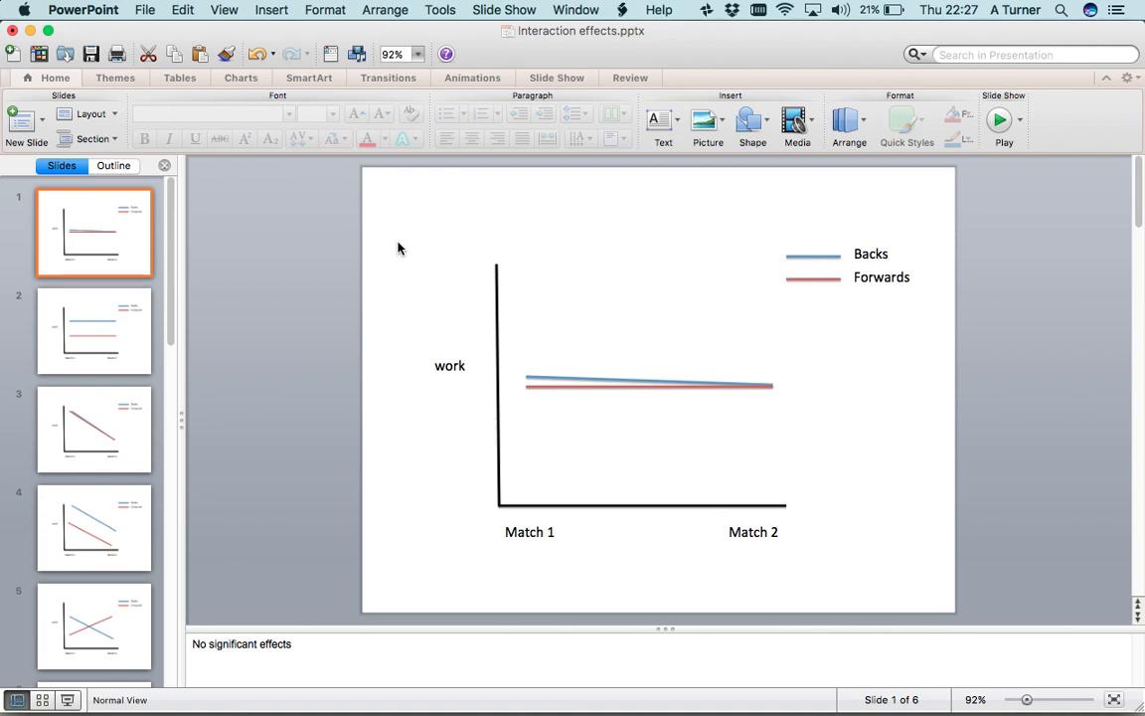
mouse_move(561, 513)
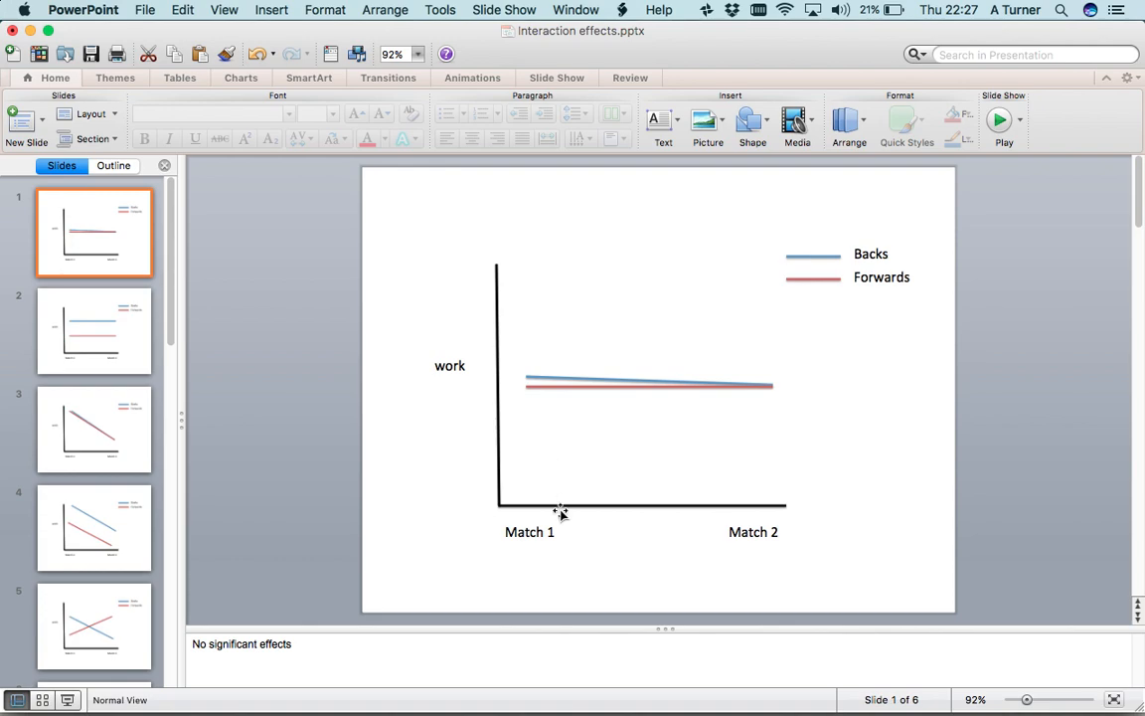
mouse_move(599, 405)
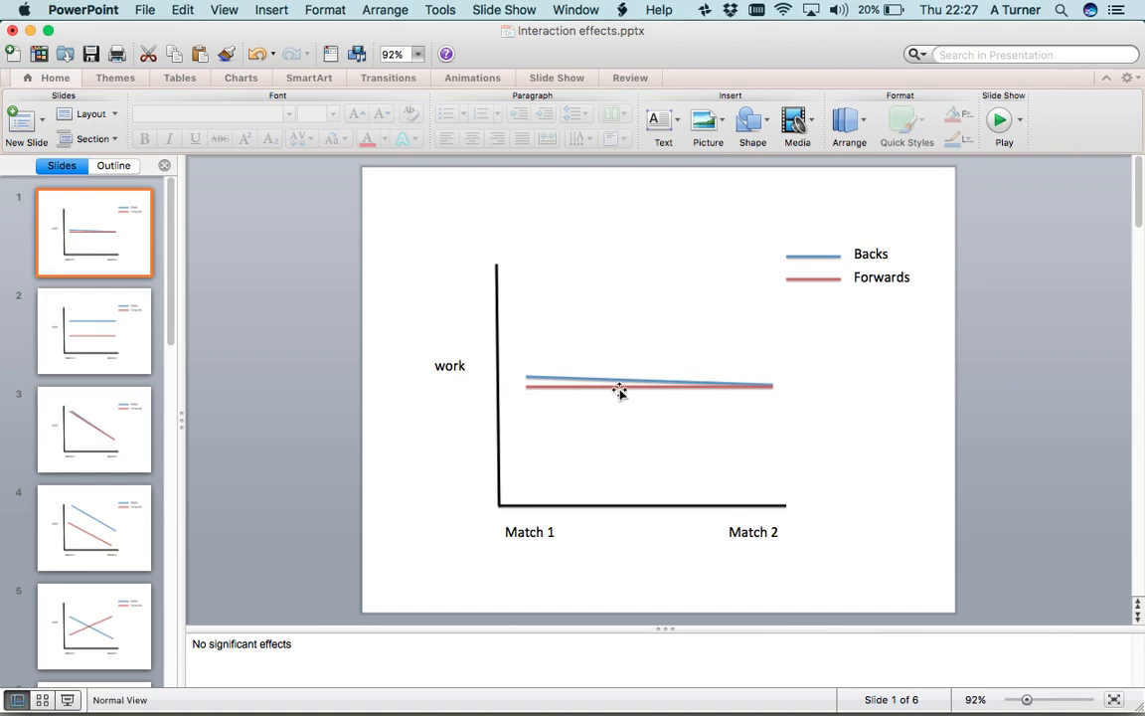
mouse_move(667, 382)
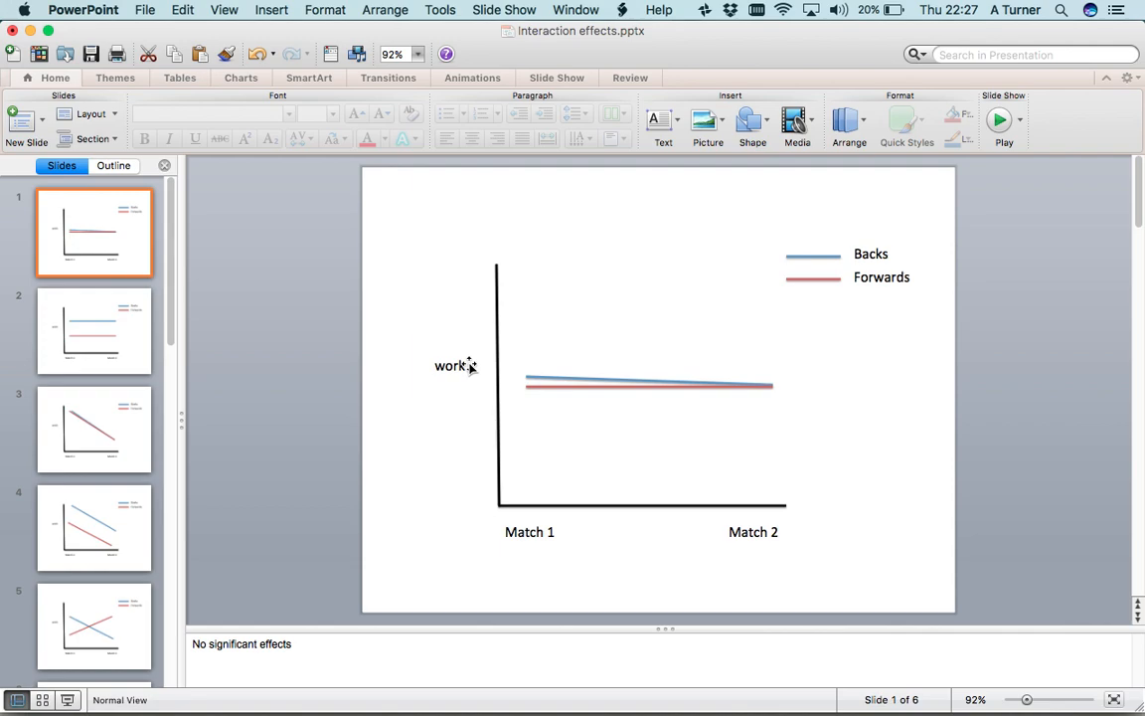
- Step from the significant position-effect slide to the interaction-only slide with crossing Backs/Forwards lines
left_click(95, 330)
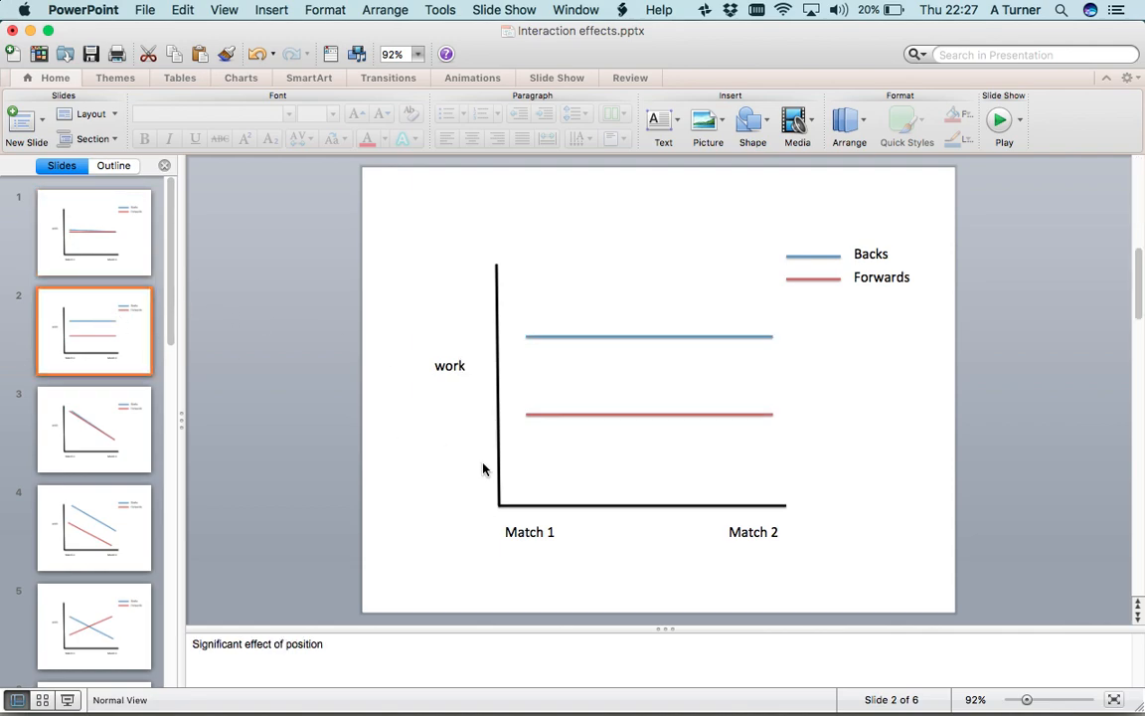
mouse_move(846, 499)
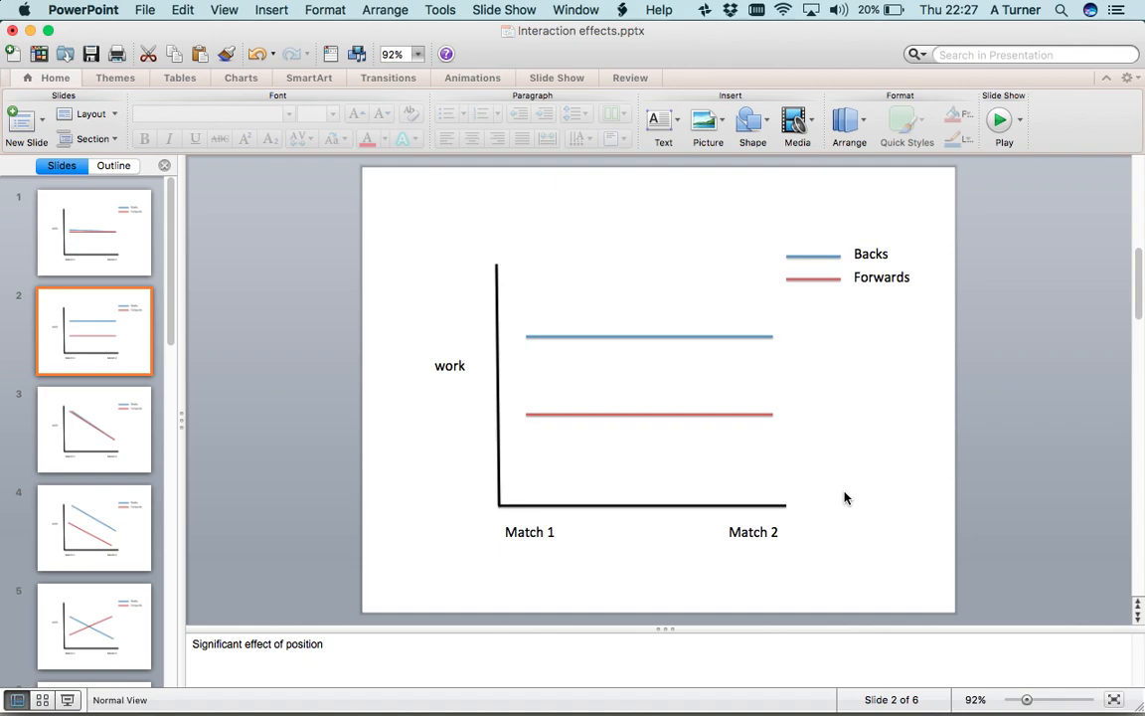
left_click(95, 429)
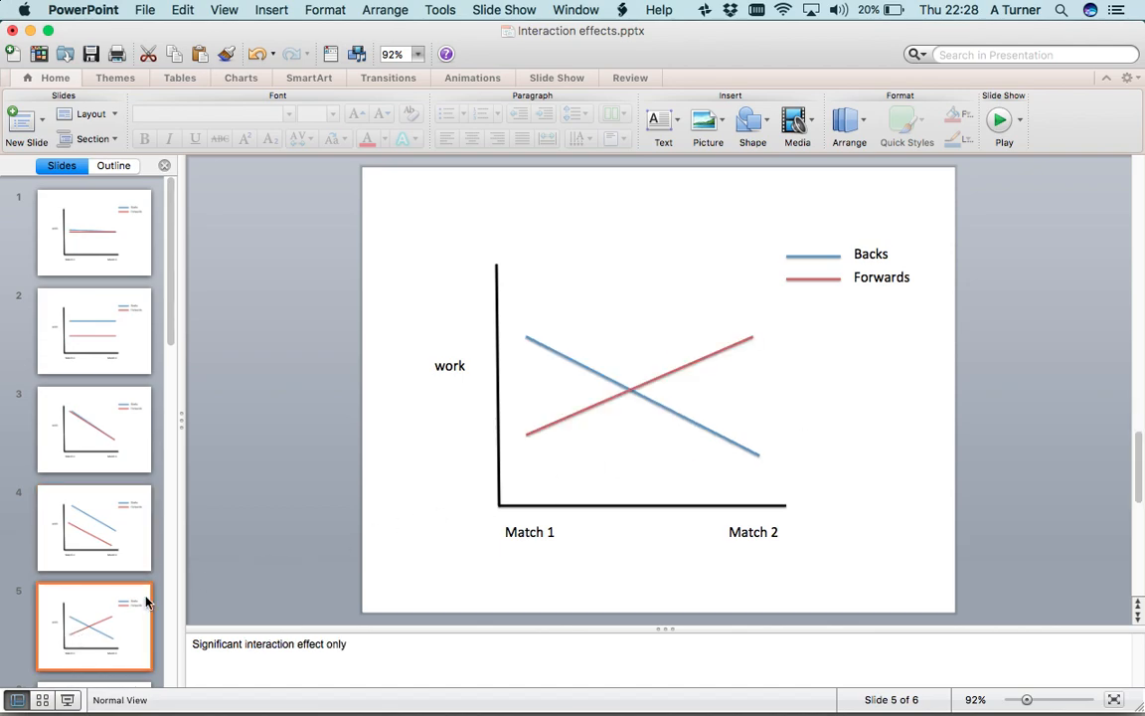
mouse_move(842, 382)
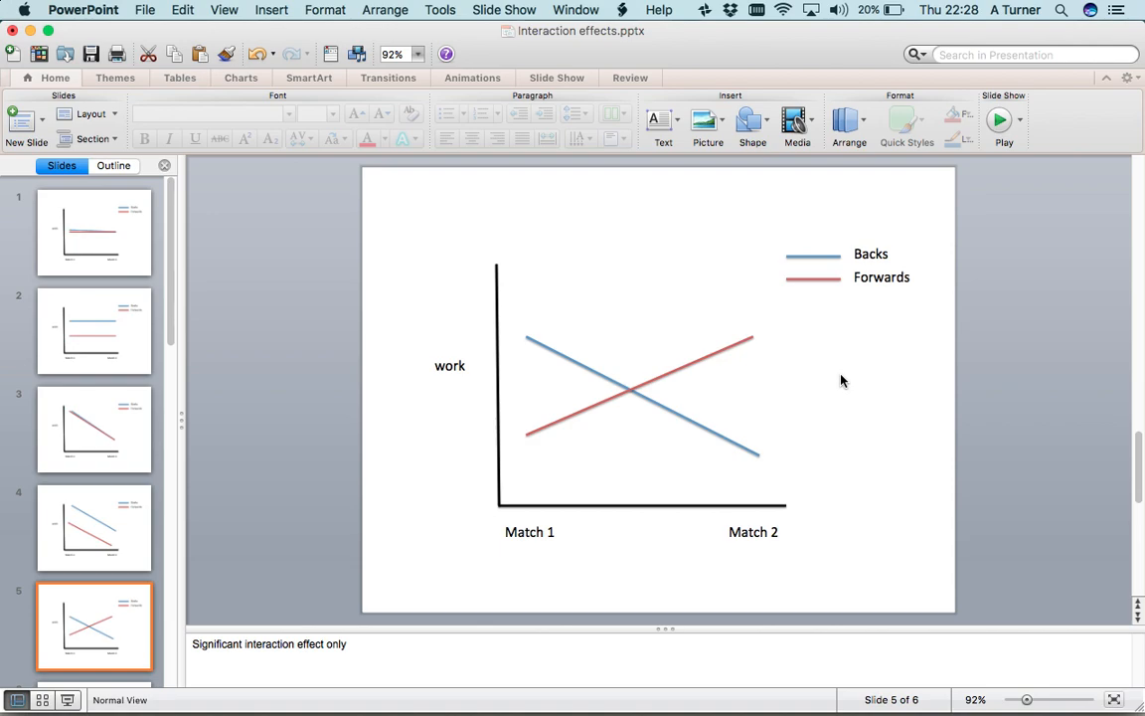
mouse_move(568, 392)
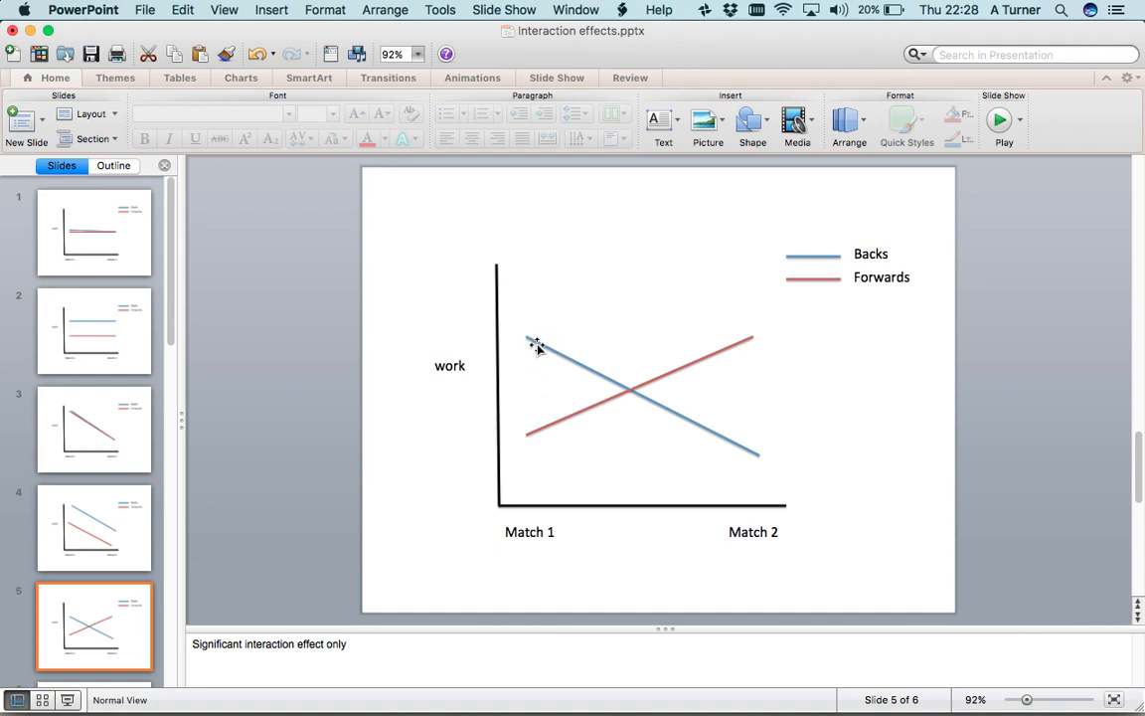
mouse_move(529, 395)
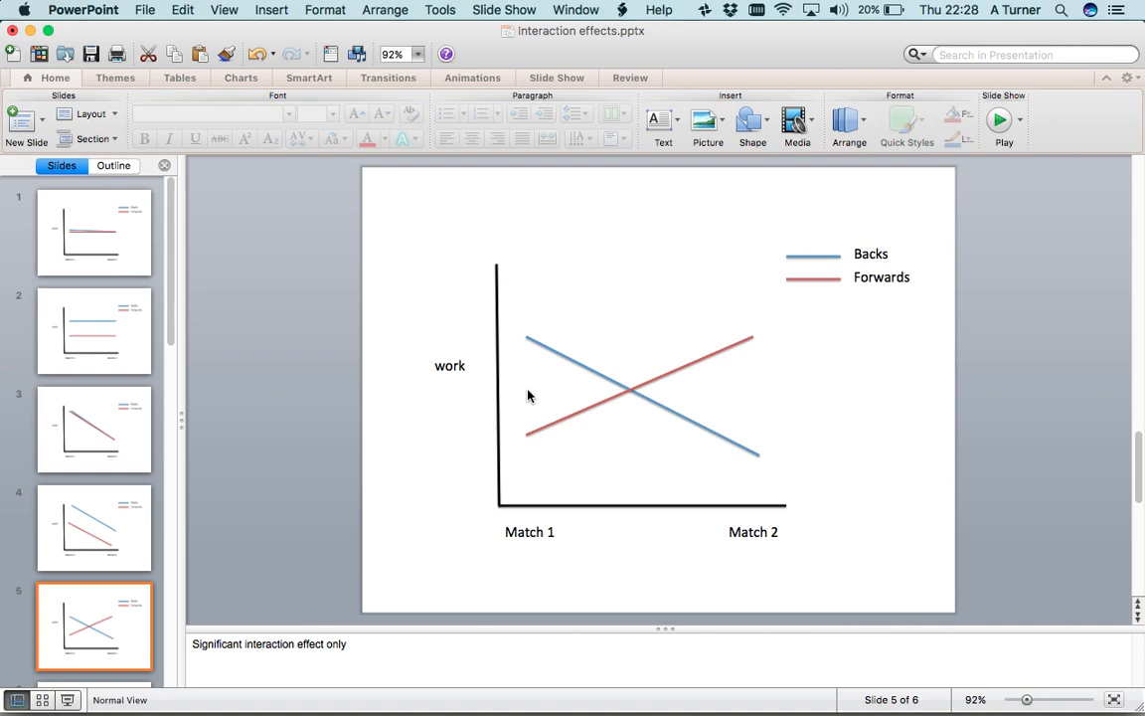
mouse_move(535, 388)
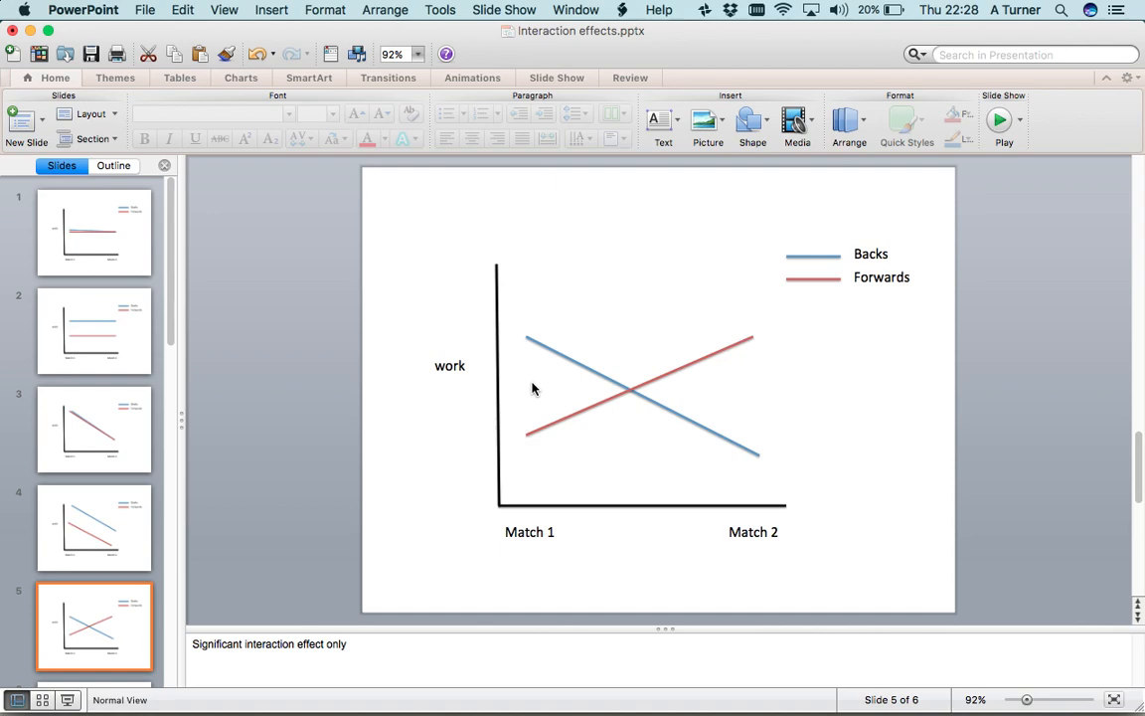
mouse_move(537, 386)
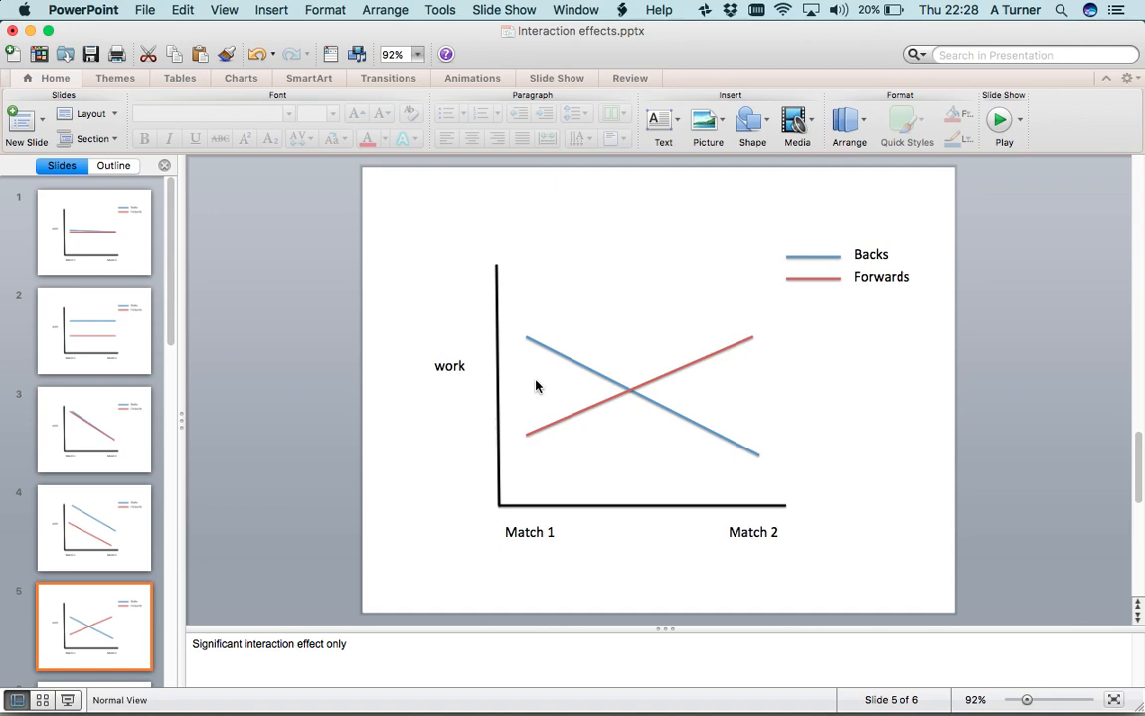
mouse_move(751, 390)
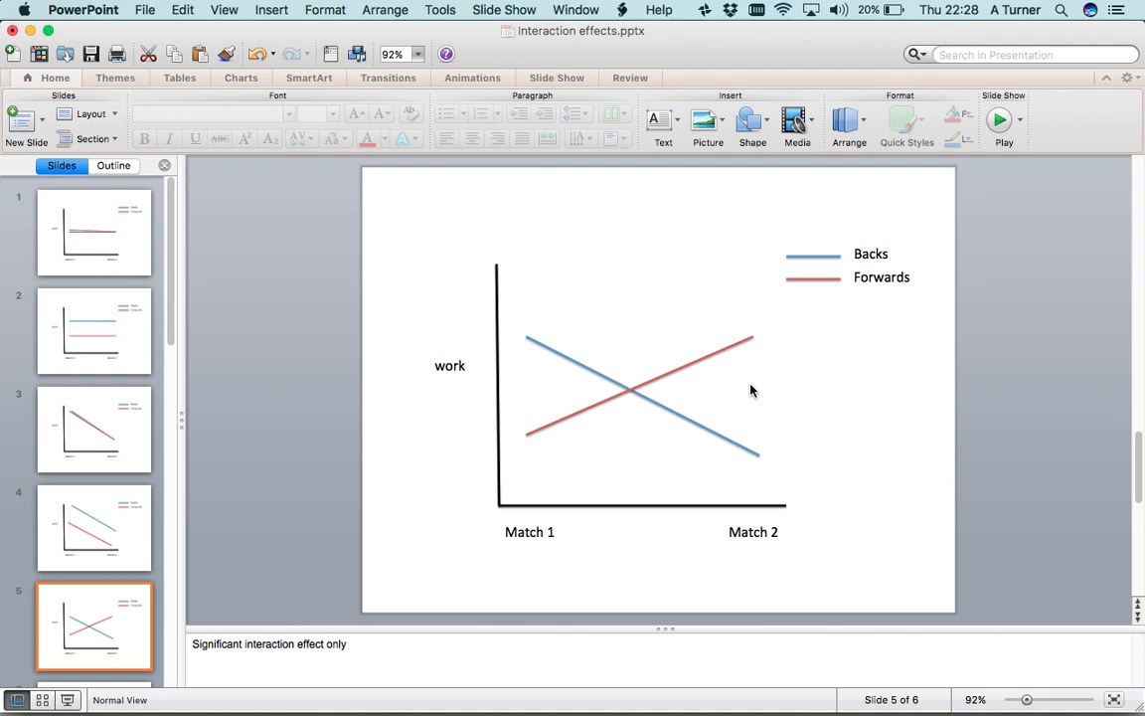
mouse_move(545, 393)
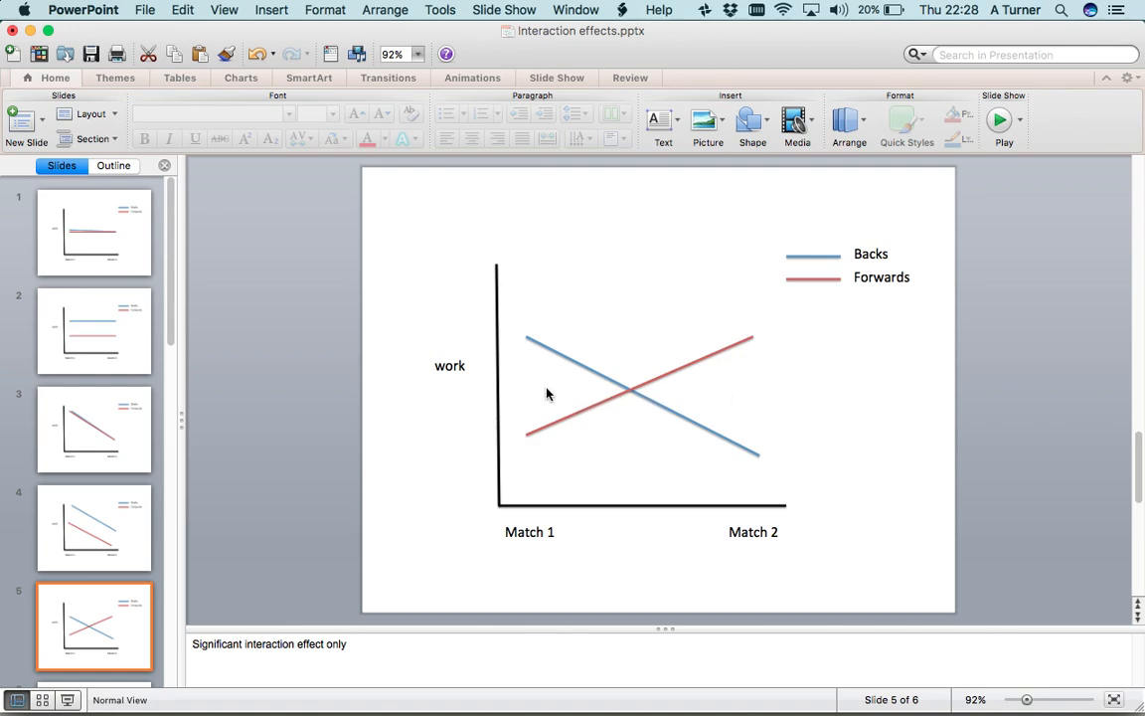
mouse_move(803, 399)
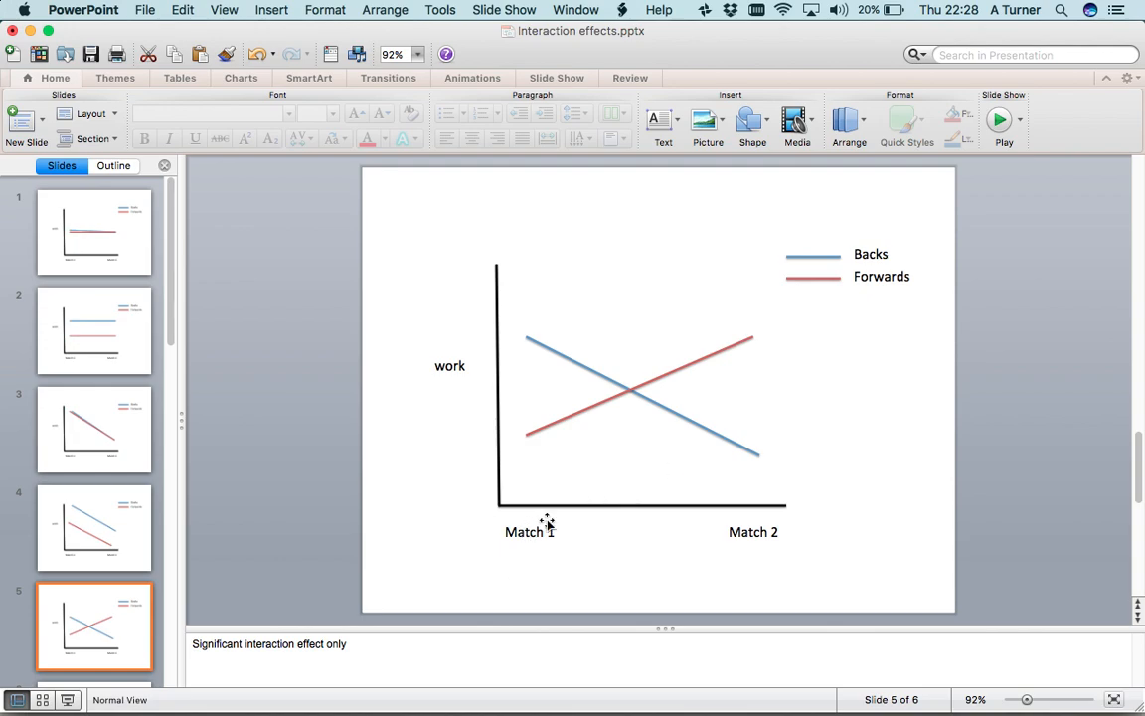
mouse_move(646, 396)
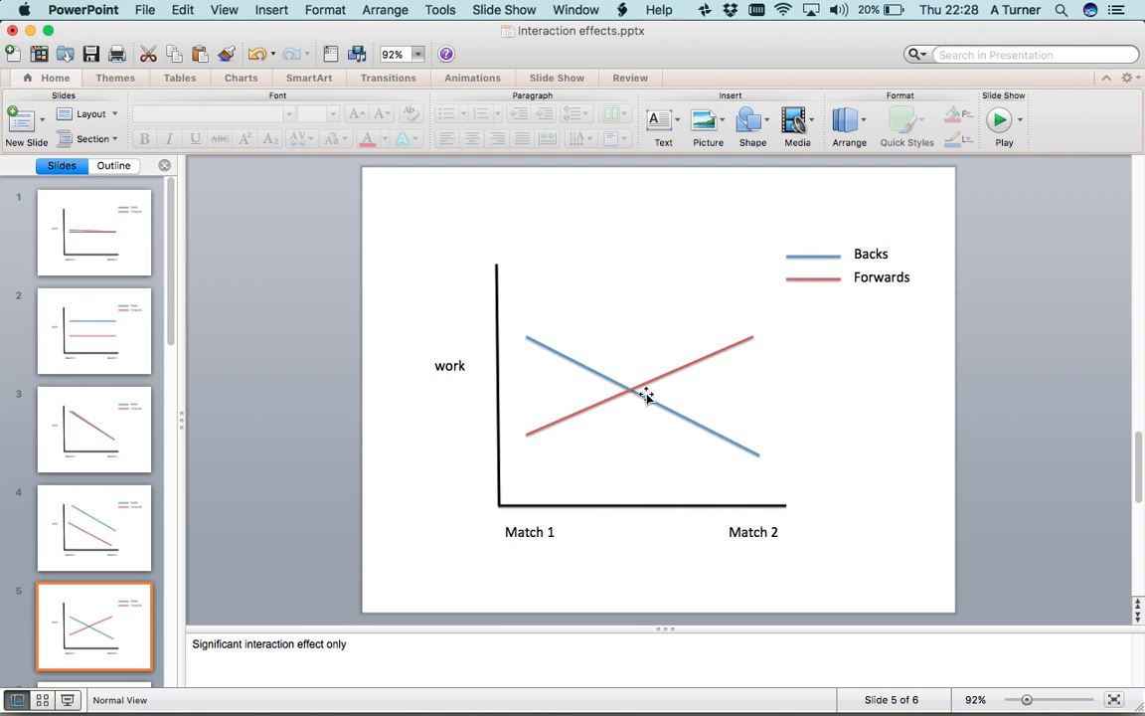
mouse_move(652, 385)
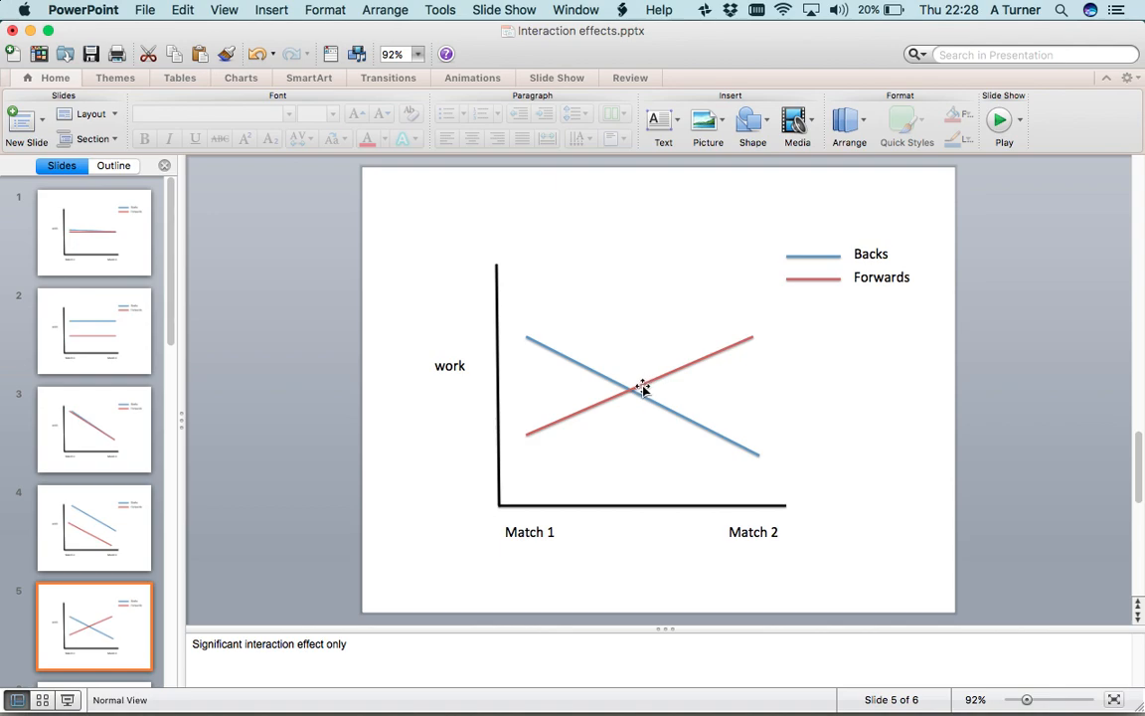
mouse_move(634, 388)
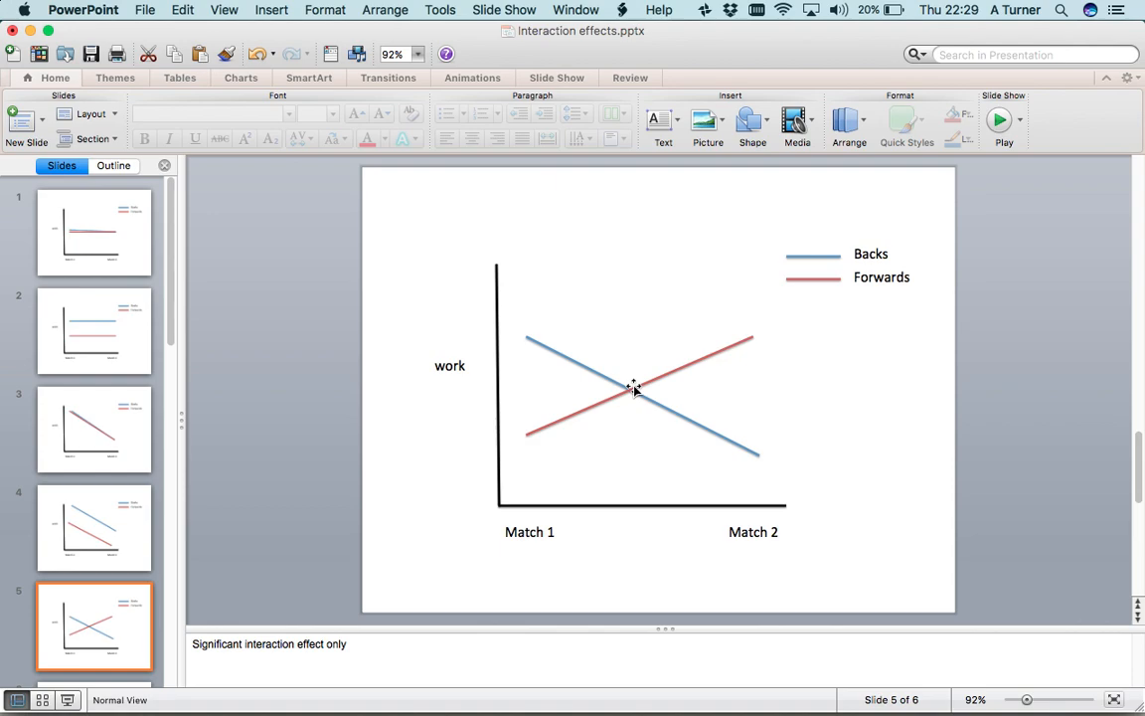
- Show the sixth slide: a match effect with an interaction but no position effect
scroll("down", 3)
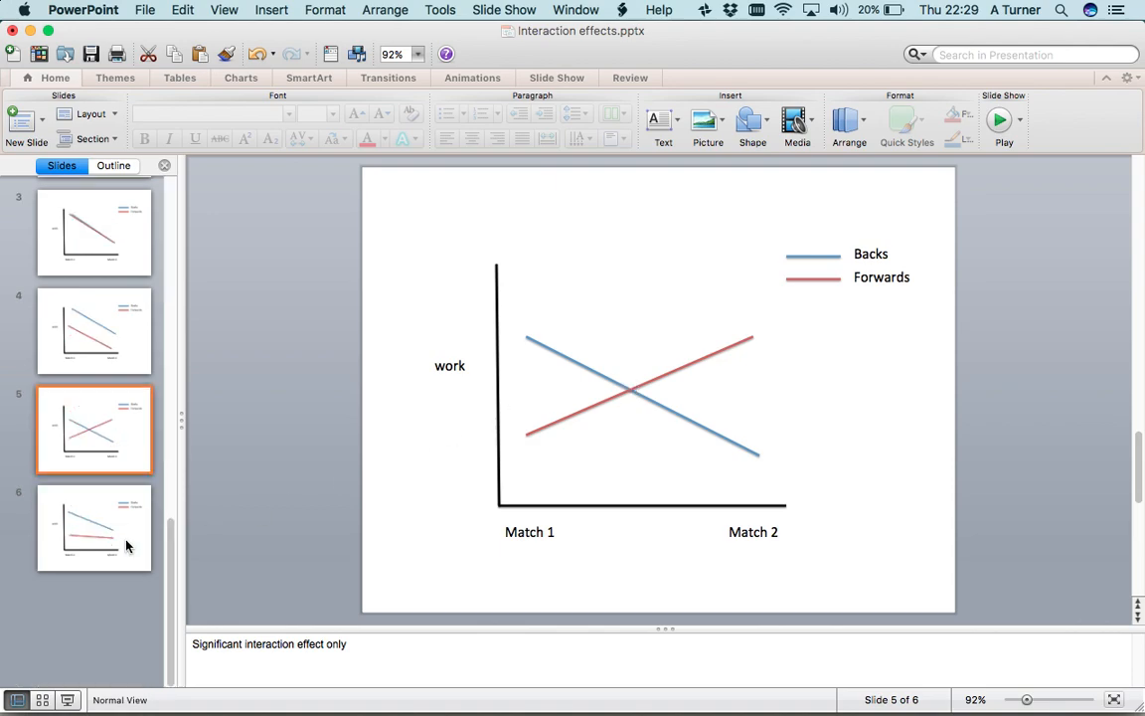
left_click(94, 529)
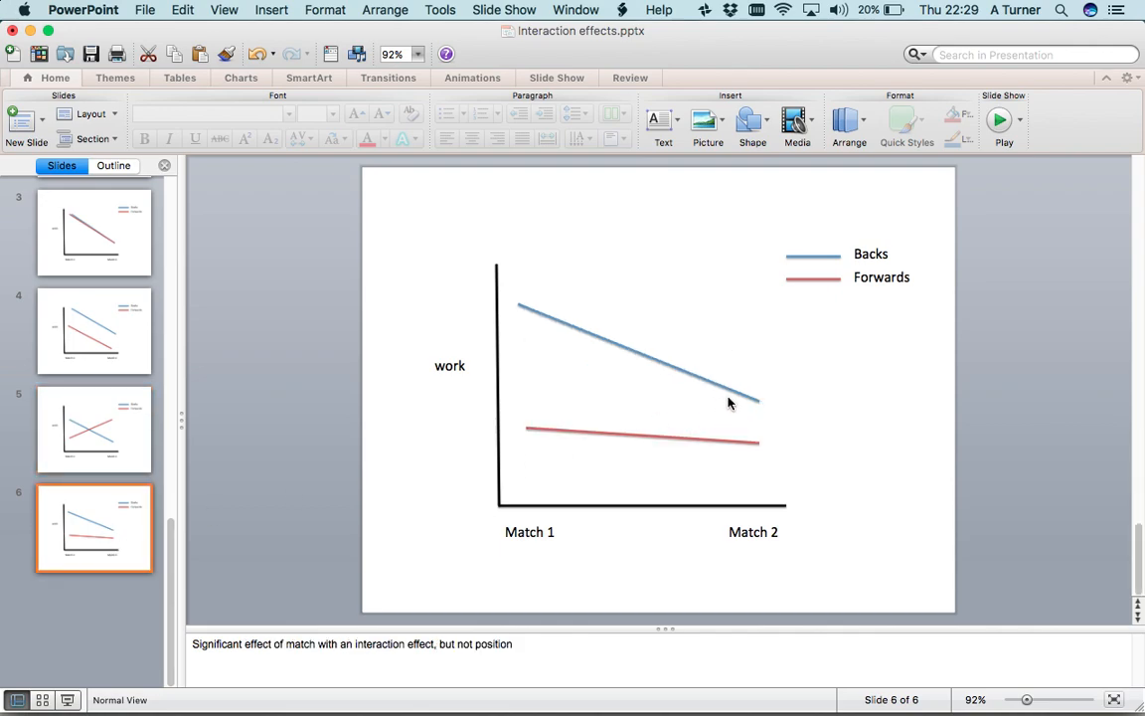
mouse_move(667, 405)
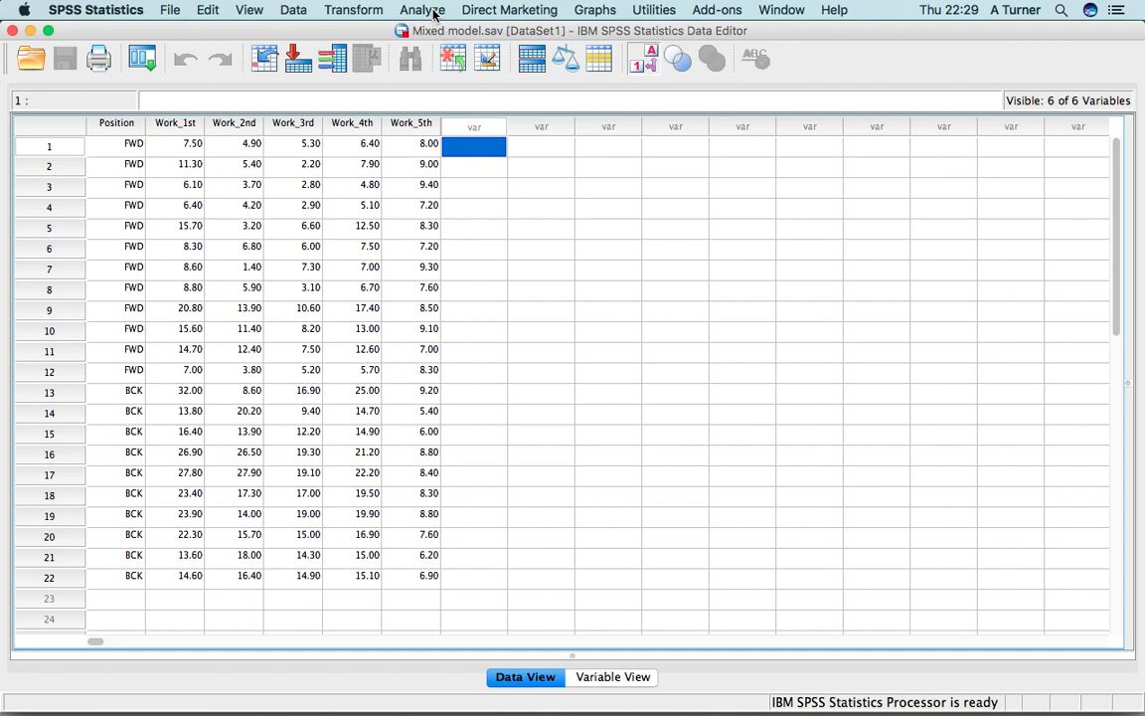
- Start a Repeated Measures GLM and add a within-subject factor 'work' with 5 levels
left_click(421, 10)
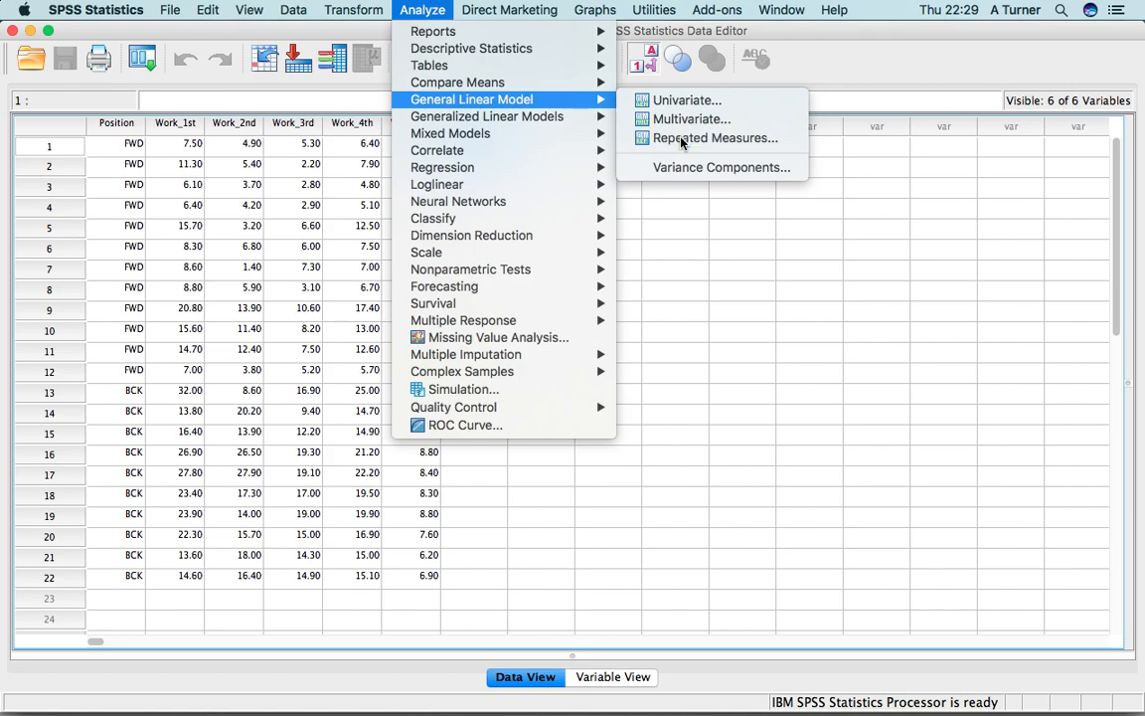
left_click(713, 138)
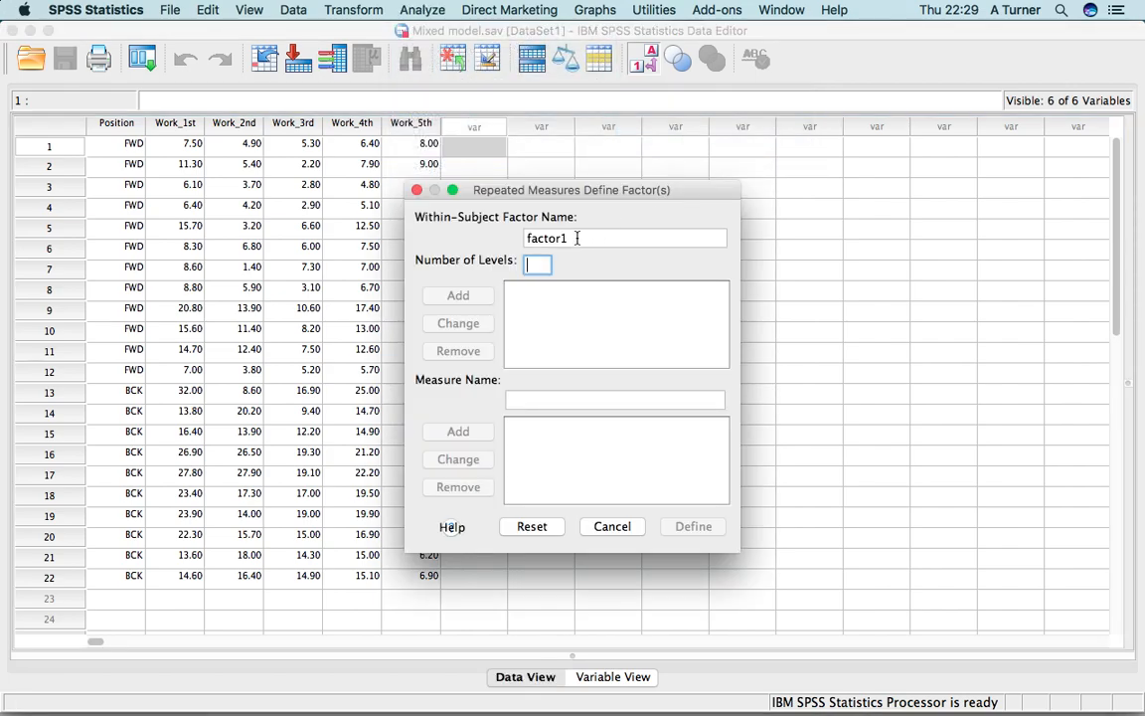
type("work")
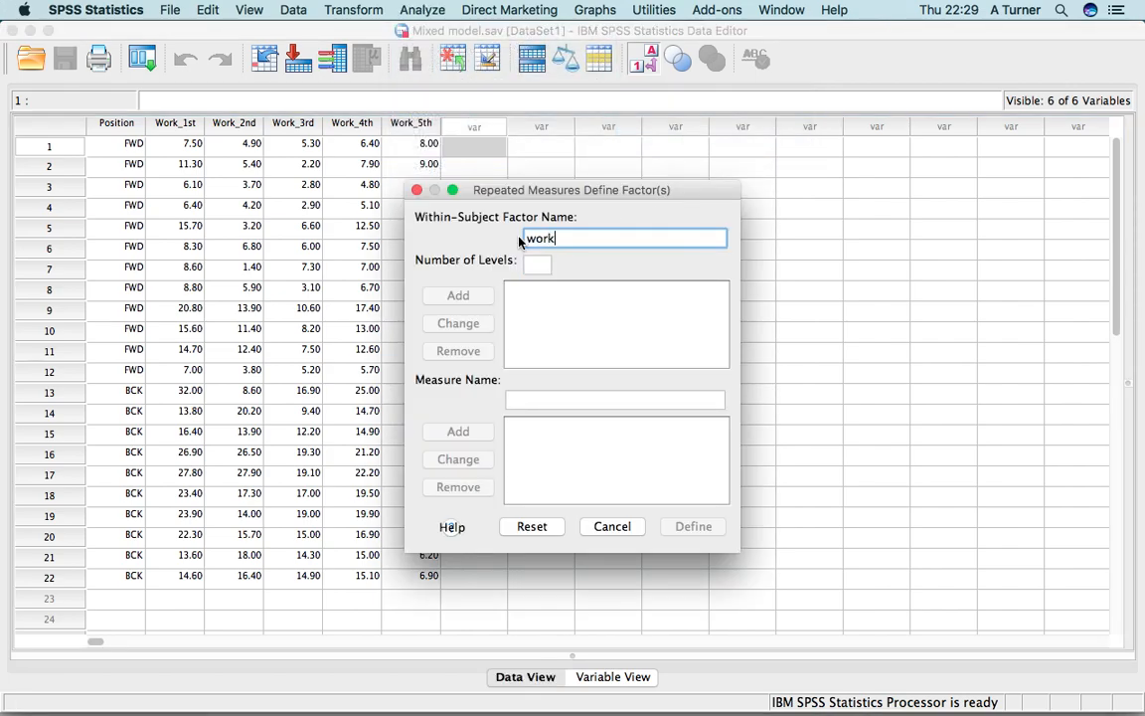
left_click(537, 264)
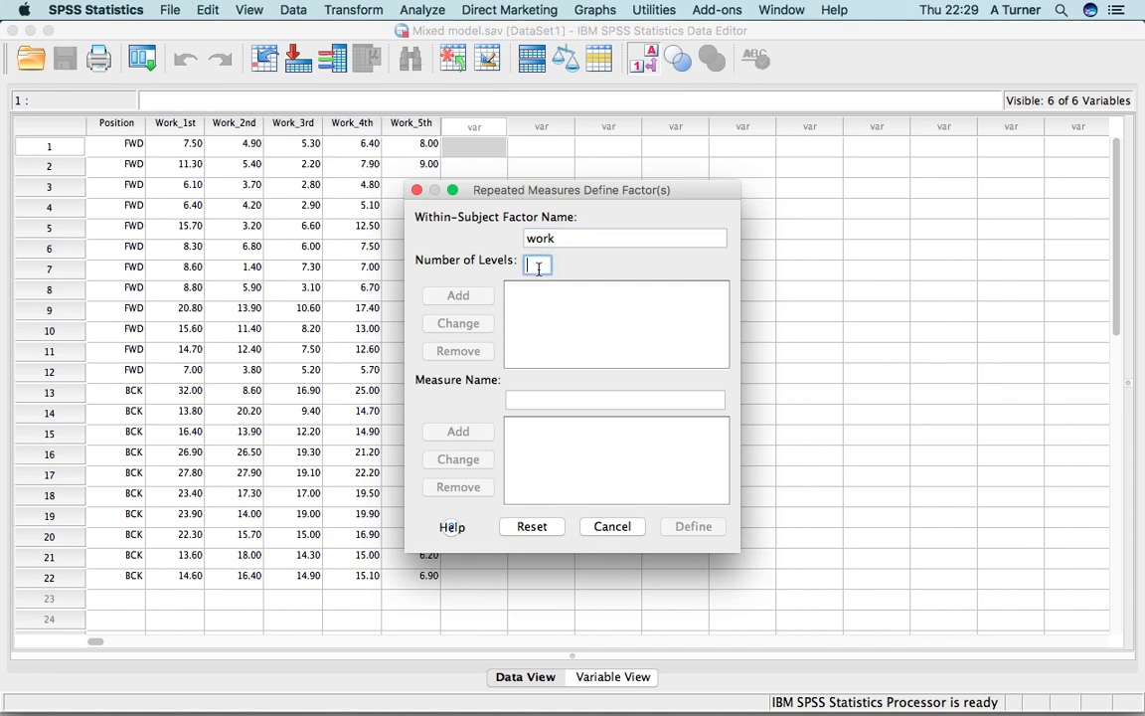
type("5")
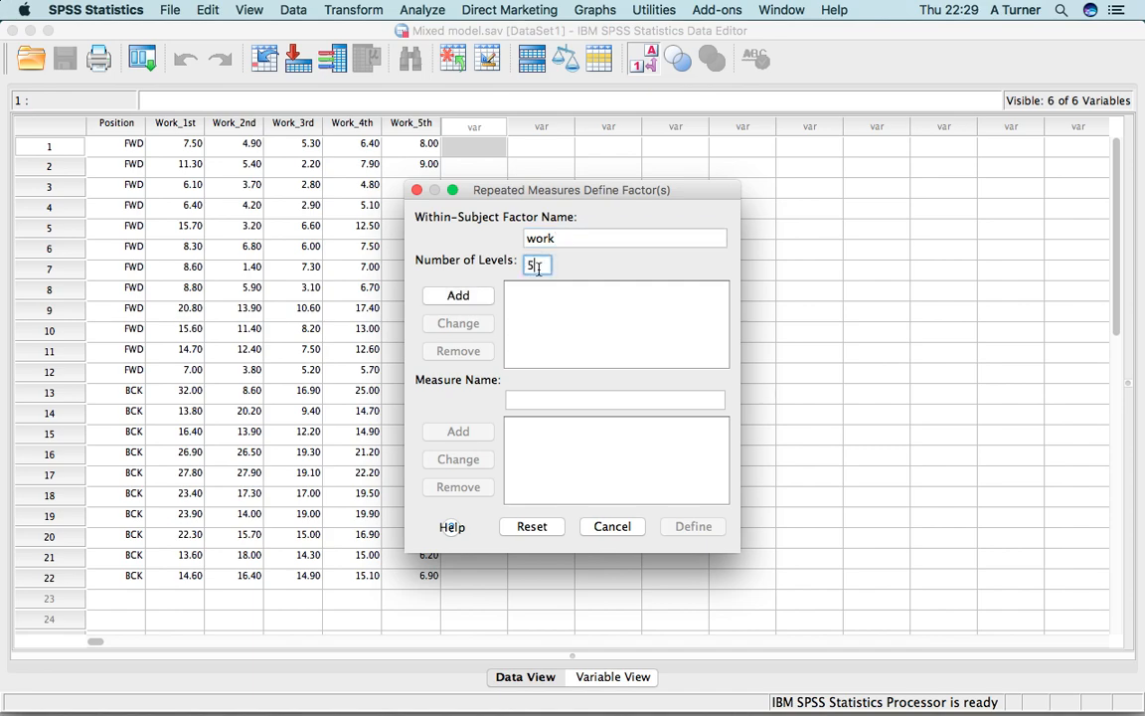
left_click(457, 294)
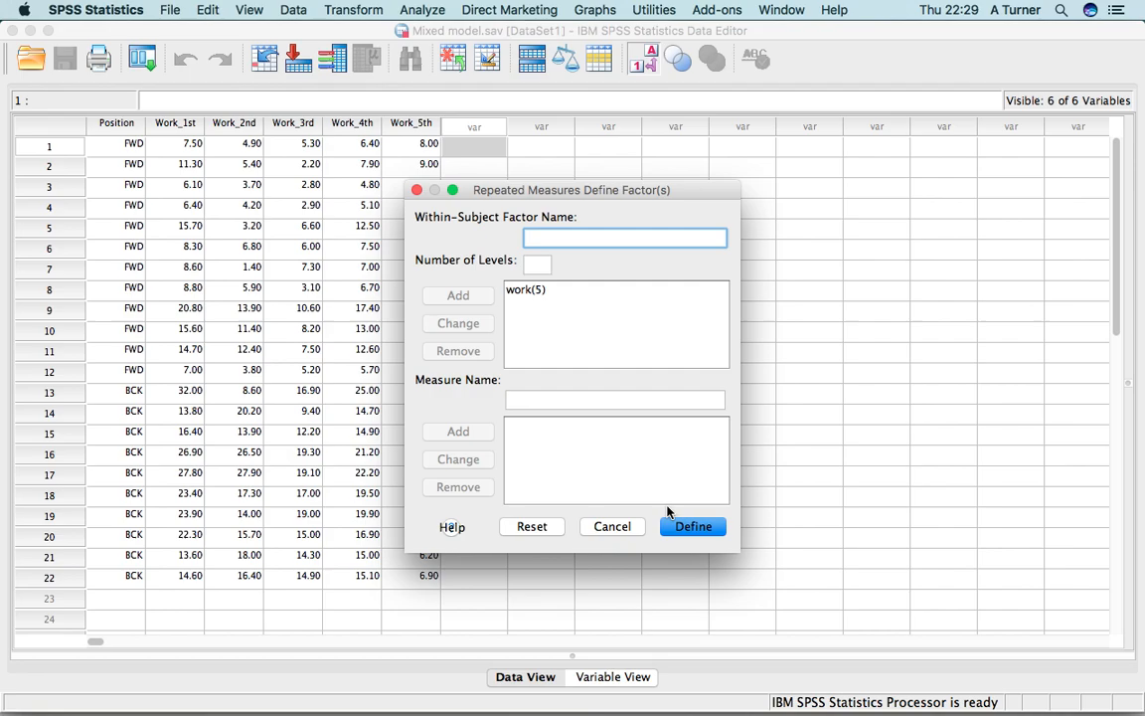
- Assign Work_1st–Work_5th to the work levels and Position as the between-subjects factor
left_click(692, 524)
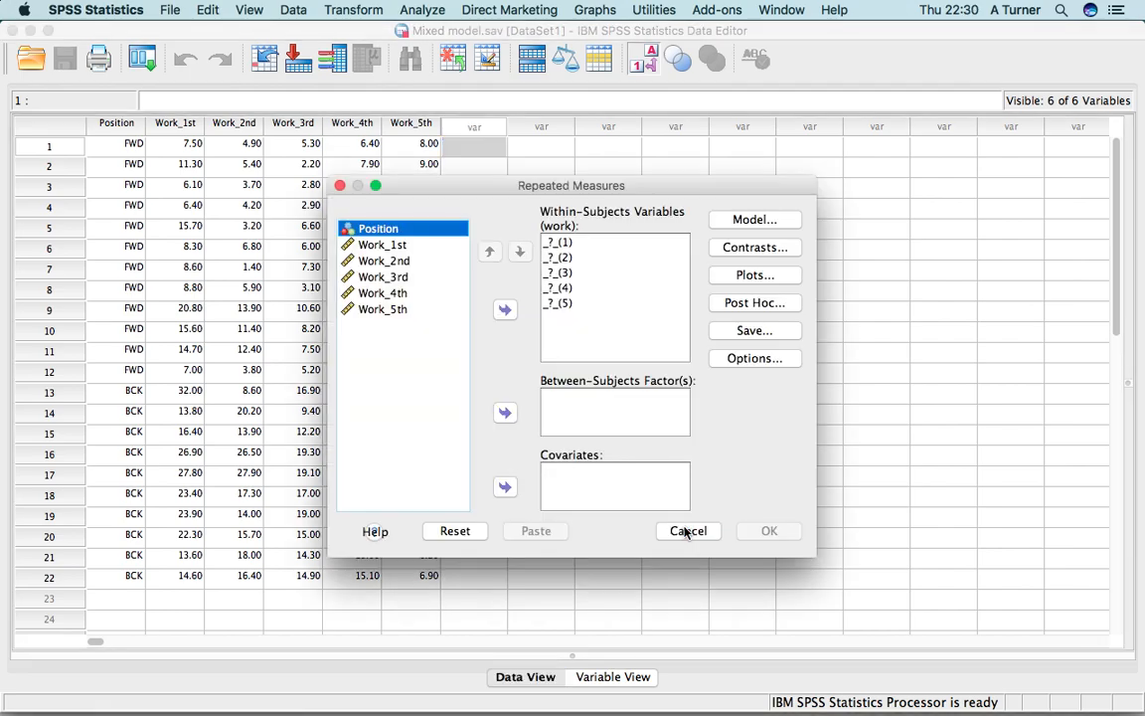
left_click(382, 244)
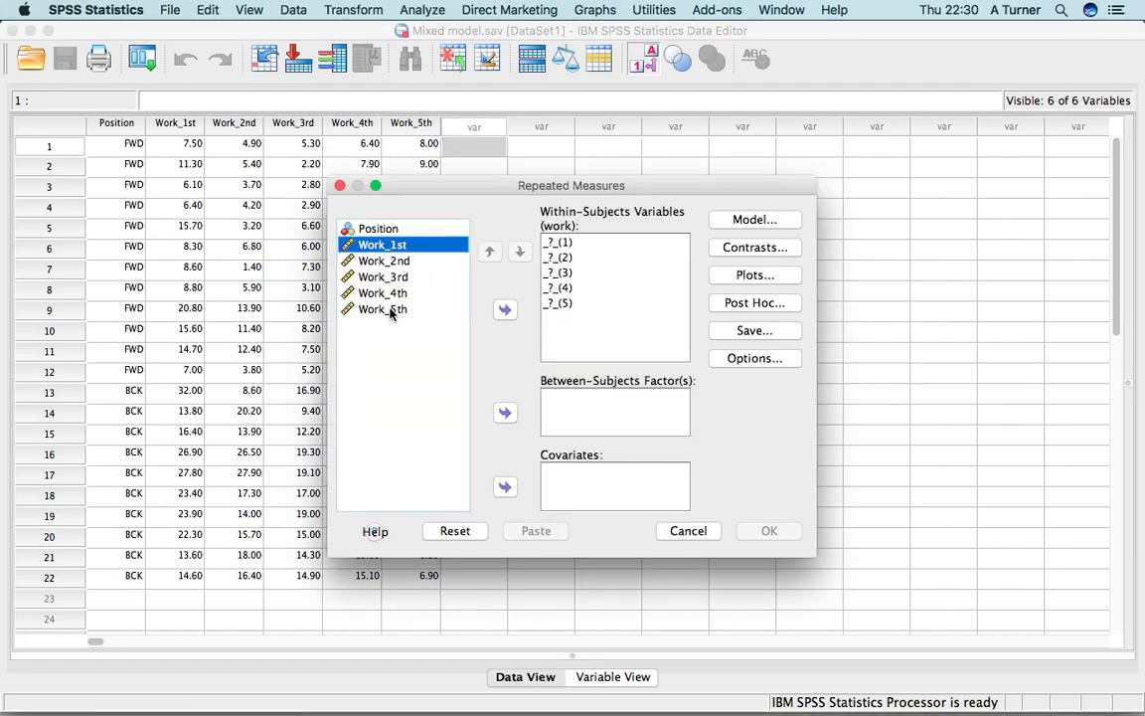
left_click(382, 308)
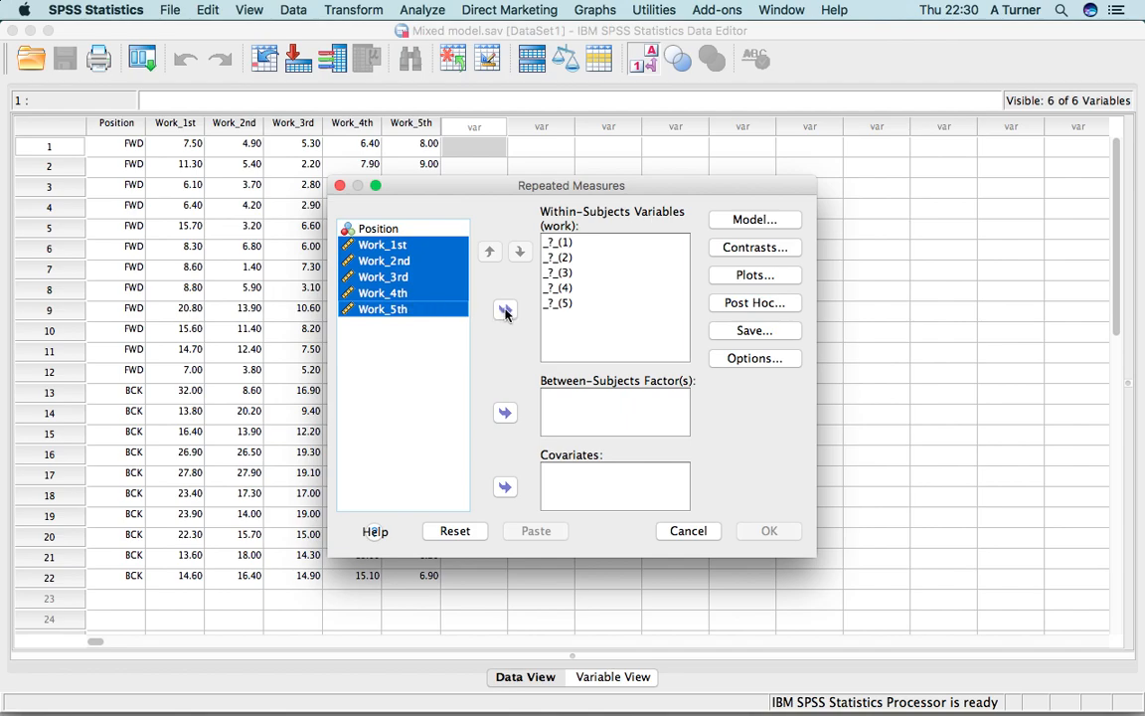
left_click(505, 310)
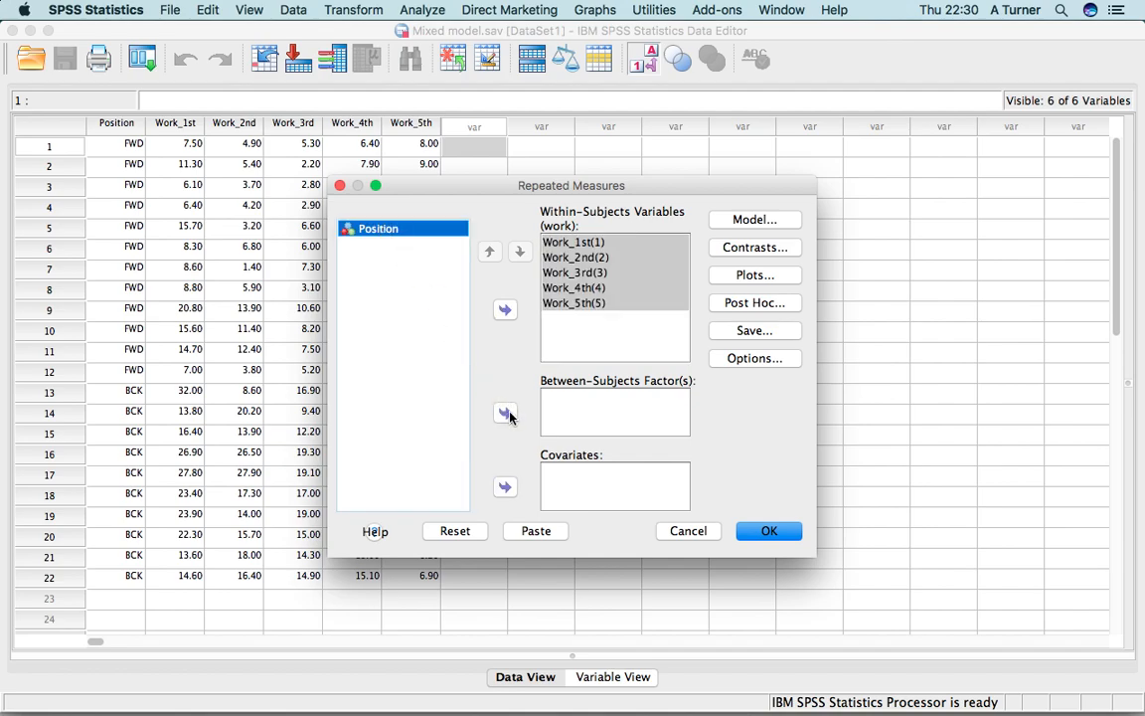
left_click(505, 411)
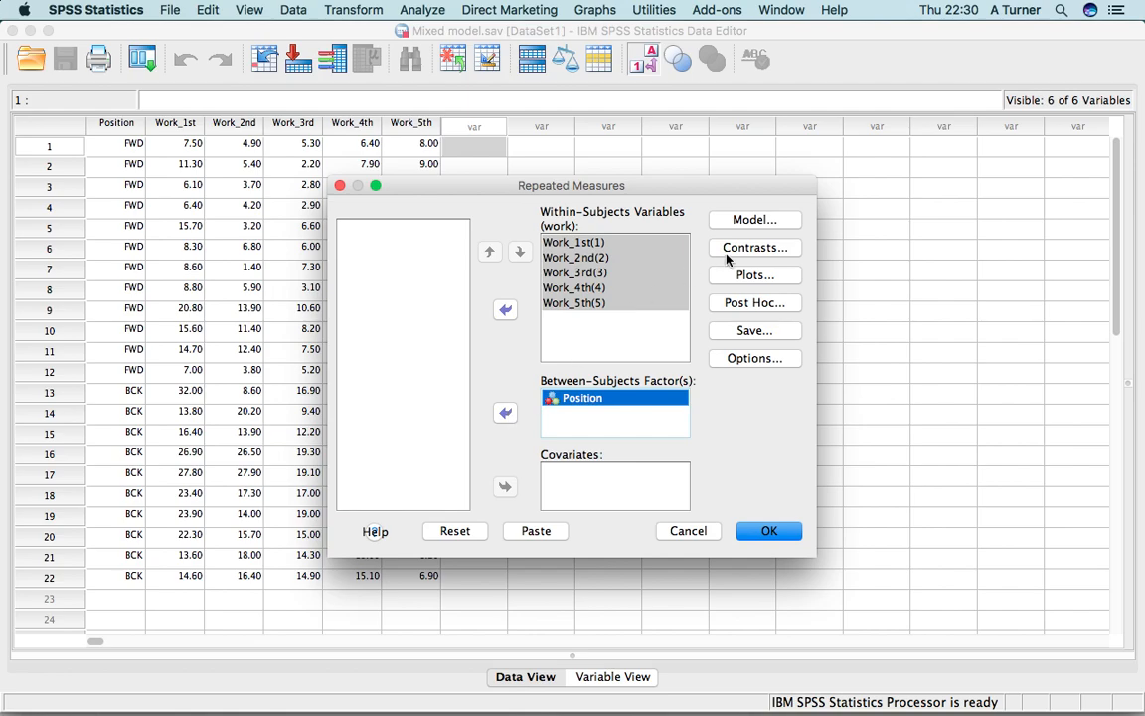
- Add a profile plot with work on the horizontal axis and separate lines per Position
left_click(754, 274)
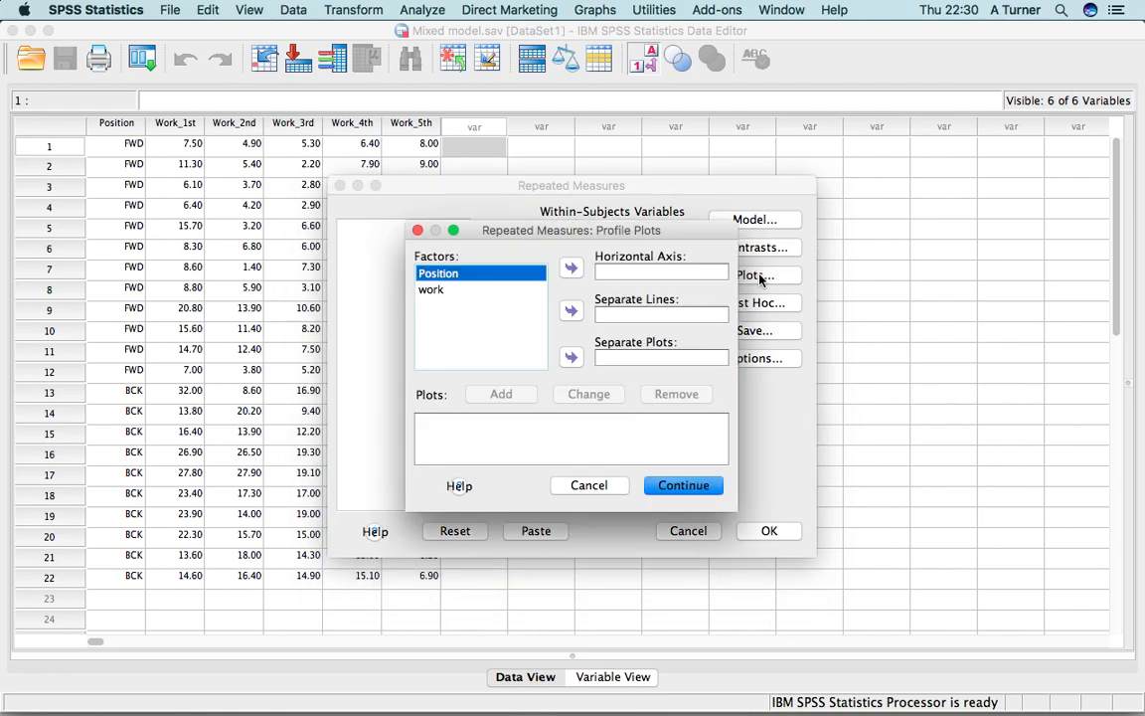
mouse_move(548, 306)
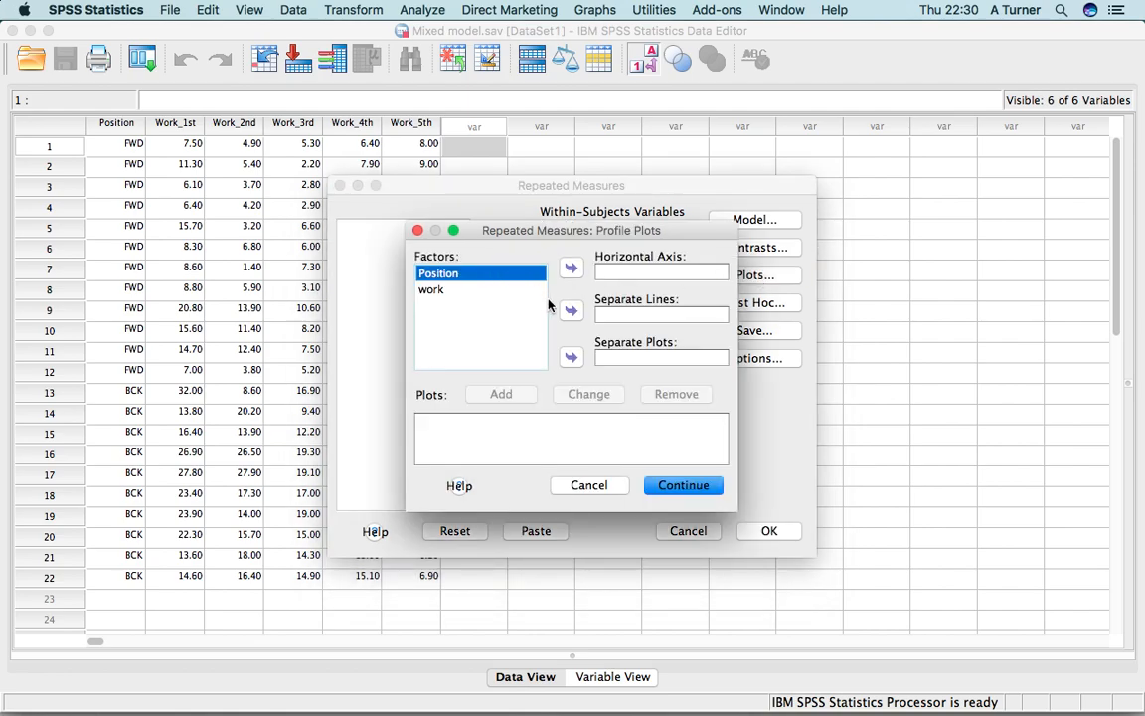
left_click(570, 310)
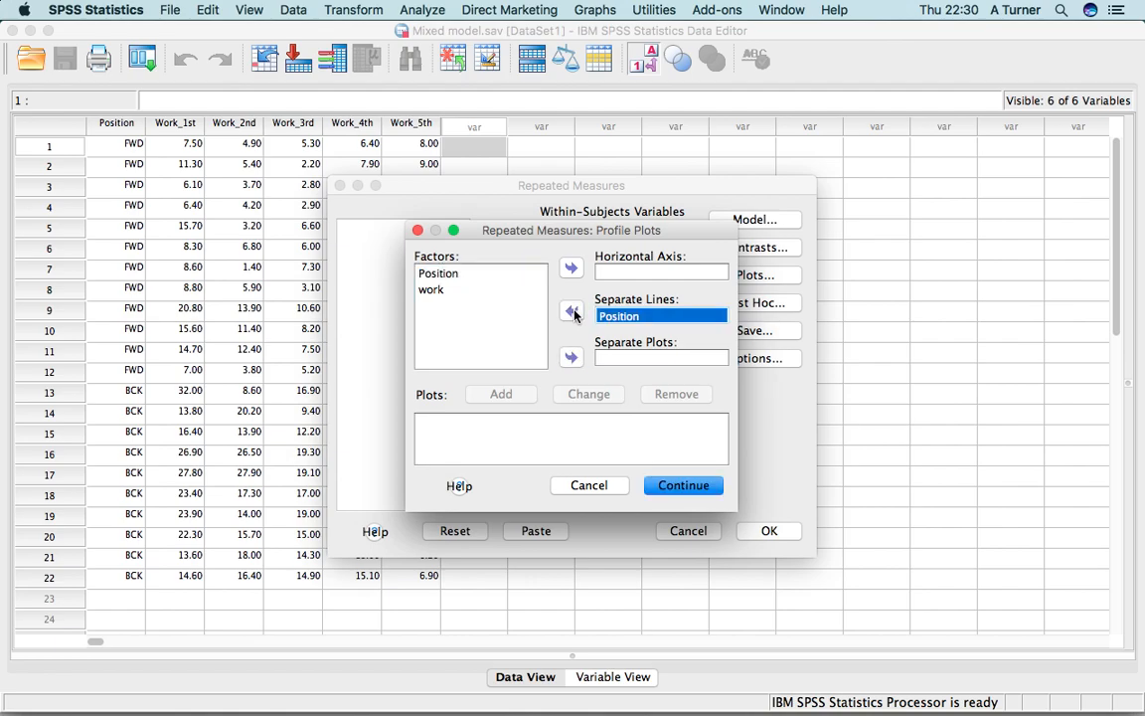
left_click(430, 290)
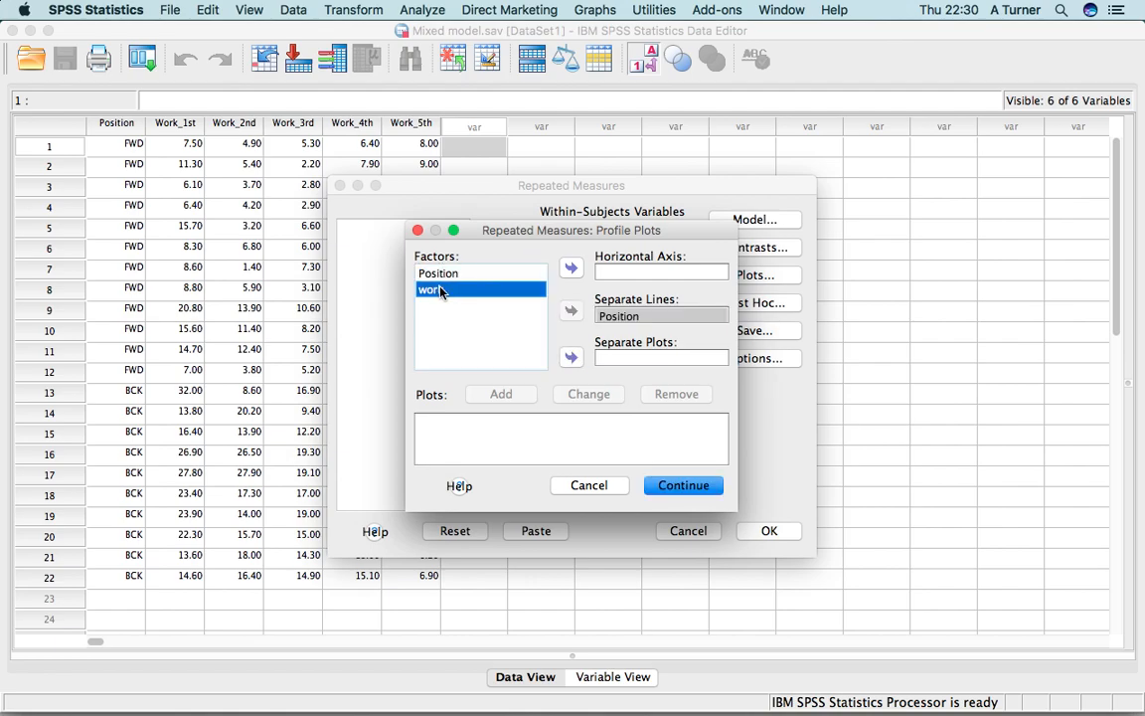
left_click(570, 268)
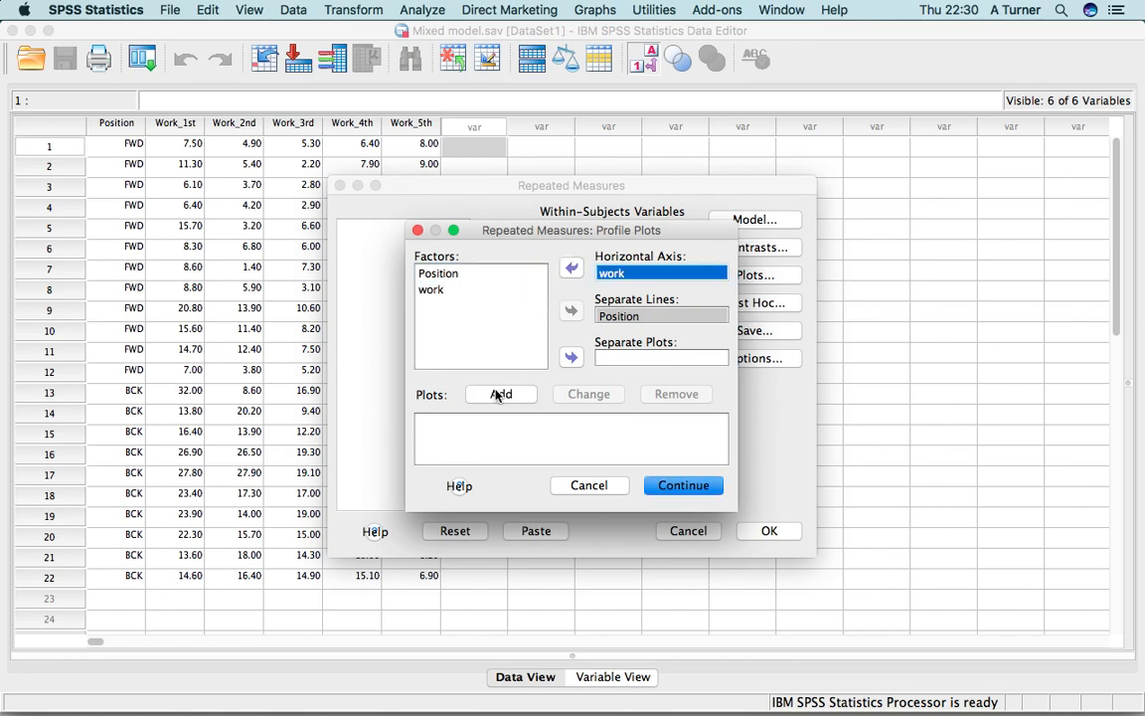
left_click(501, 394)
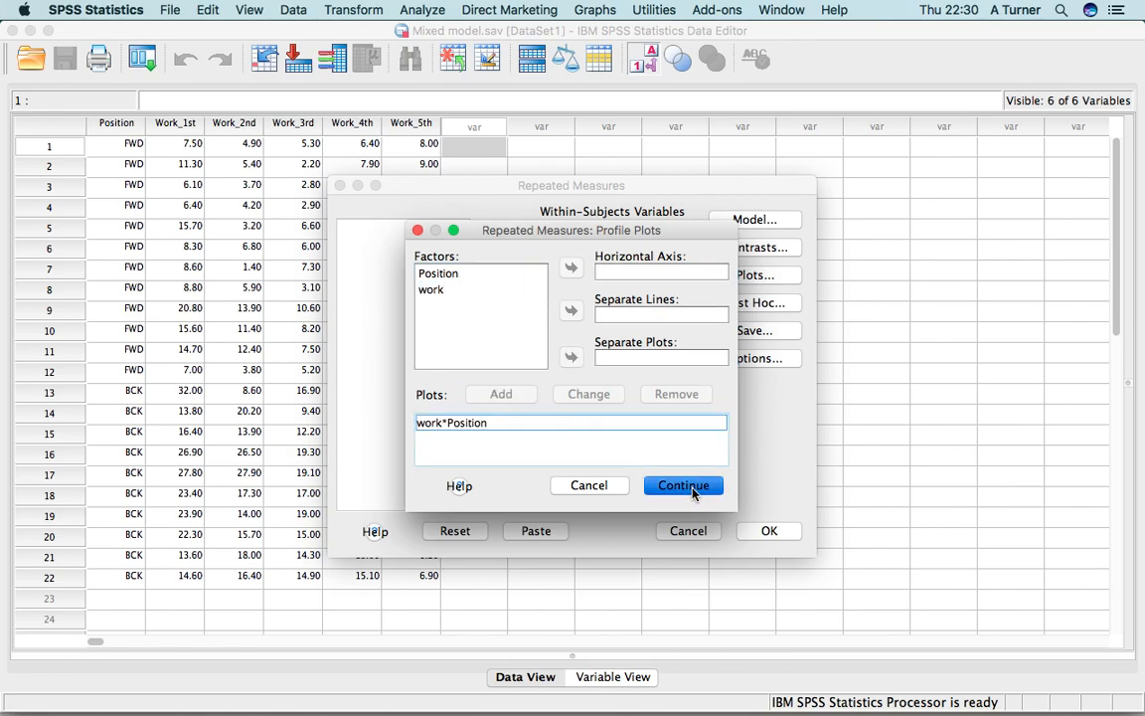
- Request Bonferroni post hoc tests for the Position factor
left_click(684, 485)
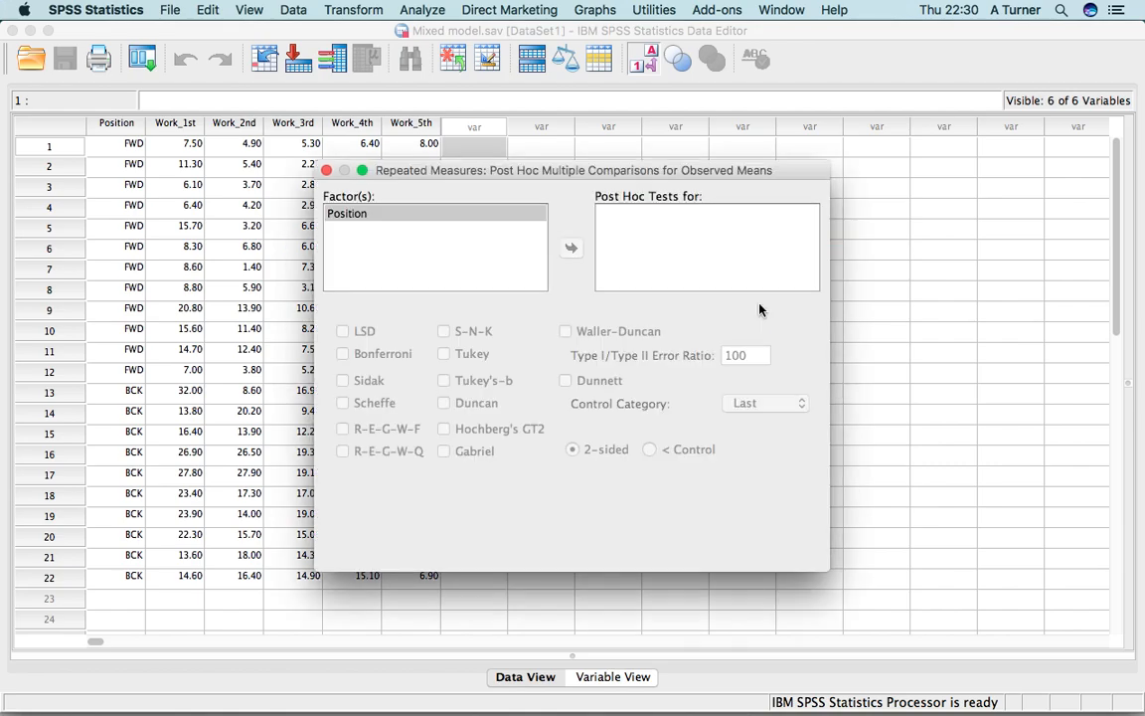
left_click(345, 212)
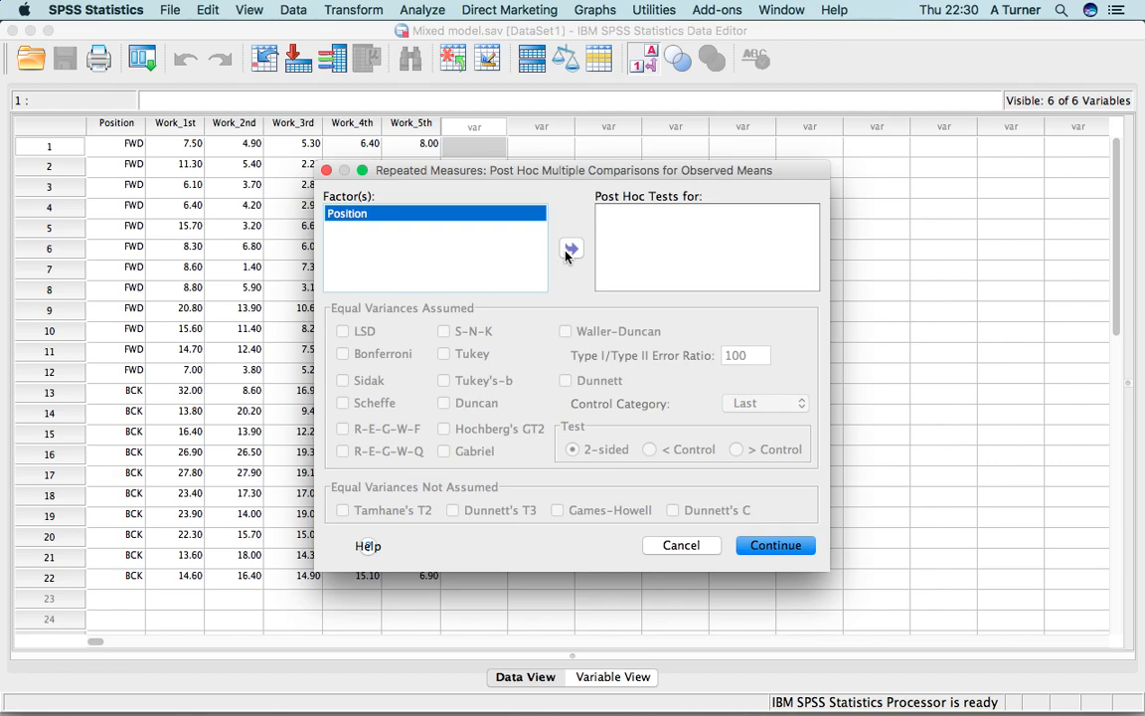
left_click(572, 248)
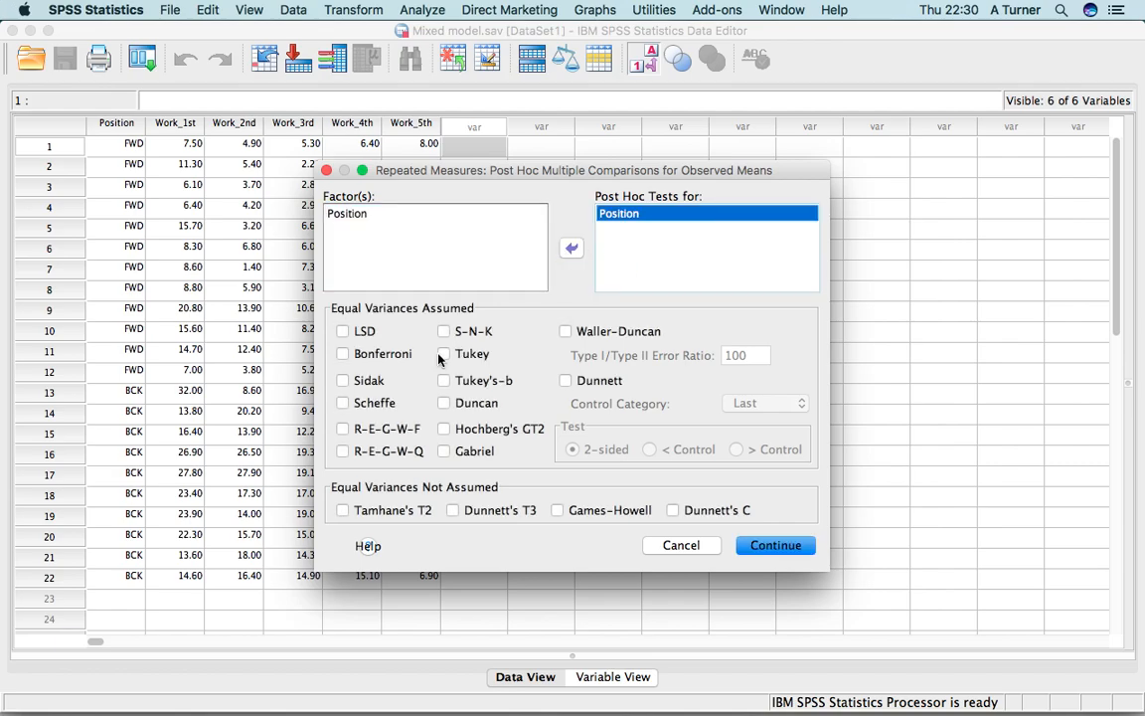
left_click(342, 354)
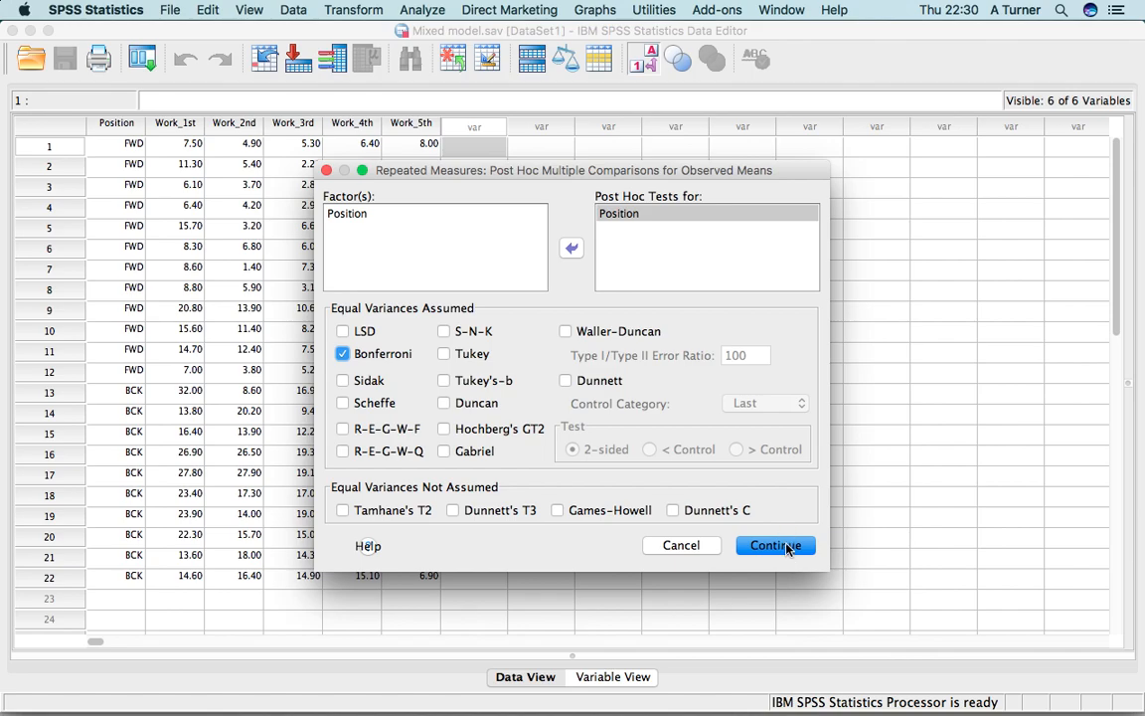
- In Options, display Bonferroni-compared means for work and Position*work, with descriptives, effect size, power and homogeneity tests
left_click(775, 545)
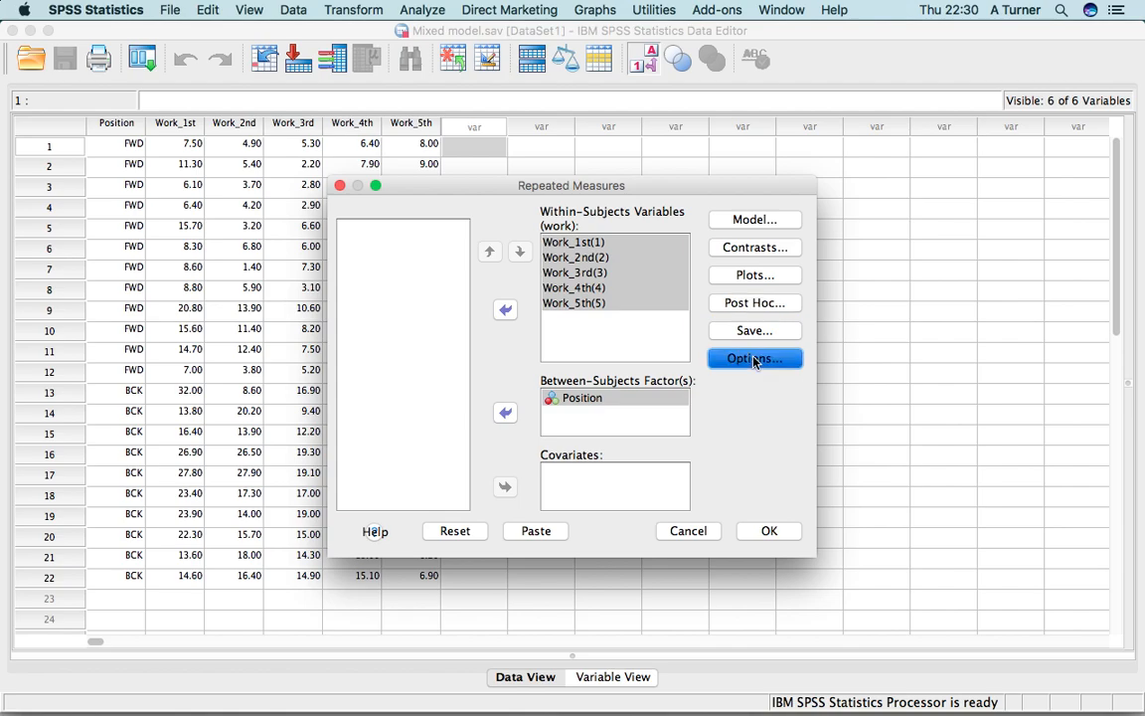
left_click(755, 358)
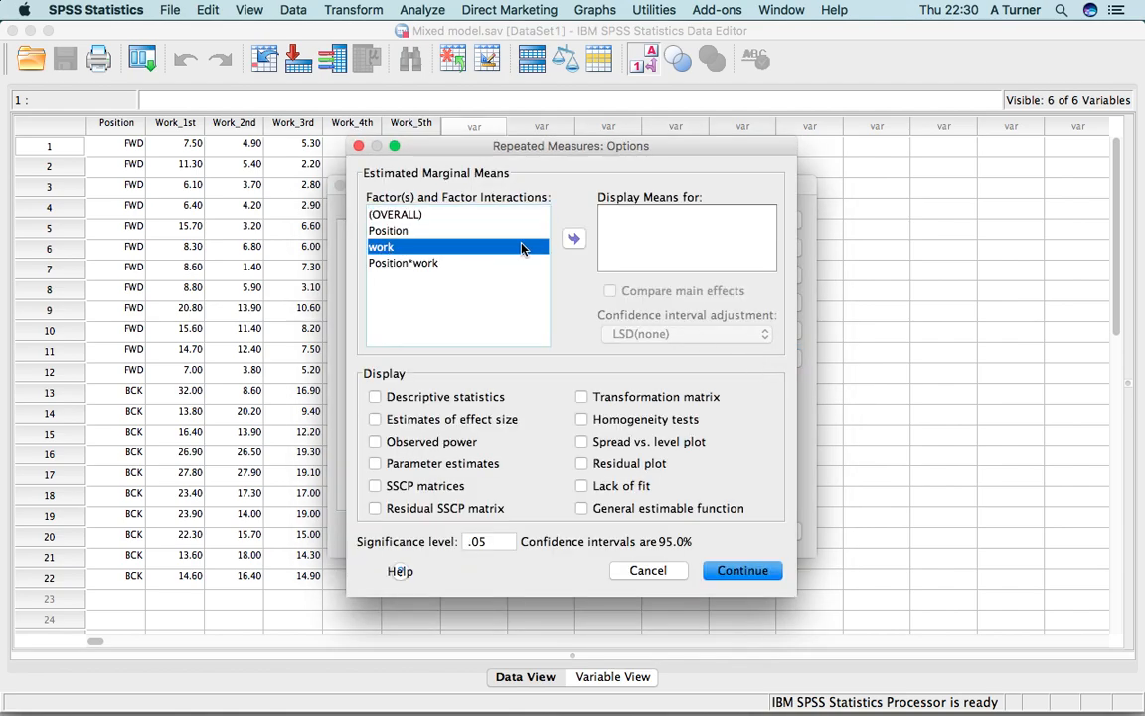
left_click(572, 238)
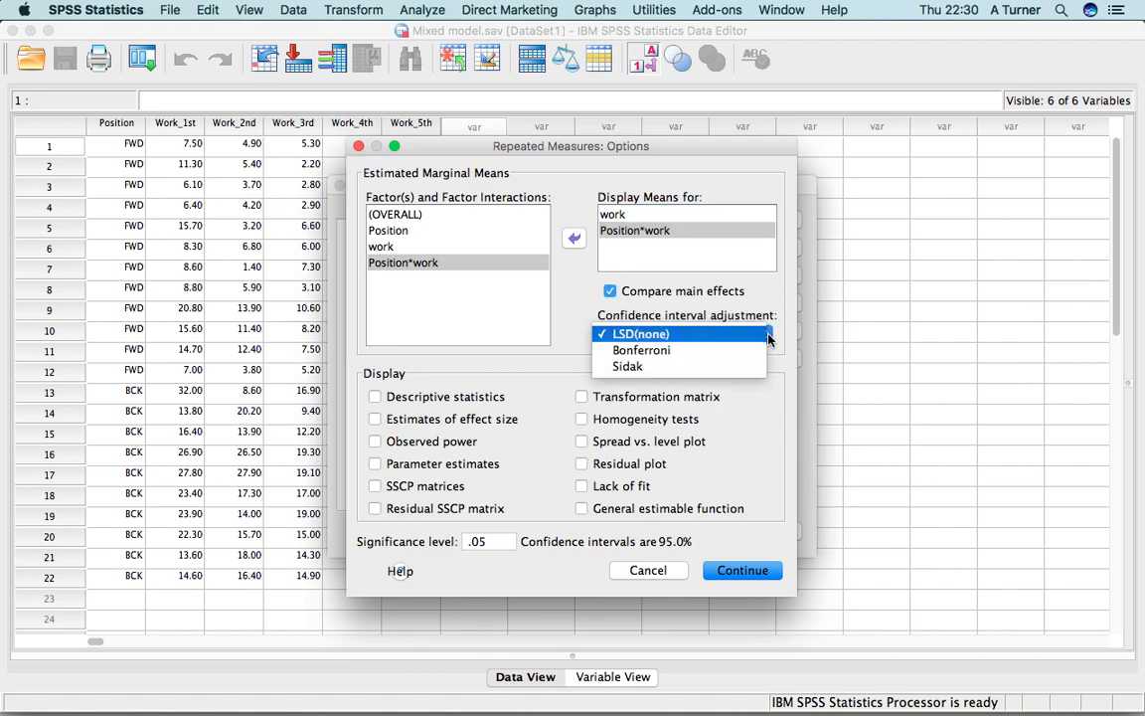
left_click(640, 350)
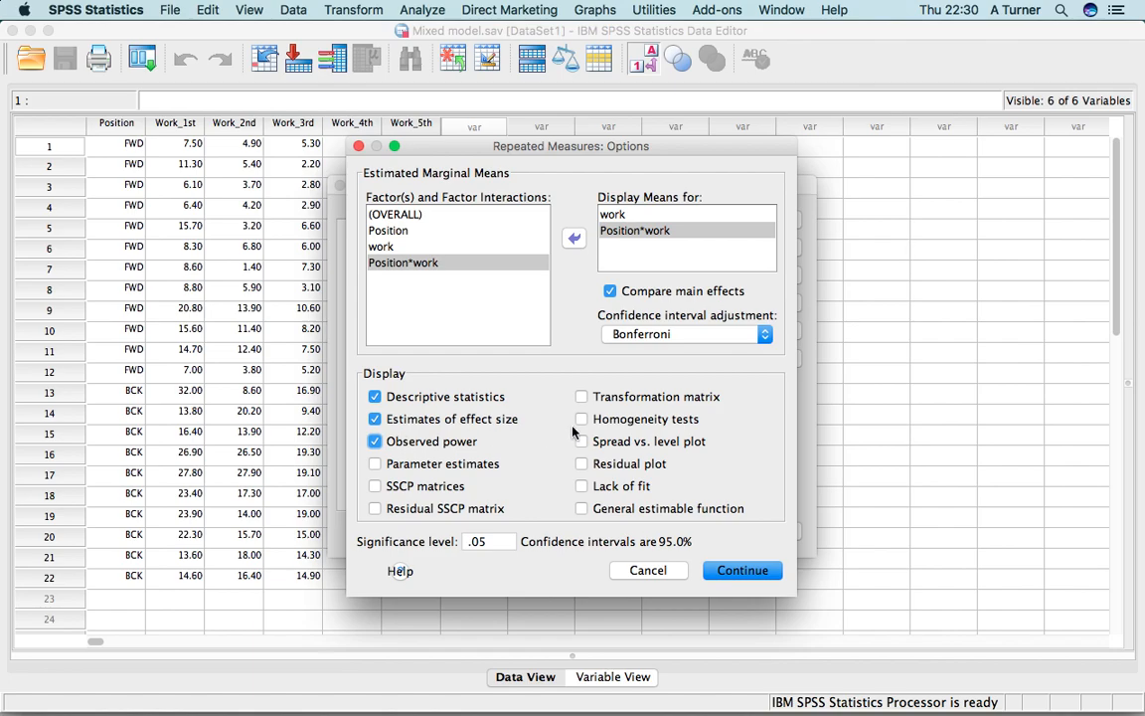
left_click(580, 418)
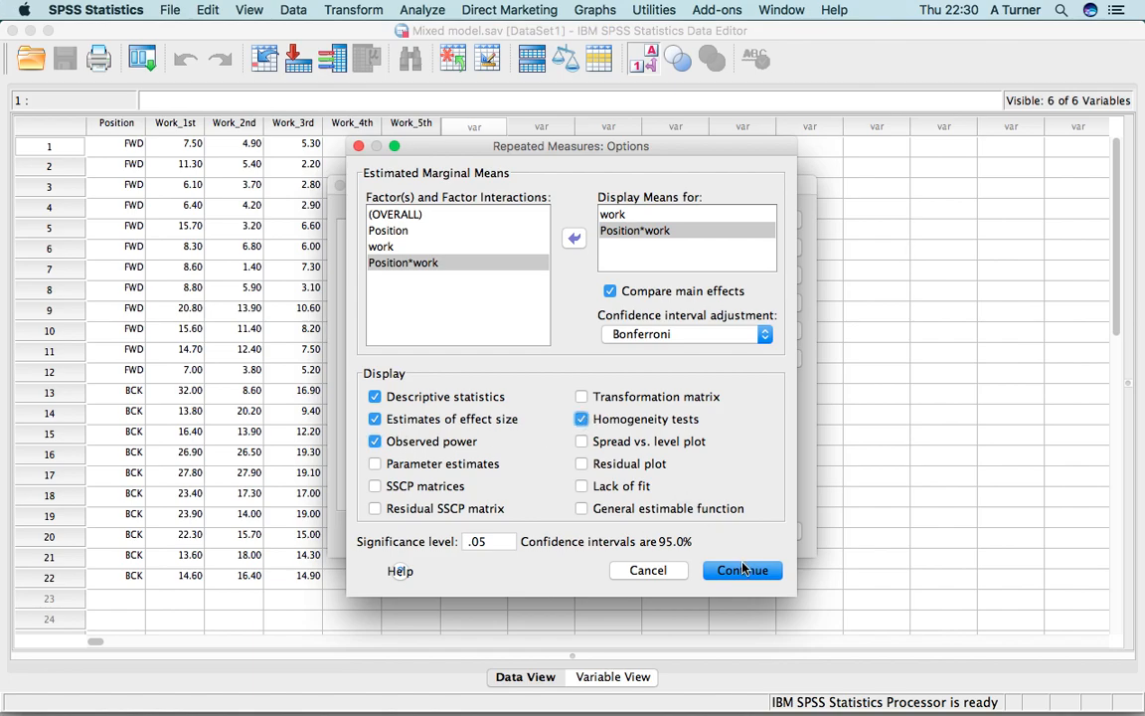
left_click(741, 568)
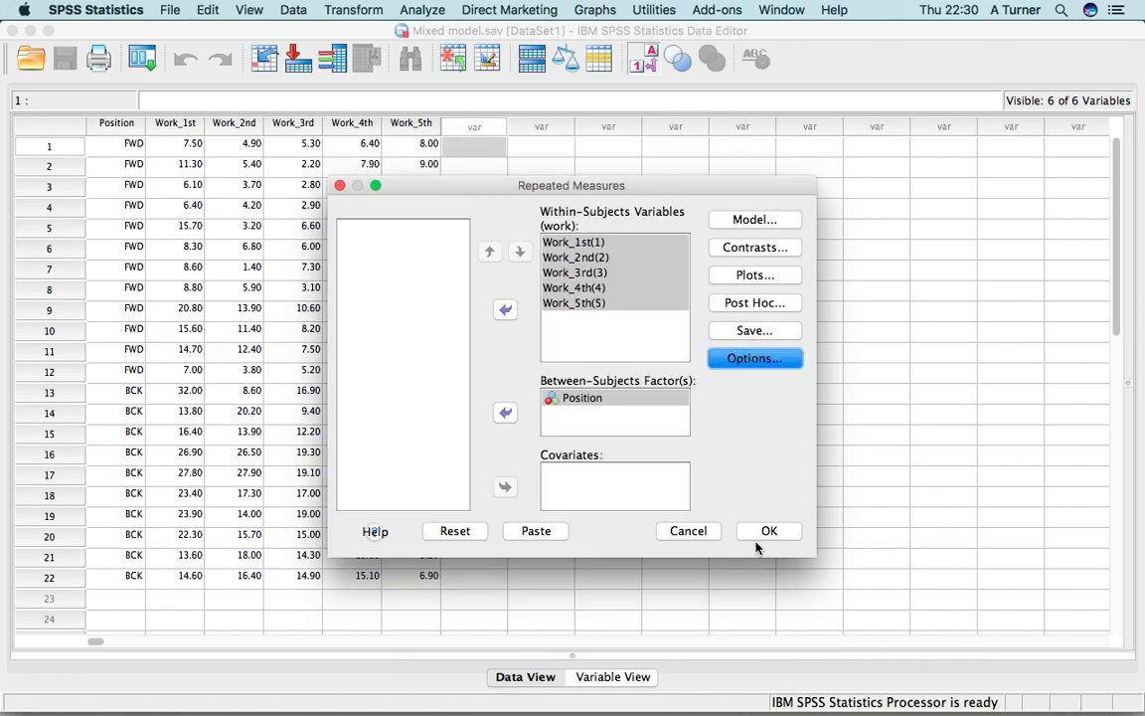
left_click(767, 529)
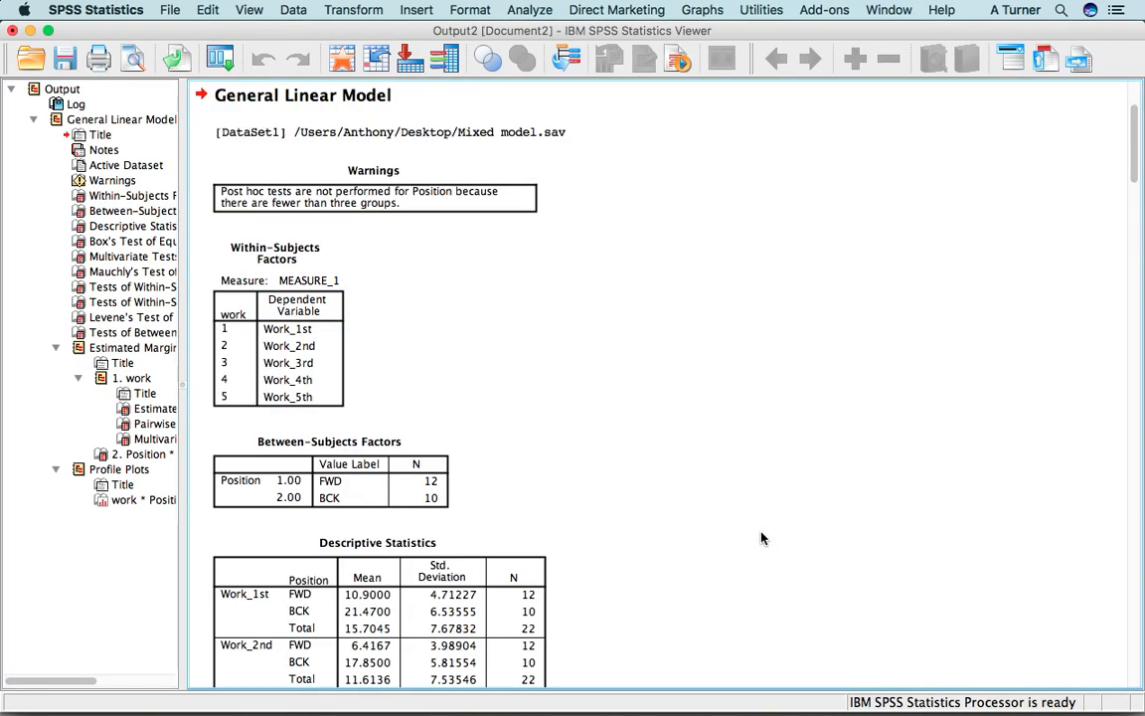
scroll("down", 3)
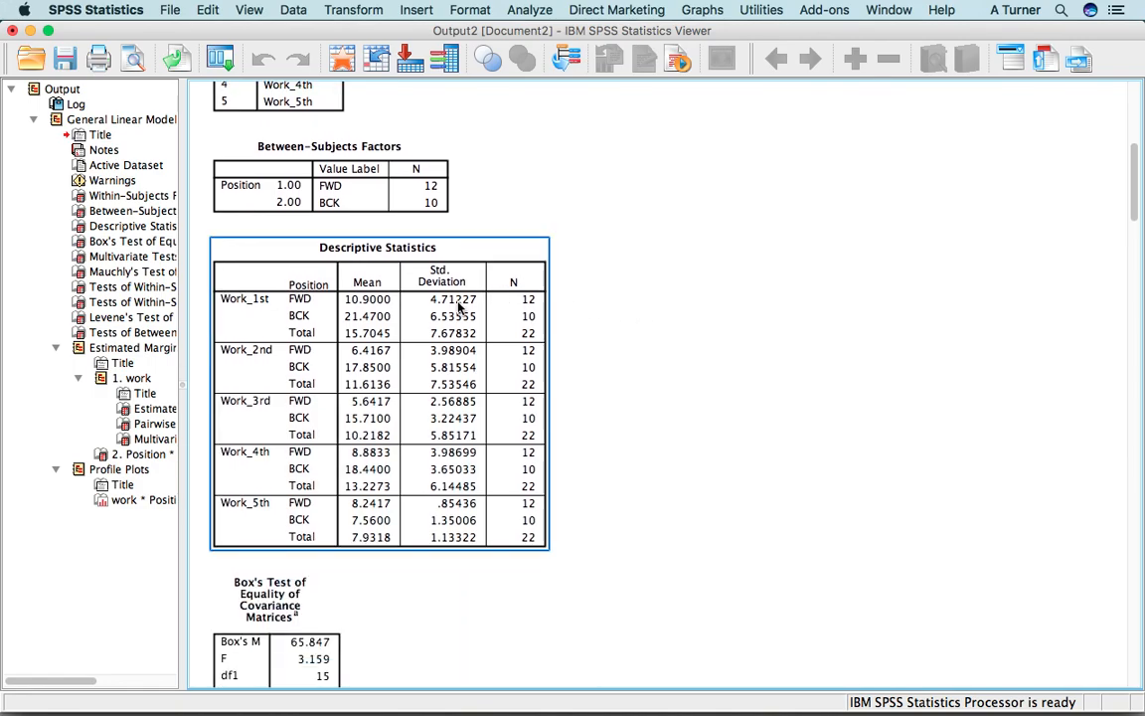
scroll("down", 3)
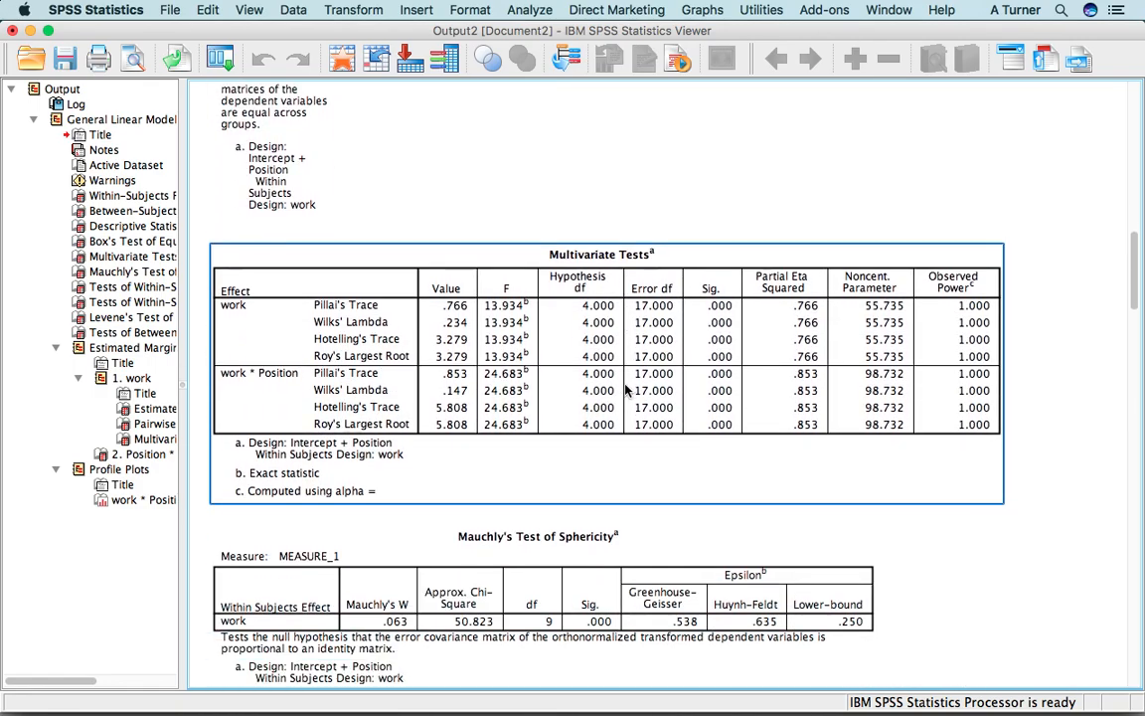
scroll("down", 3)
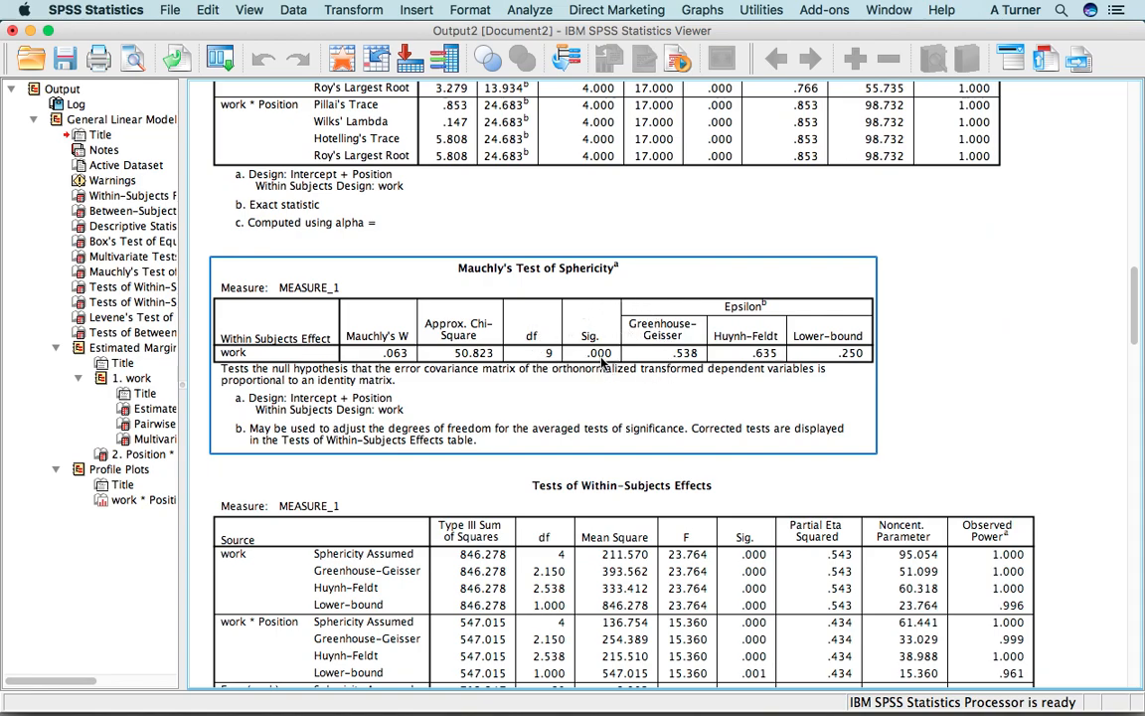
scroll("down", 3)
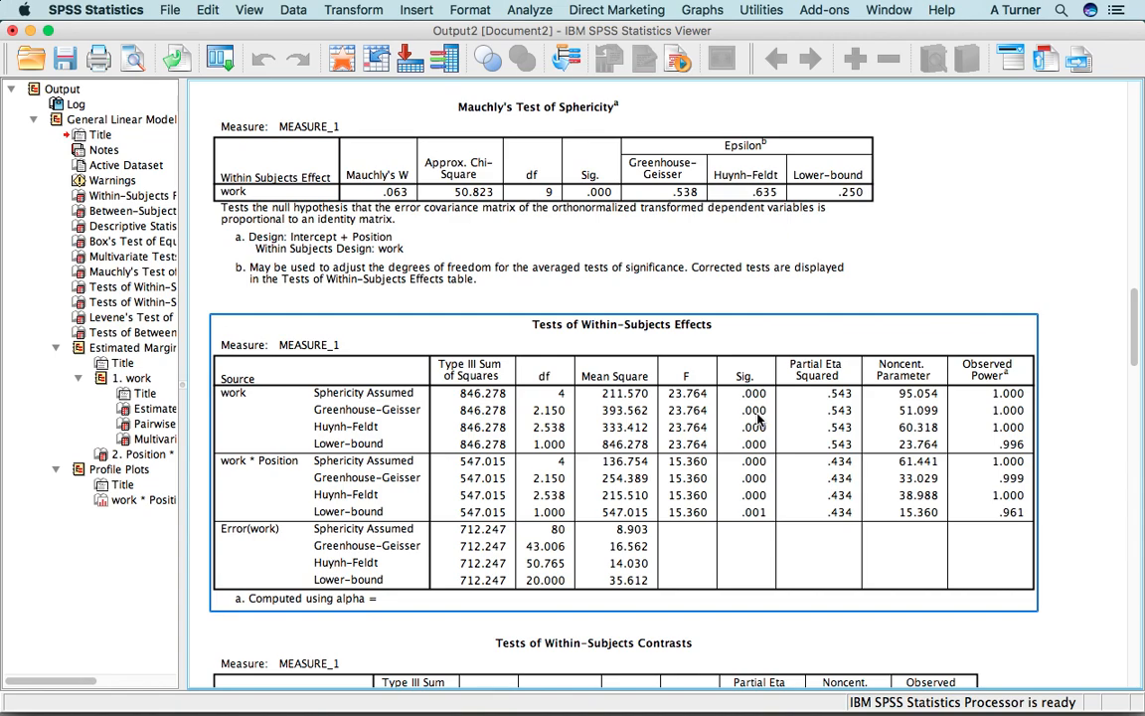
scroll("down", 3)
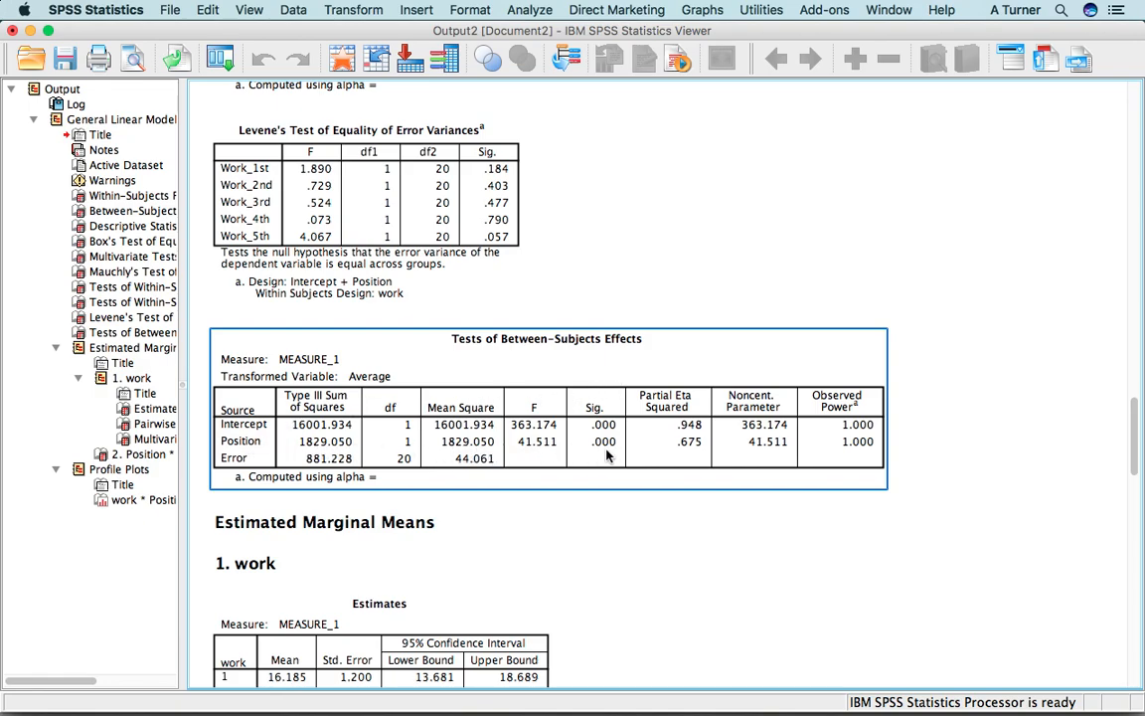
mouse_move(608, 455)
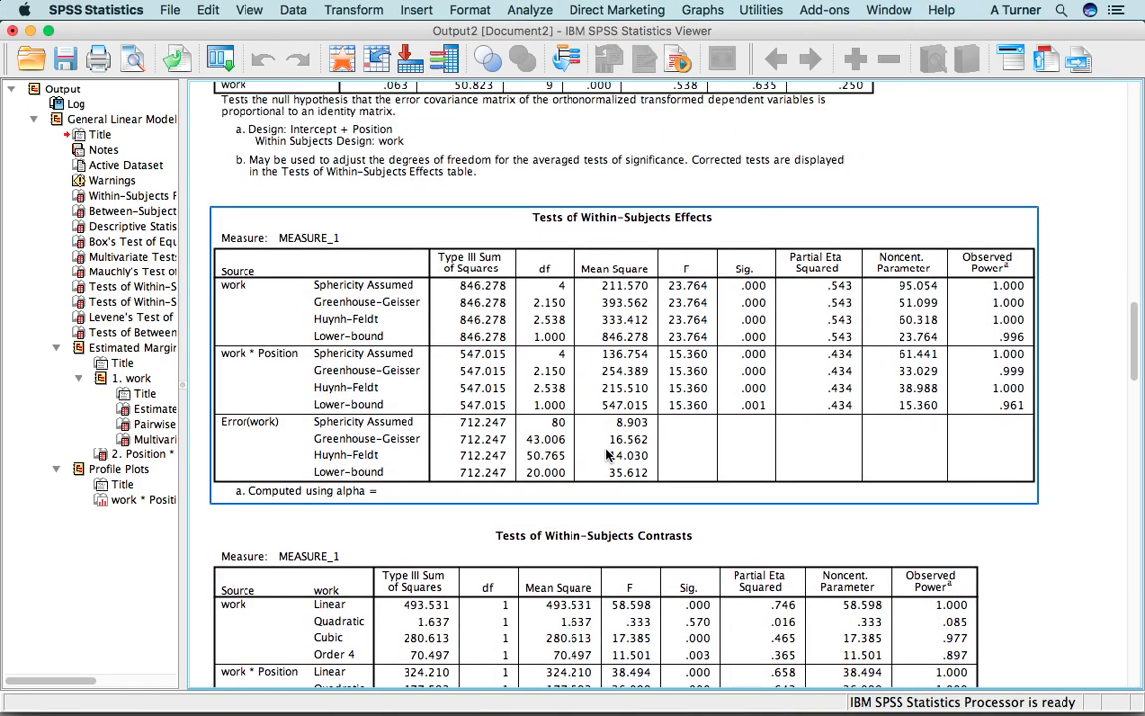
mouse_move(607, 456)
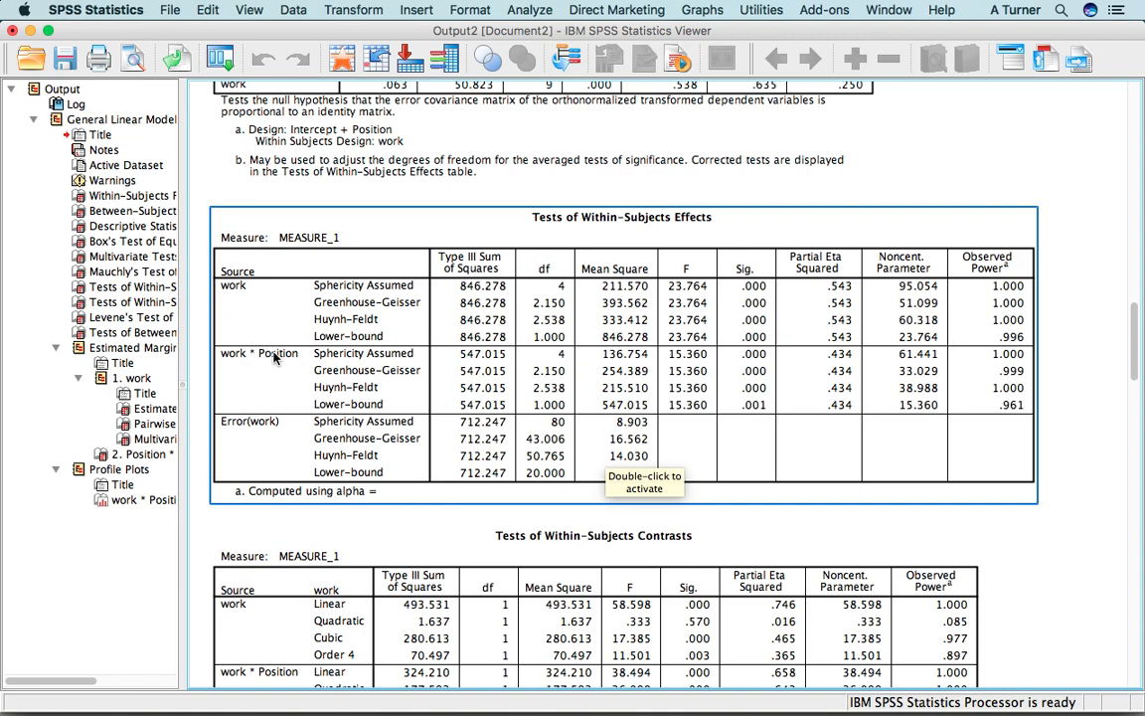
mouse_move(274, 360)
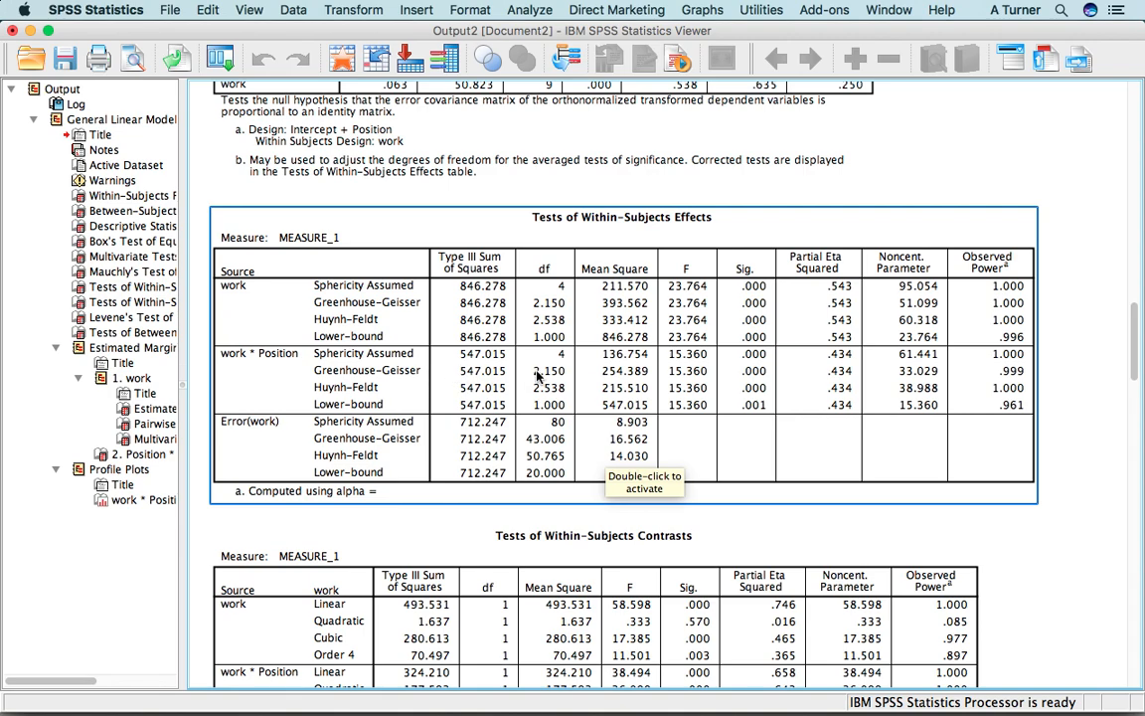
mouse_move(755, 382)
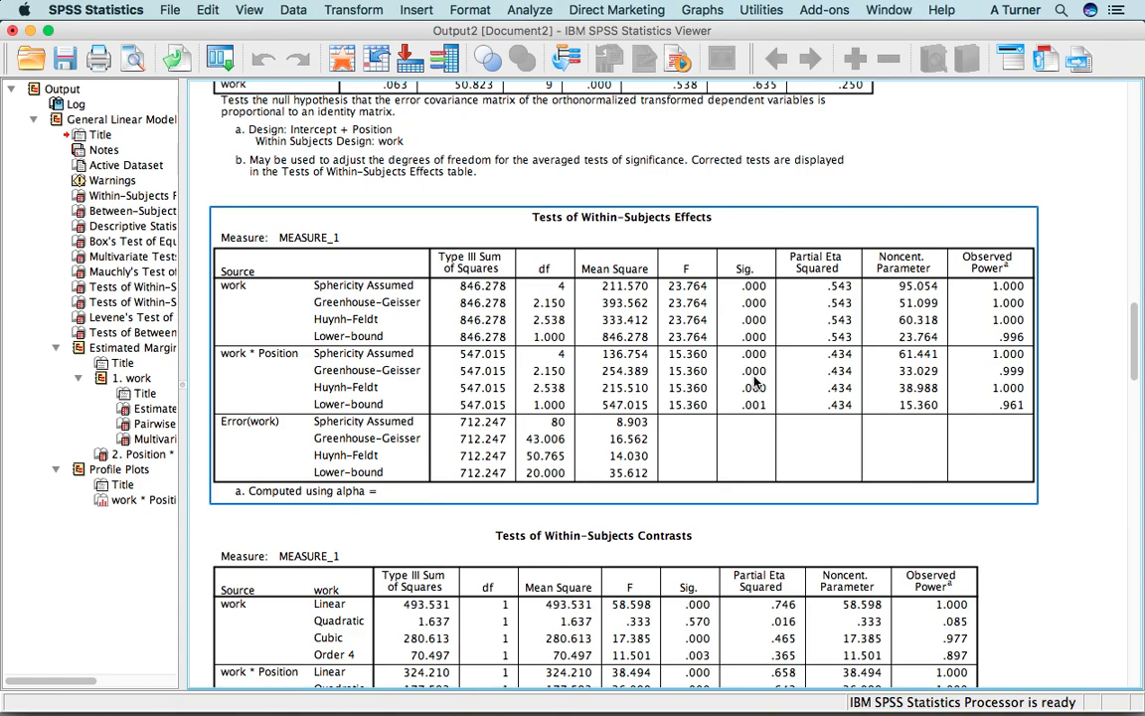
scroll("down", 3)
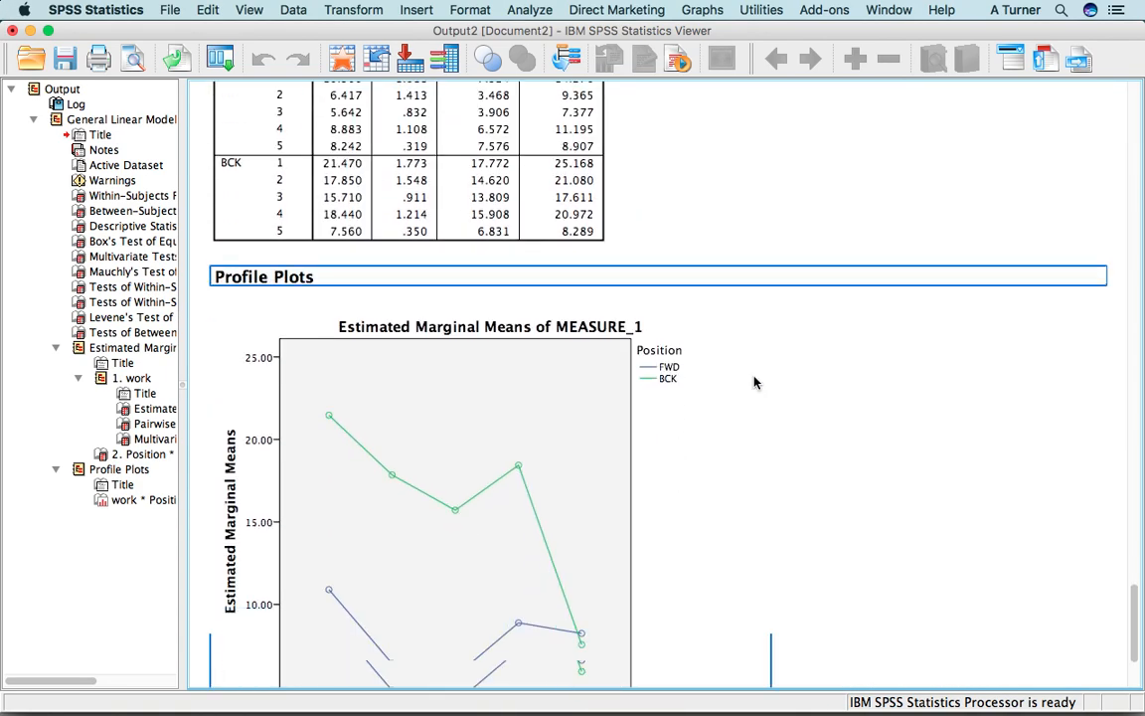
scroll("down", 3)
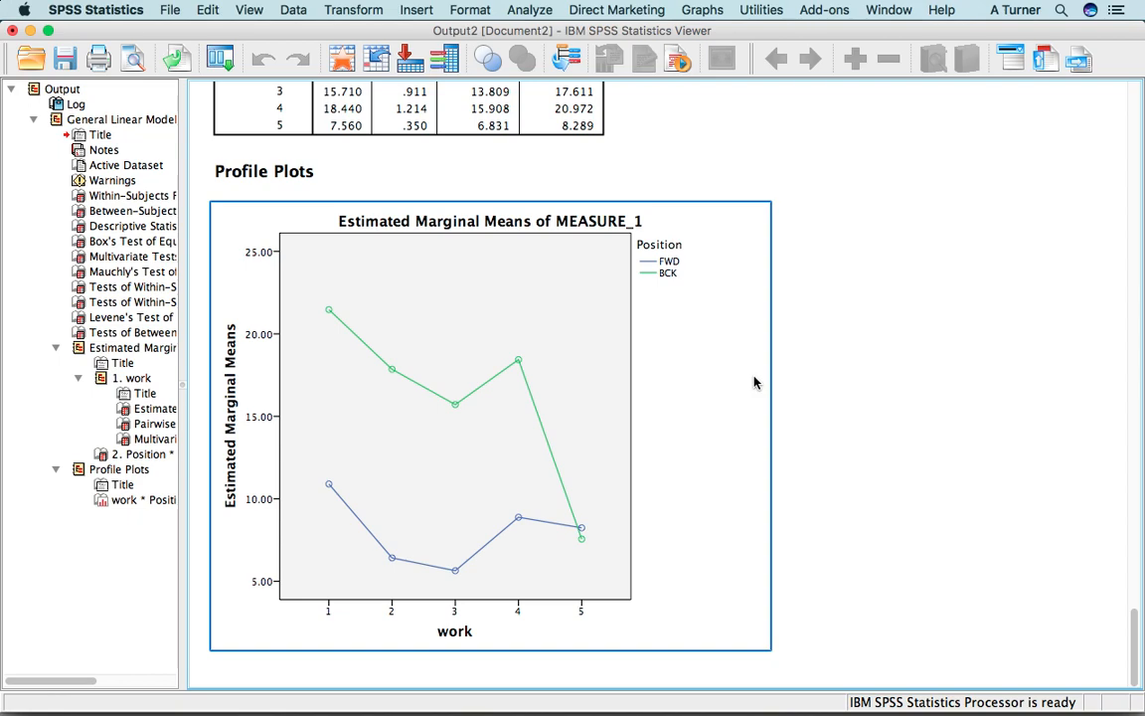
mouse_move(338, 287)
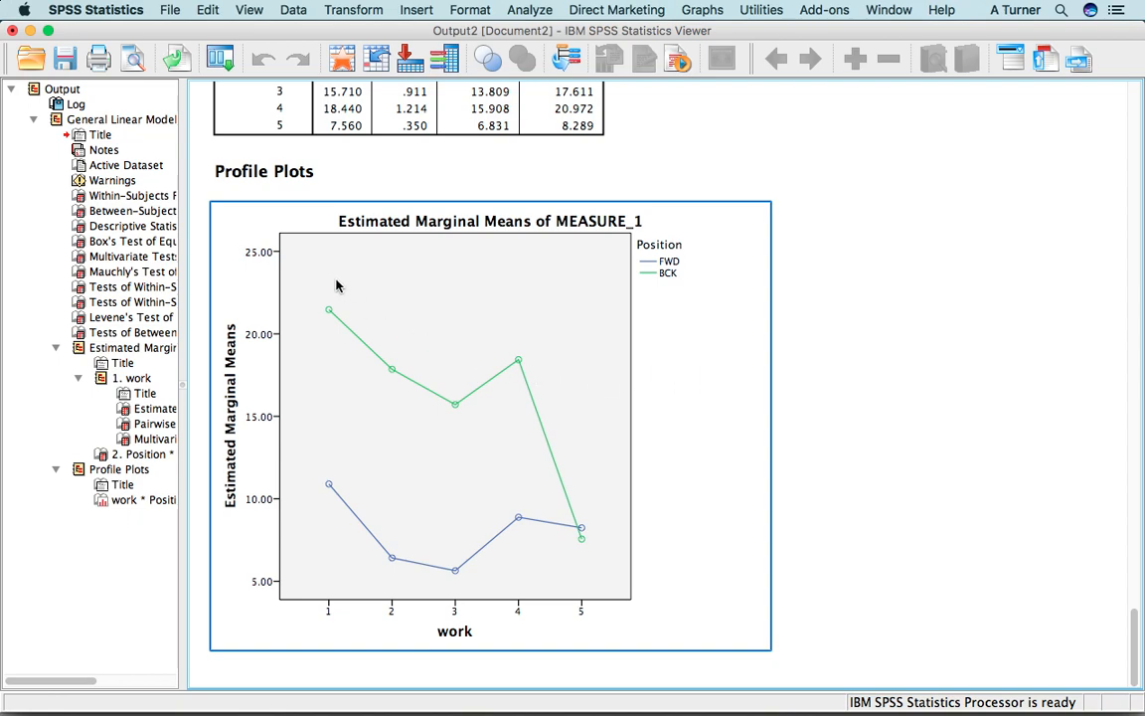
mouse_move(608, 527)
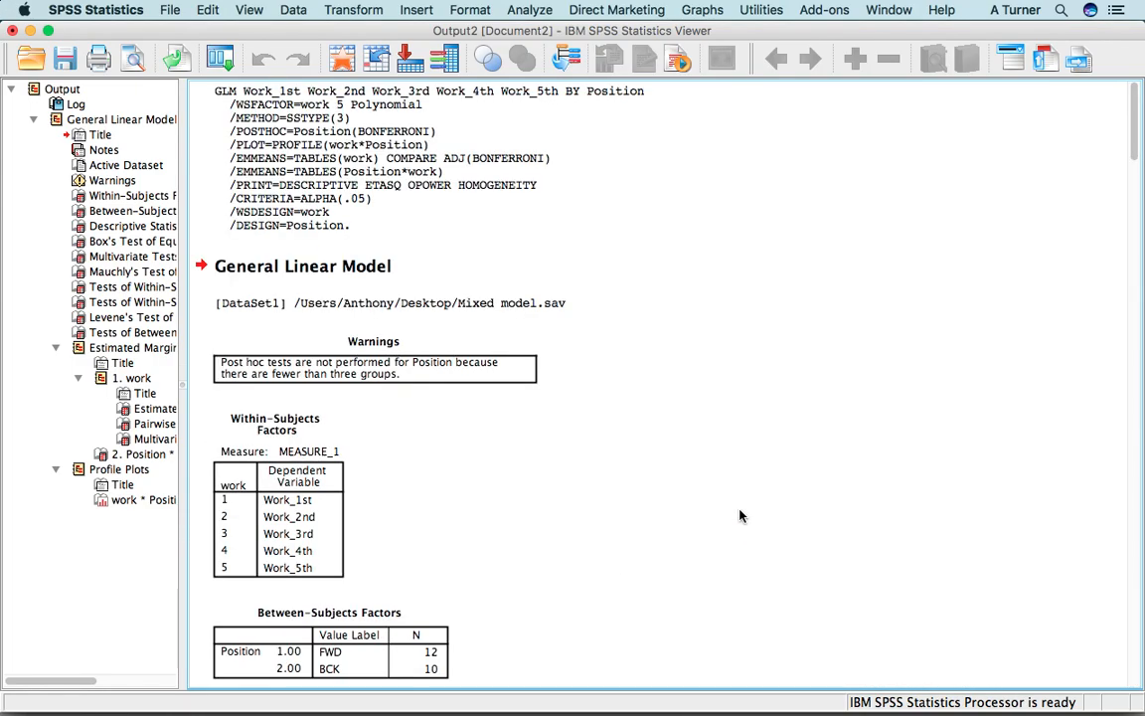
scroll("down", 3)
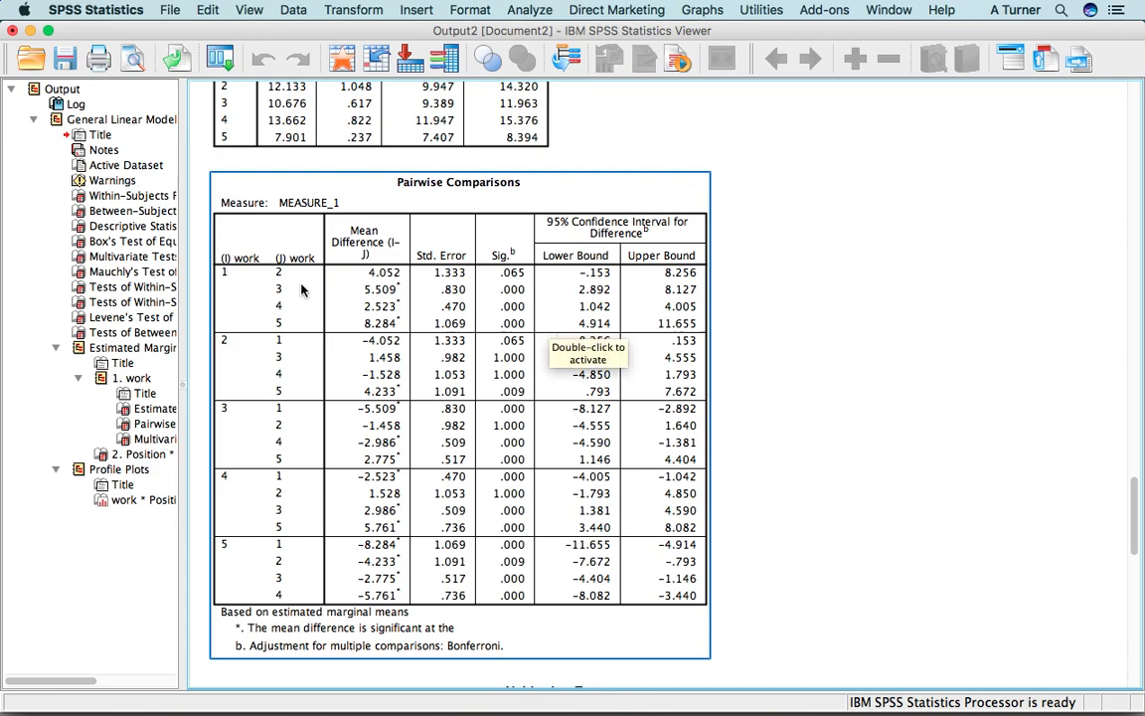
mouse_move(229, 286)
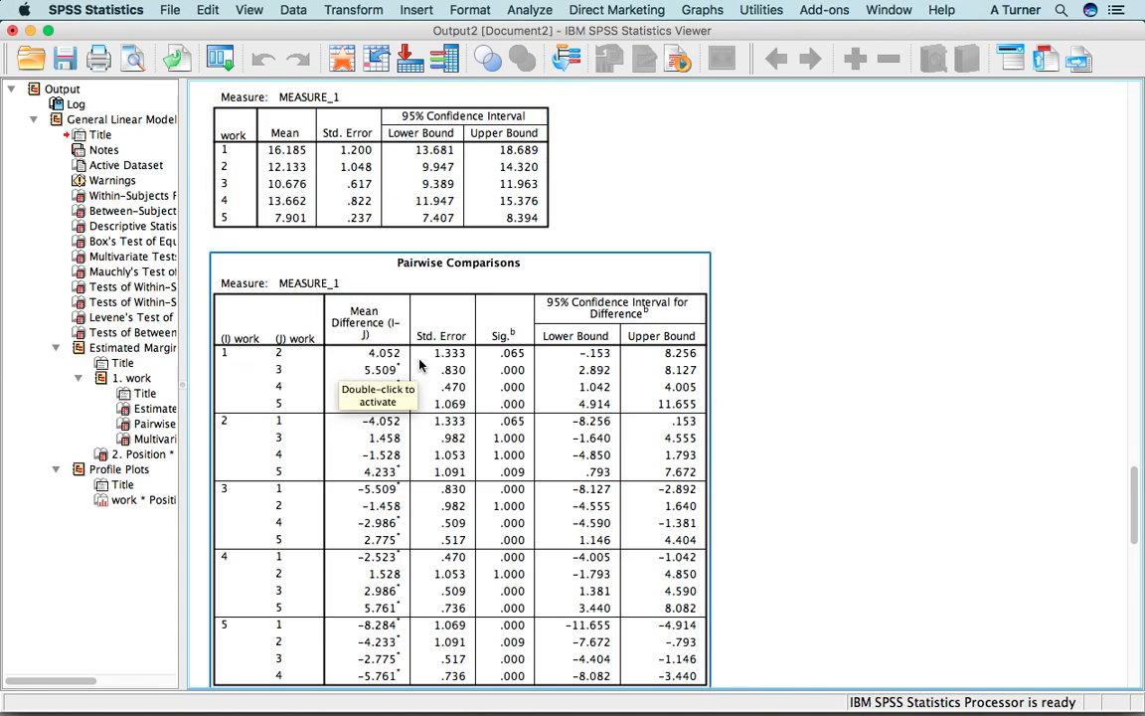
mouse_move(521, 362)
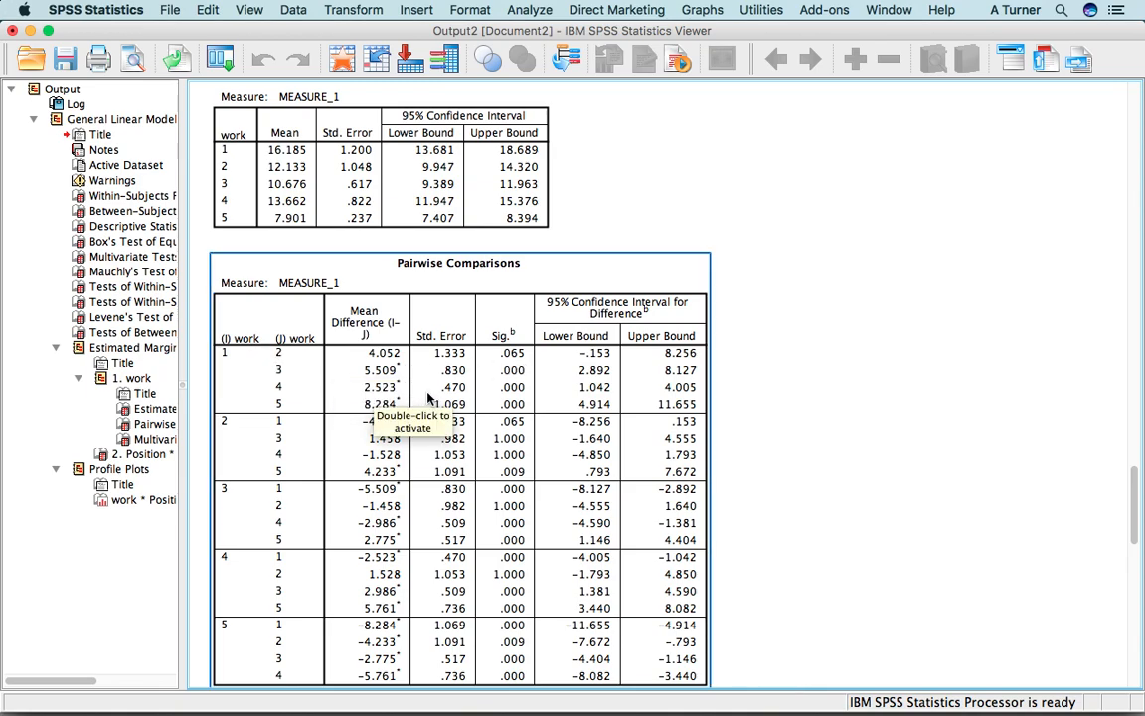
mouse_move(521, 410)
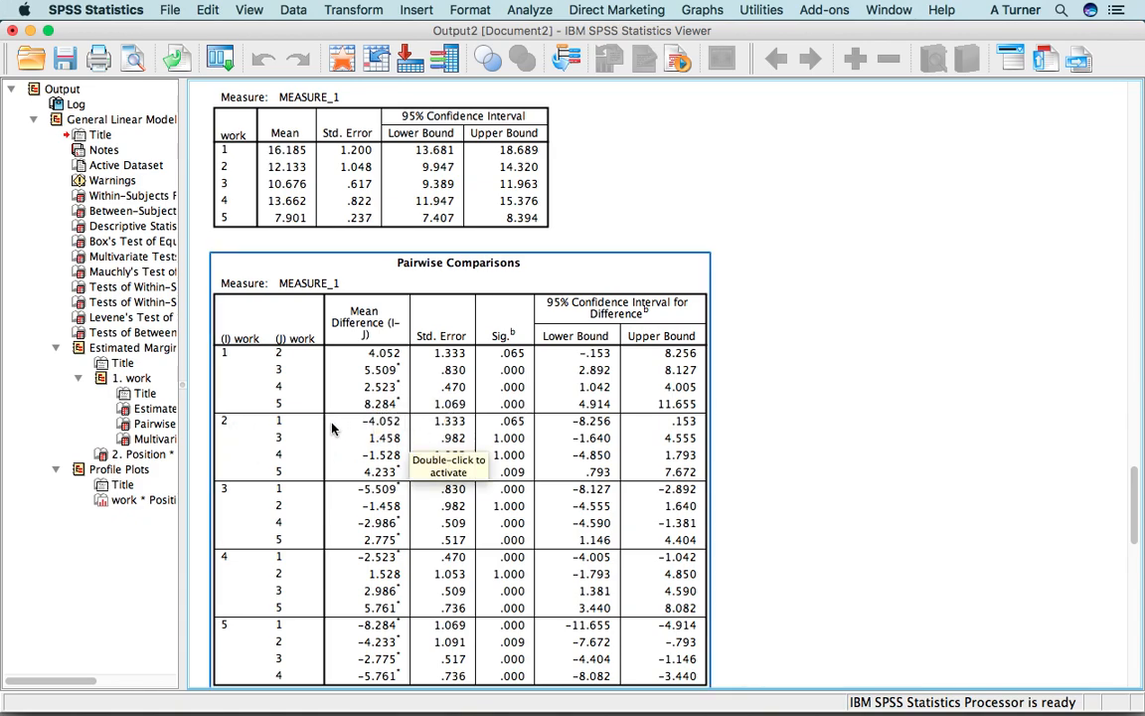
mouse_move(515, 442)
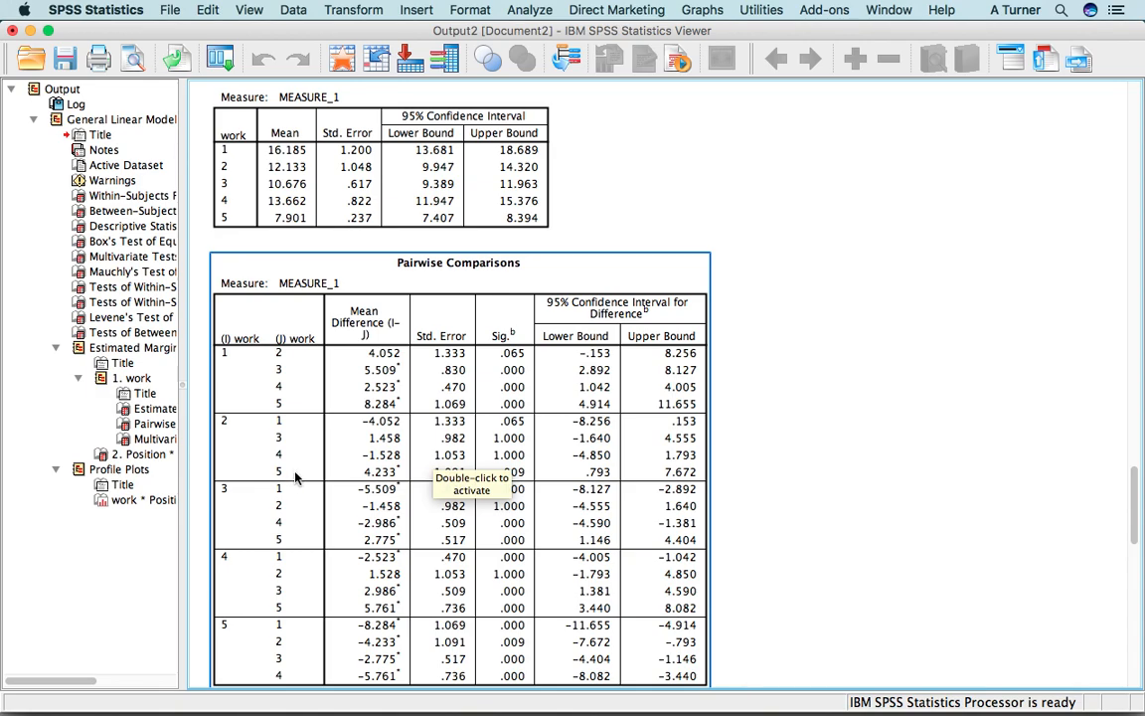
scroll("down", 3)
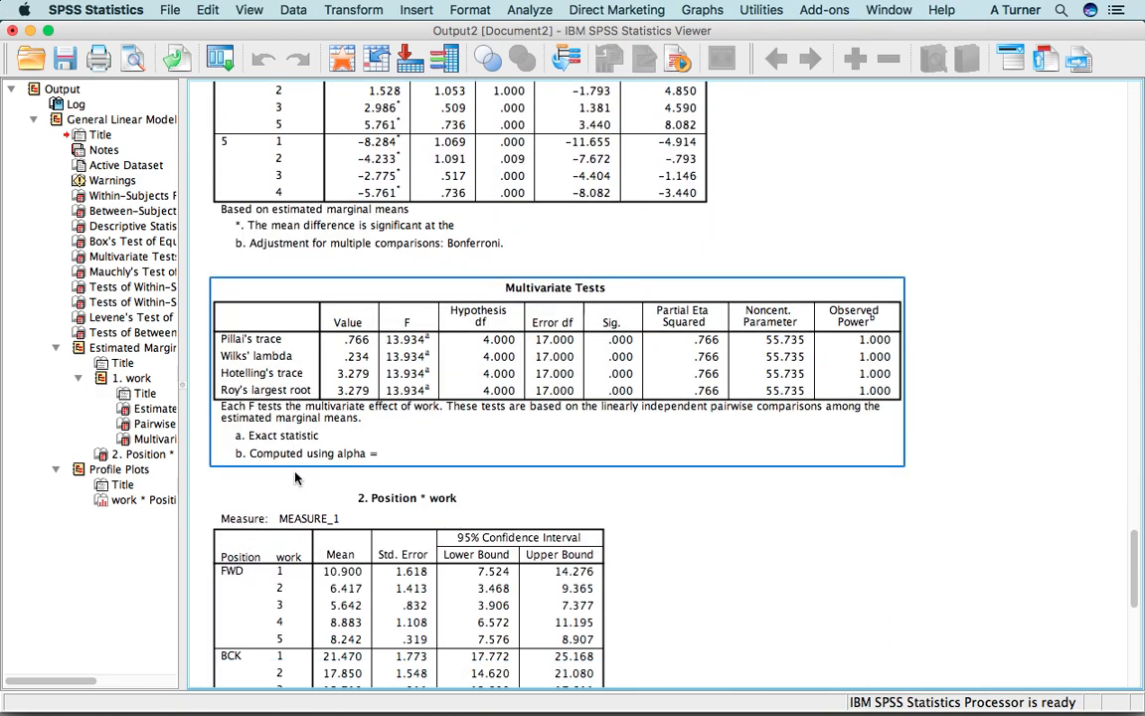
scroll("down", 3)
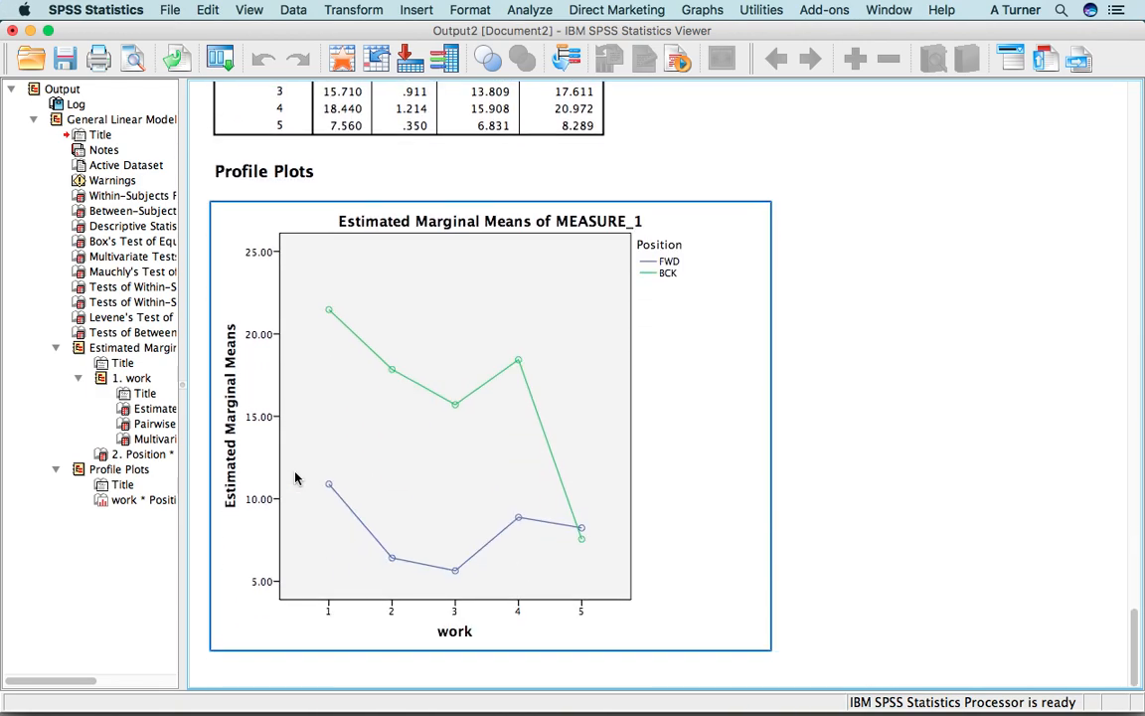
mouse_move(346, 402)
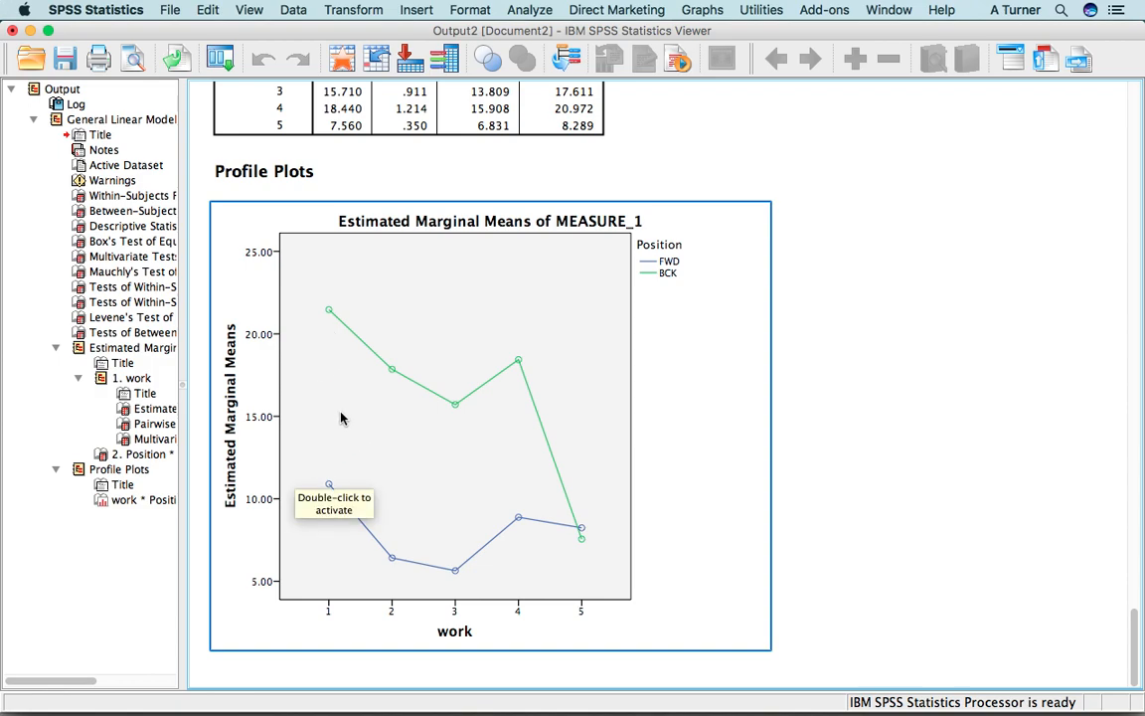
mouse_move(384, 445)
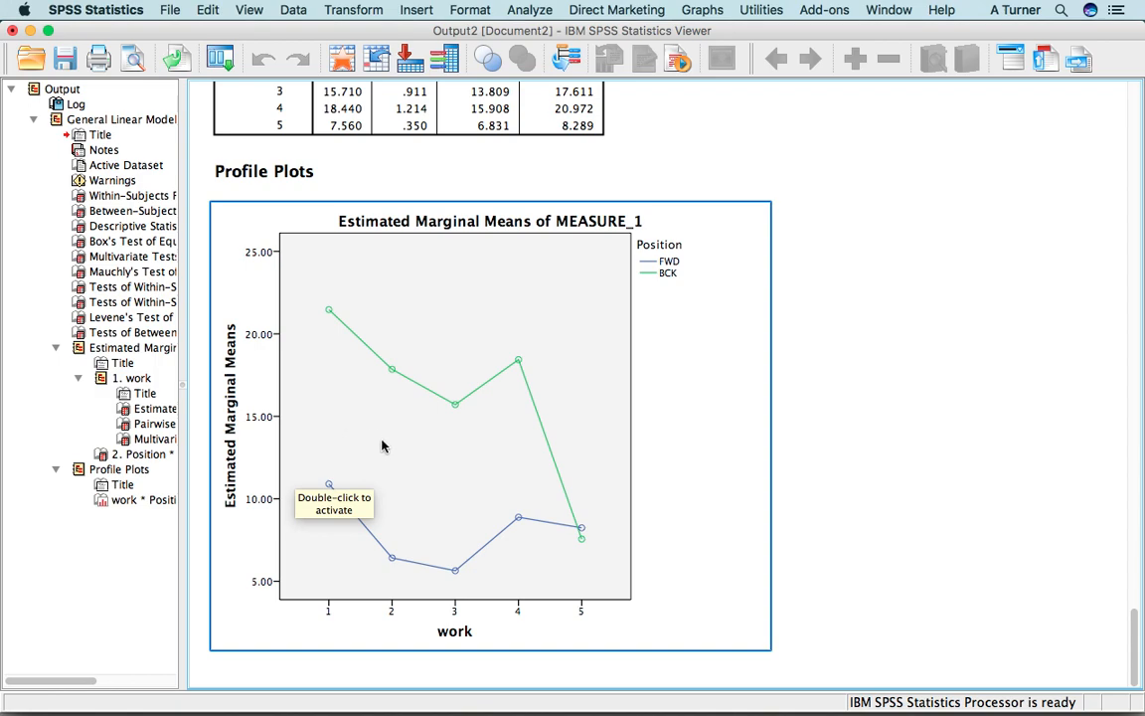
mouse_move(529, 440)
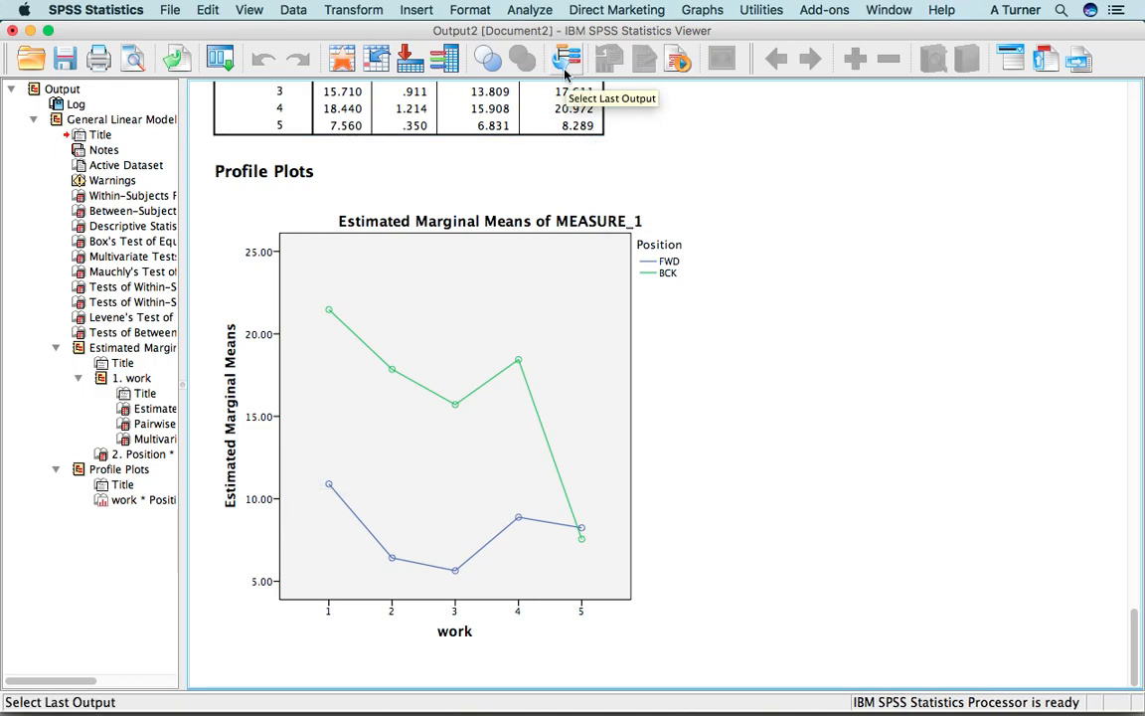
- Reopen the Repeated Measures setup and paste its GLM command into a syntax window
left_click(528, 10)
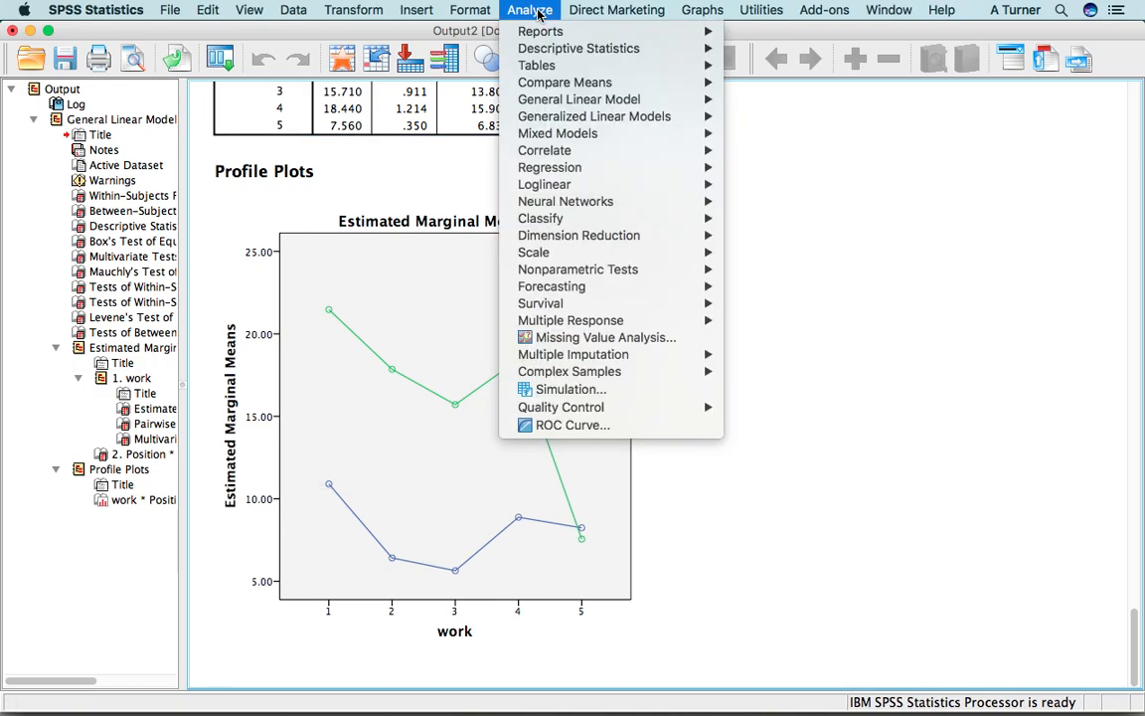
mouse_move(579, 100)
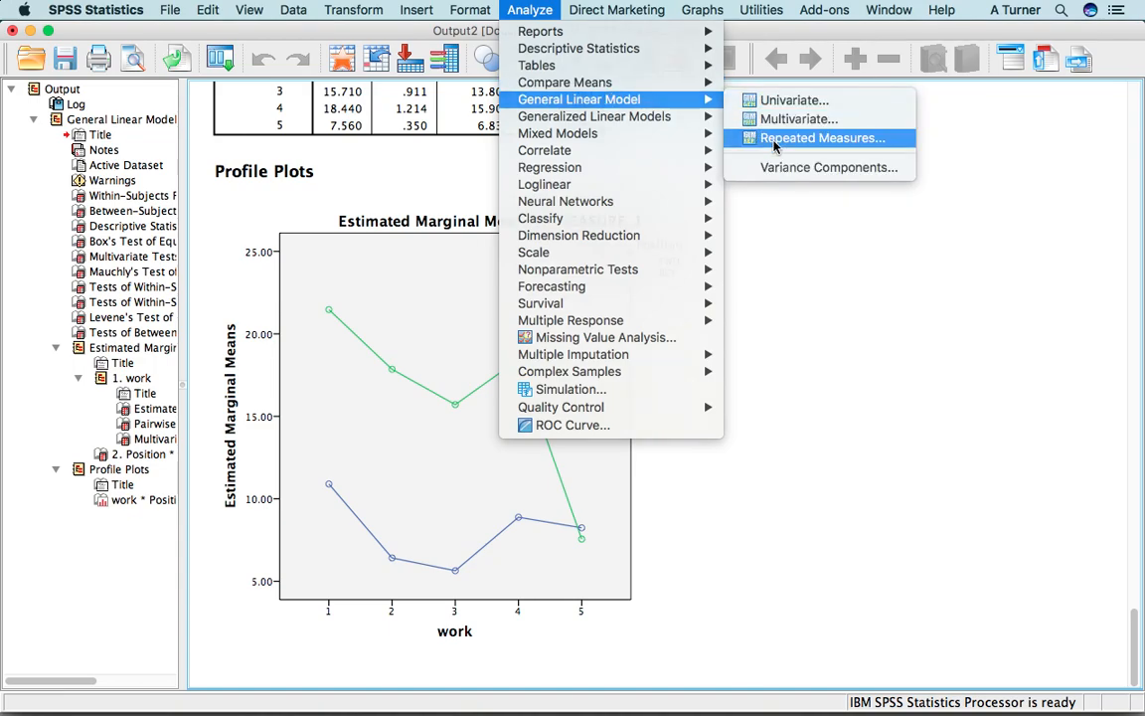
left_click(823, 137)
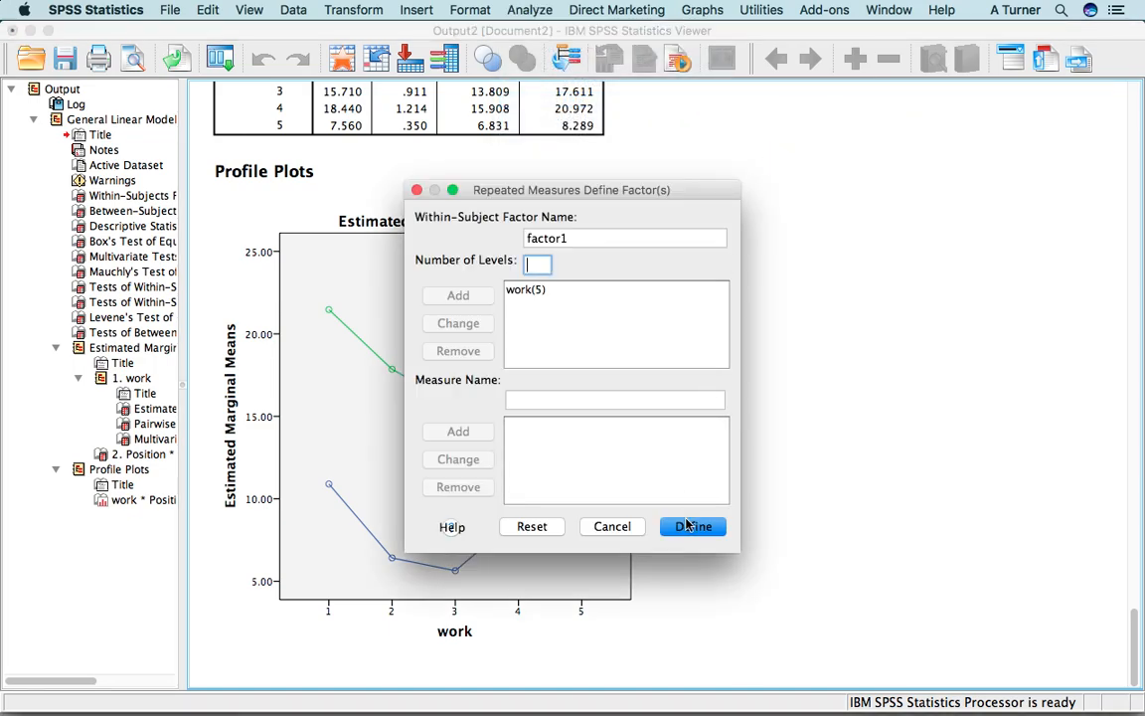
left_click(691, 525)
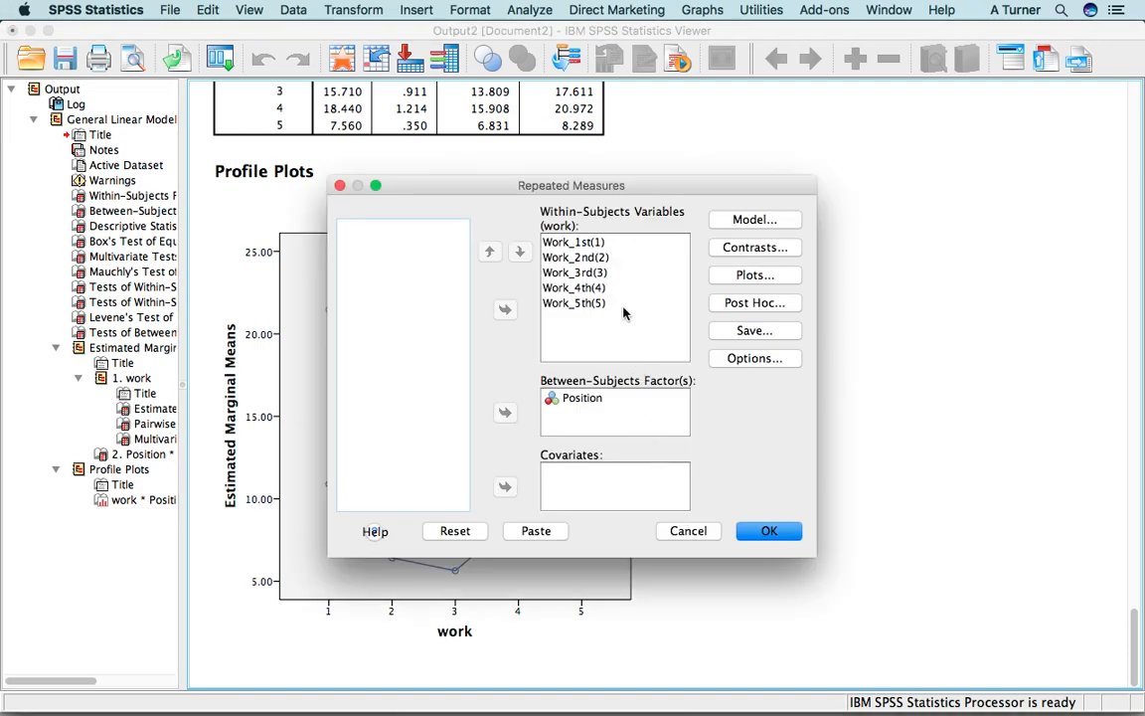
mouse_move(556, 527)
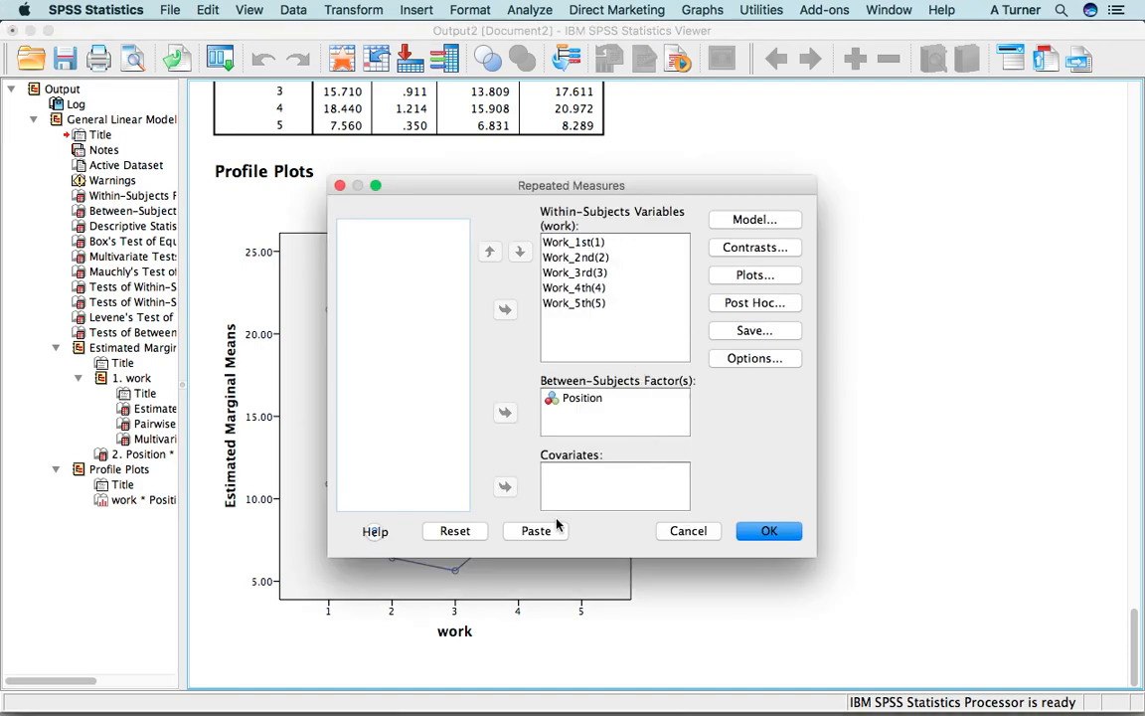
left_click(535, 529)
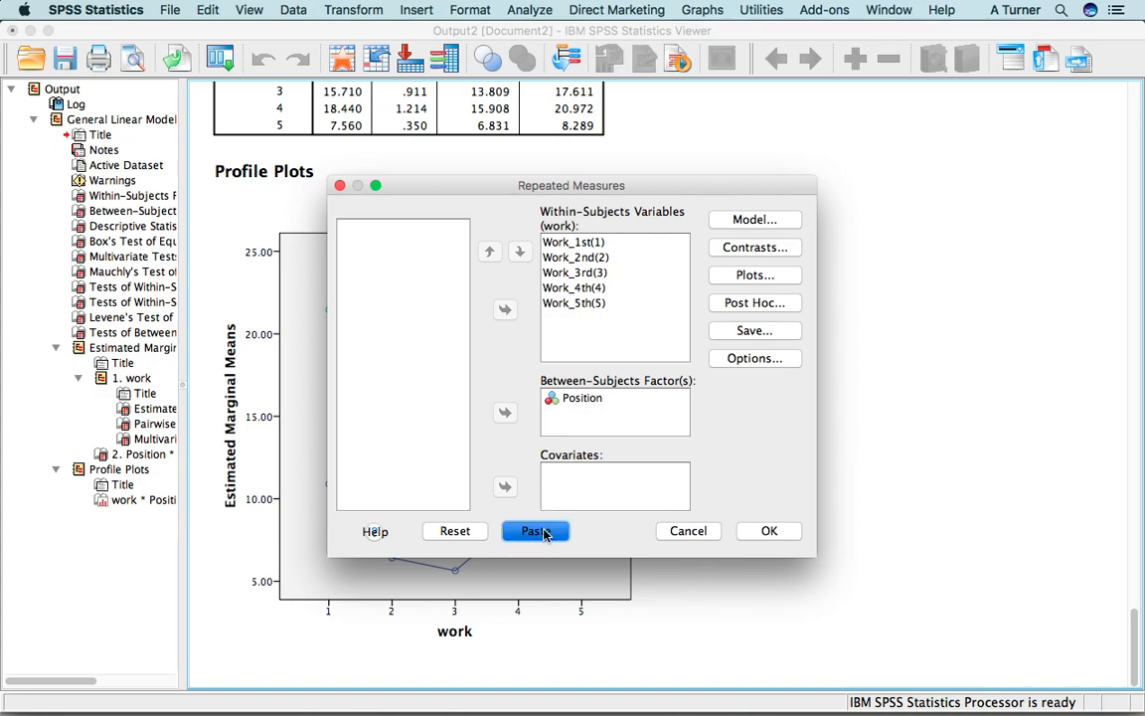
left_click(534, 529)
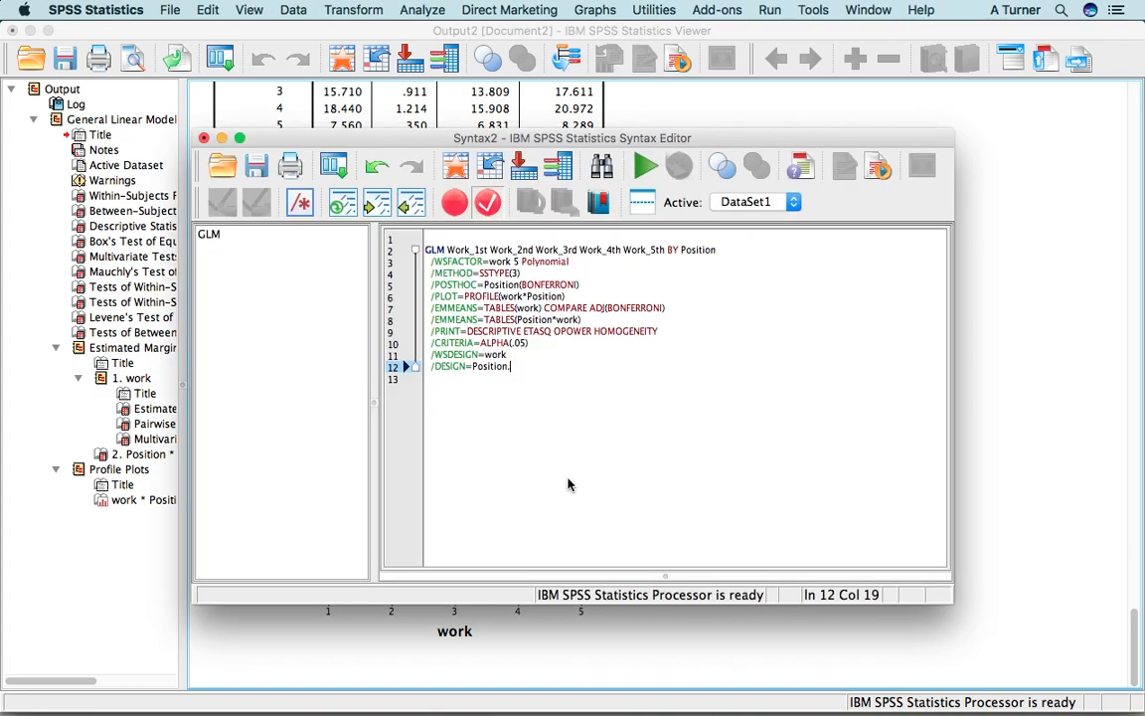
mouse_move(580, 342)
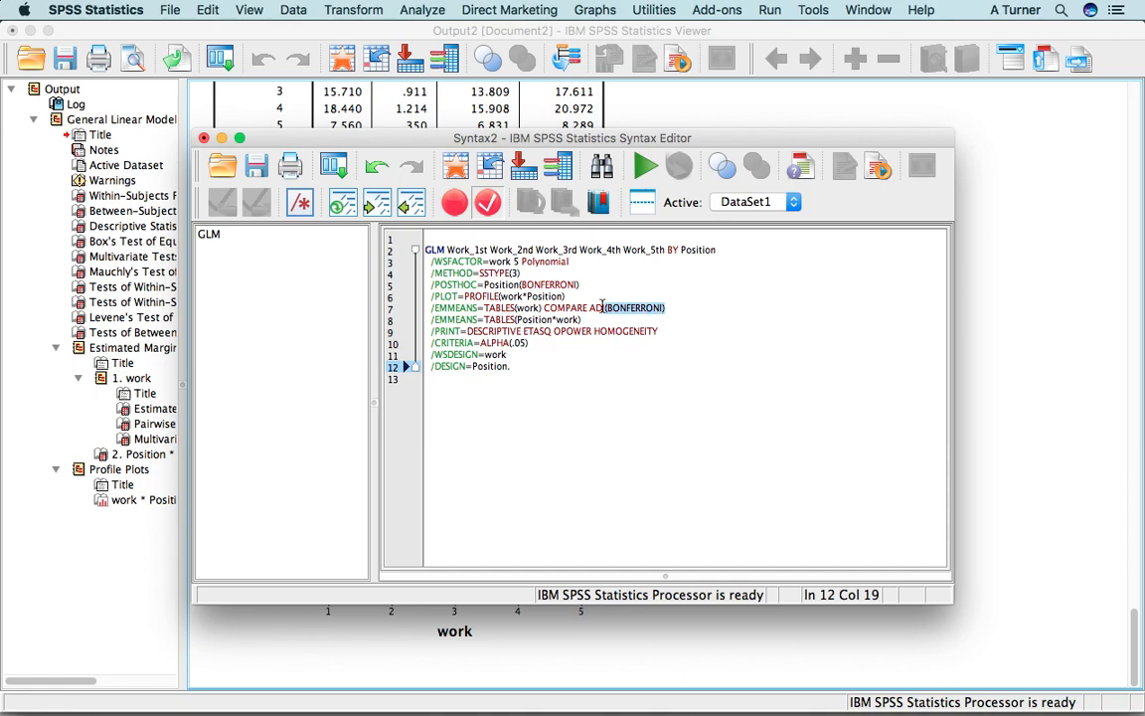
- Add COMPARE ADJ(BONFERRONI) to the Position*work EMMEANS line and a work*Position line, then rerun the syntax
left_click(604, 306)
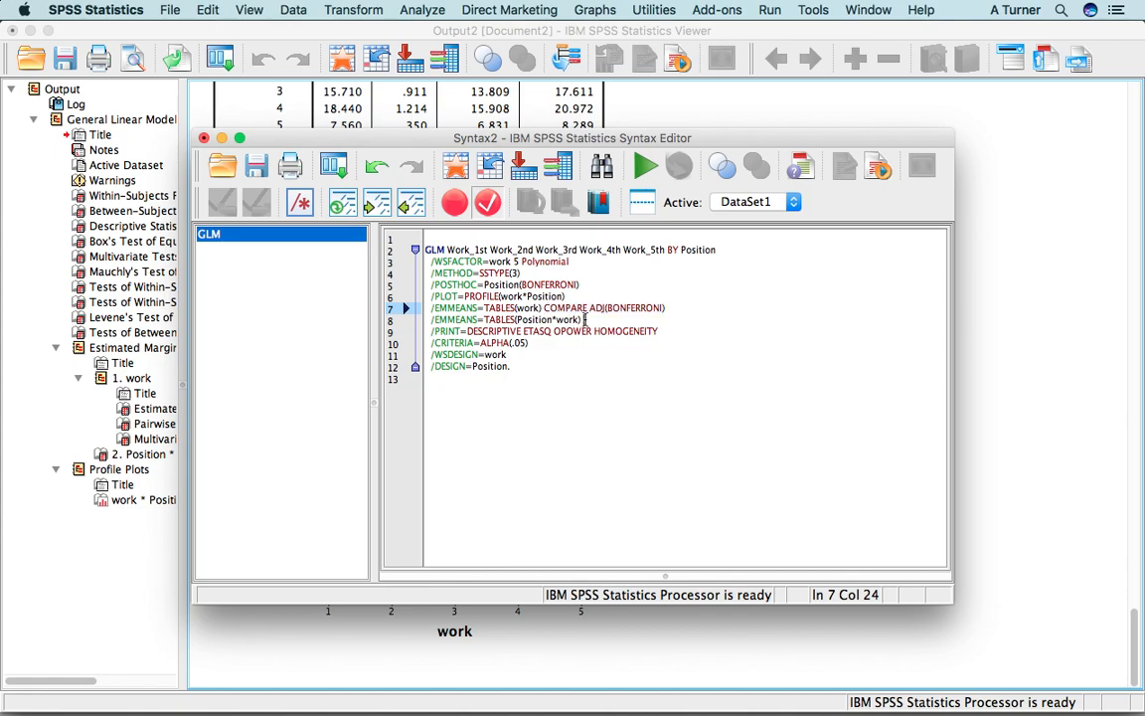
type("COMPARE ADJ(BONFERRONI)")
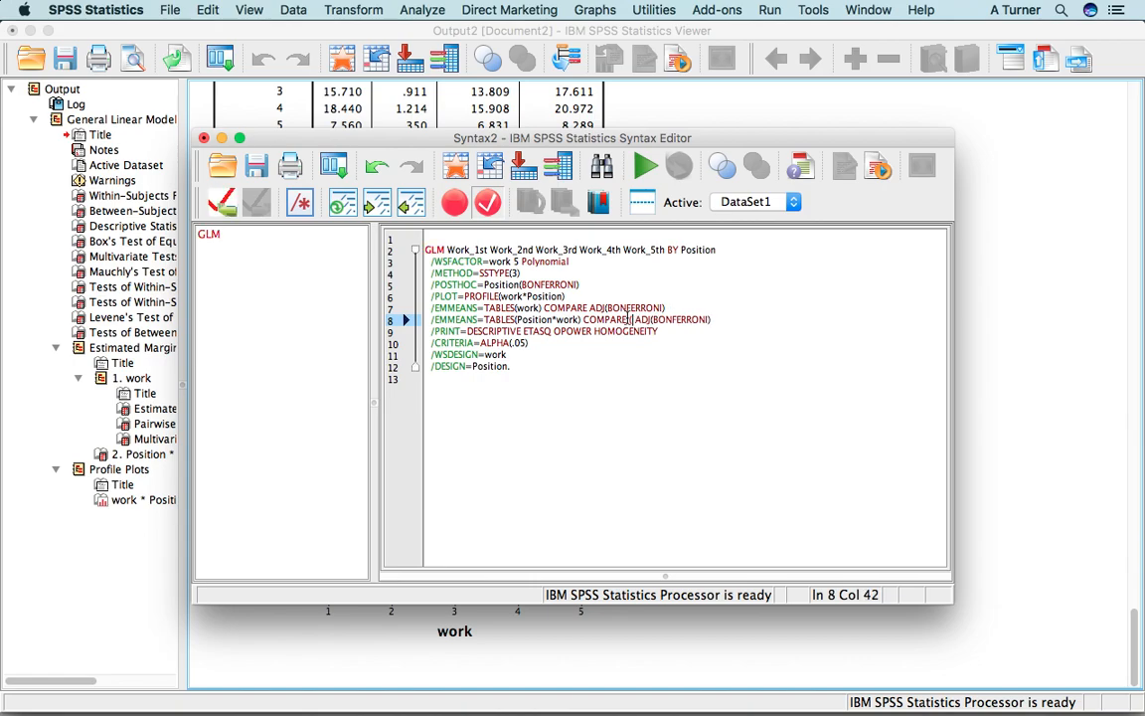
type("position)")
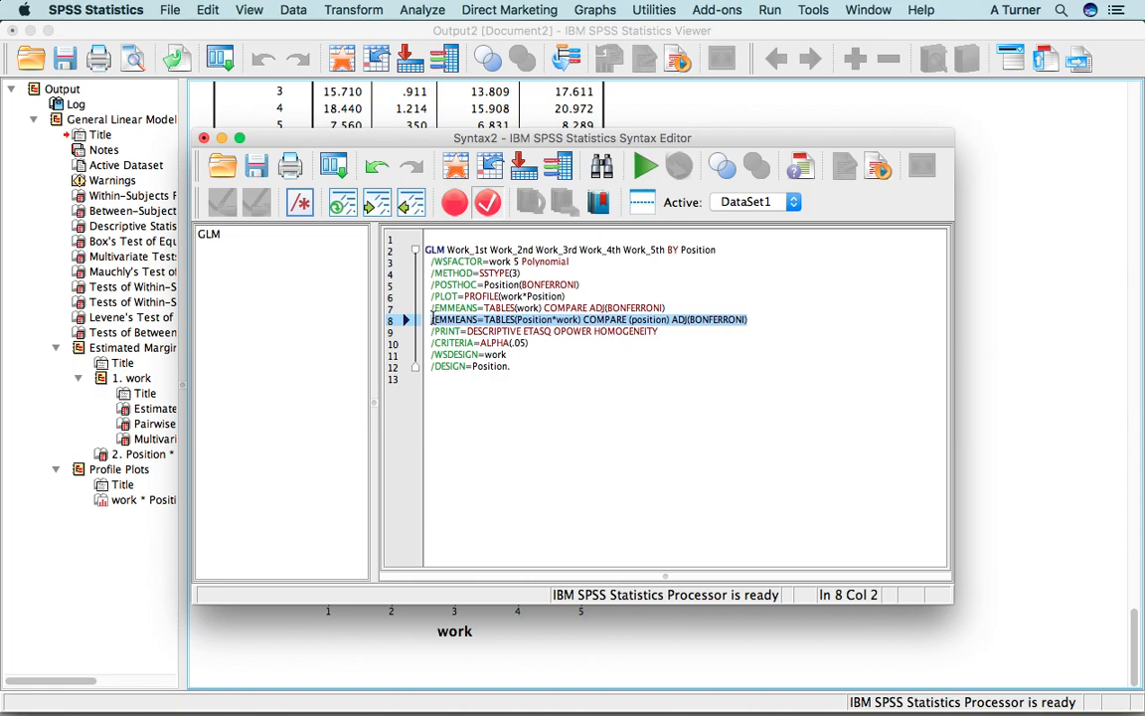
left_click(747, 318)
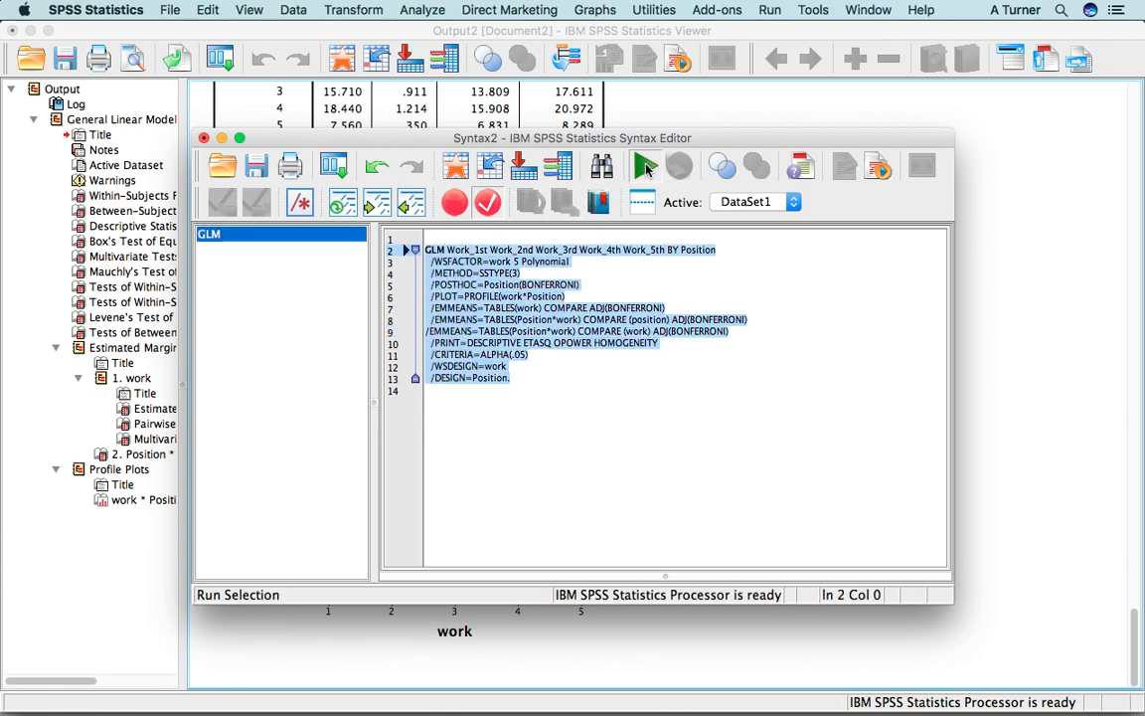
left_click(644, 167)
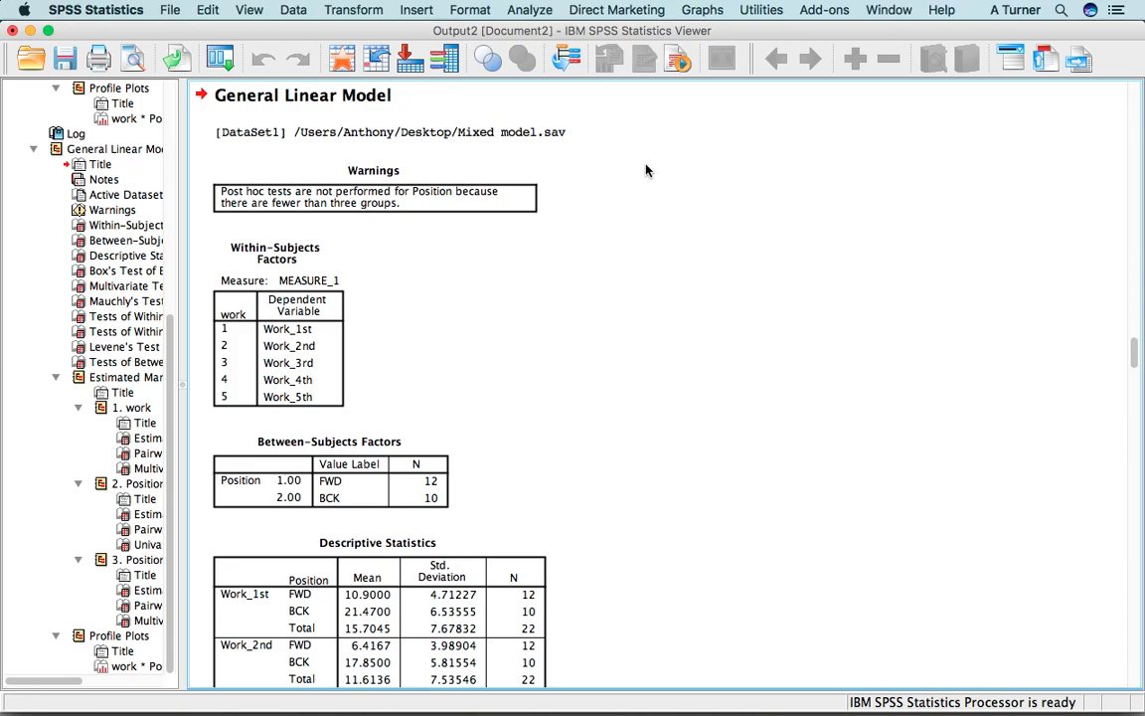
mouse_move(533, 266)
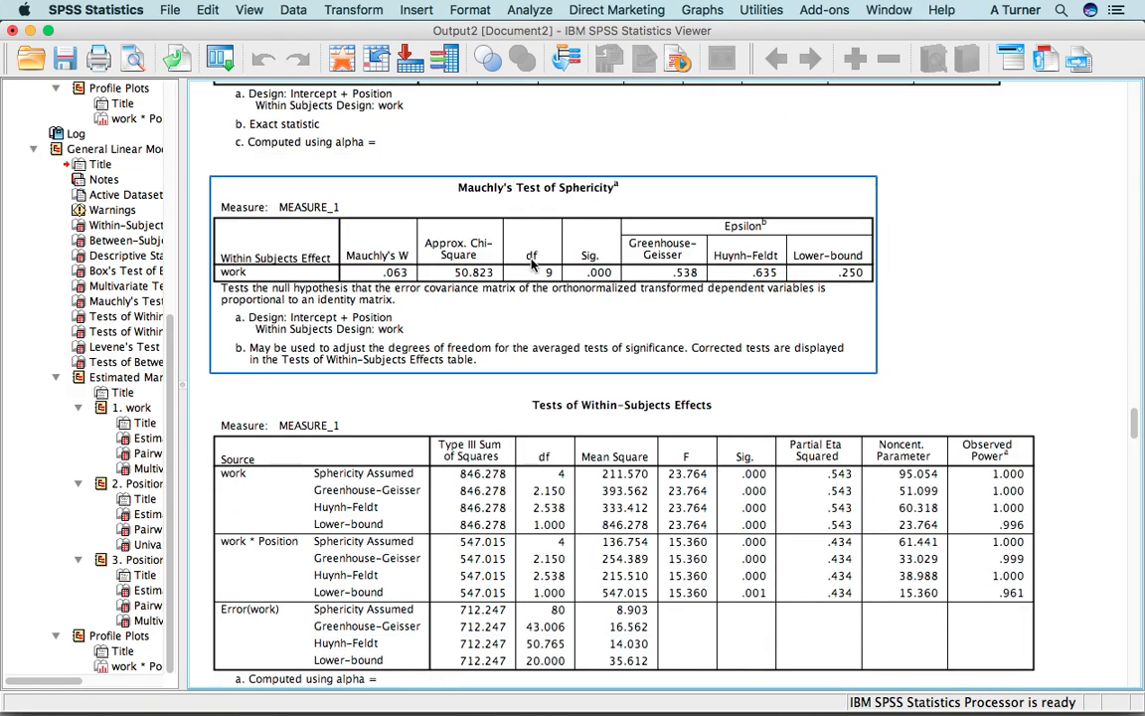
- Scroll through the simple-effects pairwise comparison tables in the output viewer
scroll("down", 3)
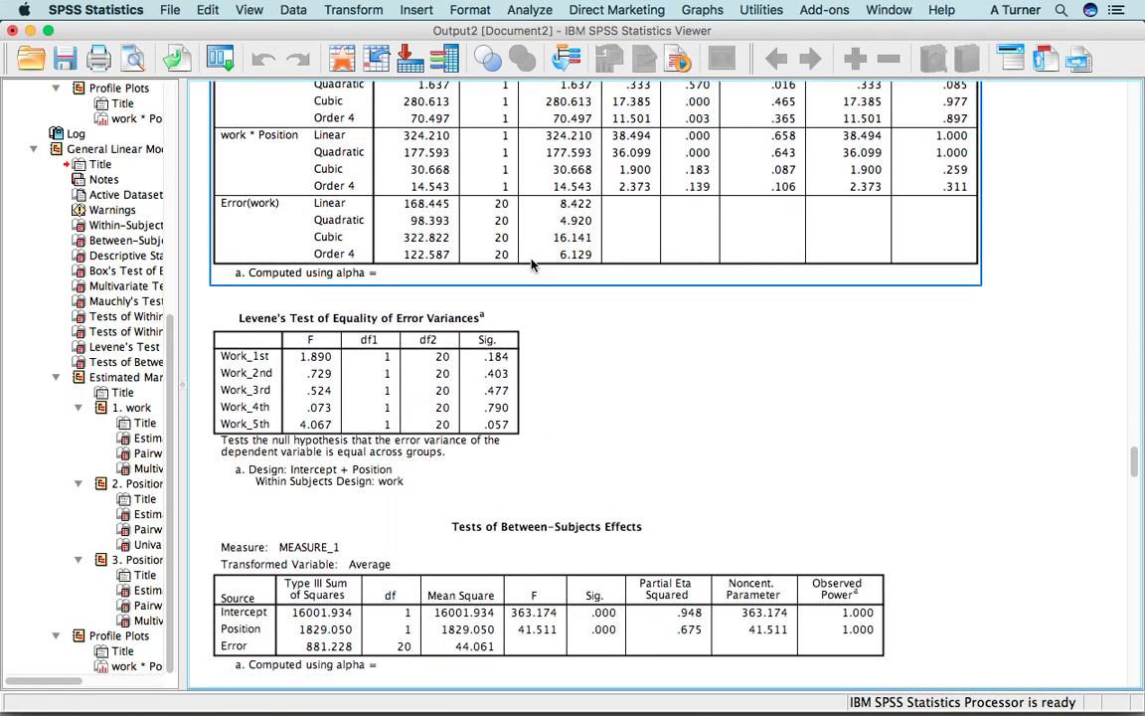
scroll("down", 3)
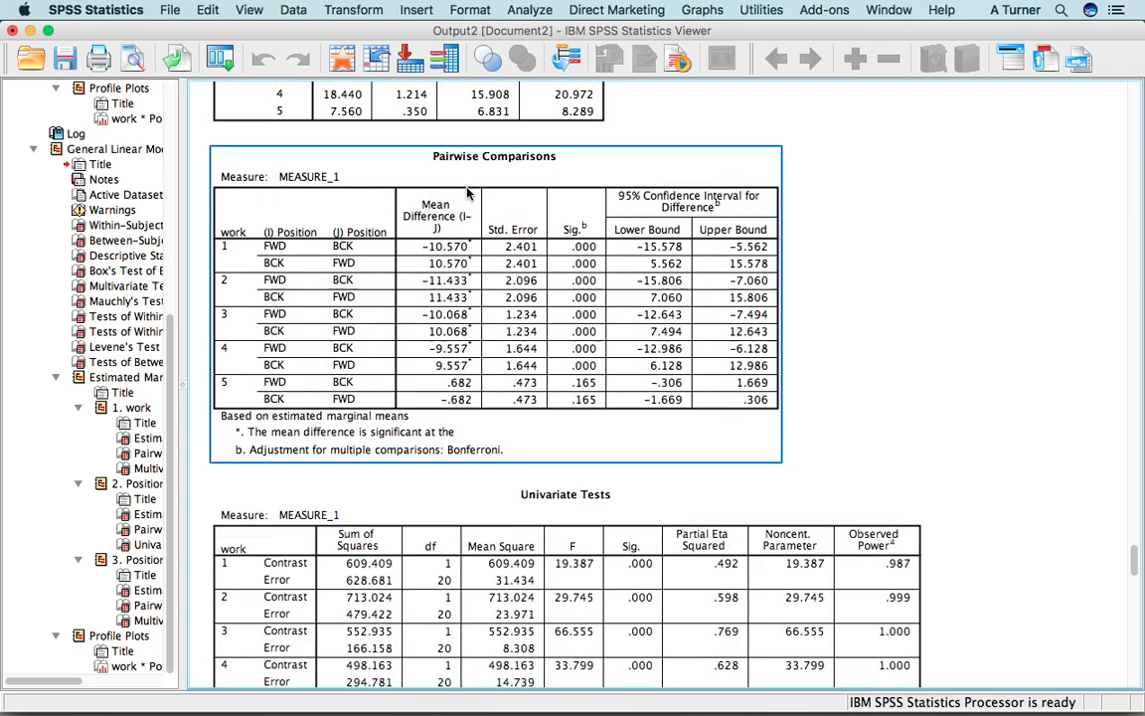
mouse_move(302, 274)
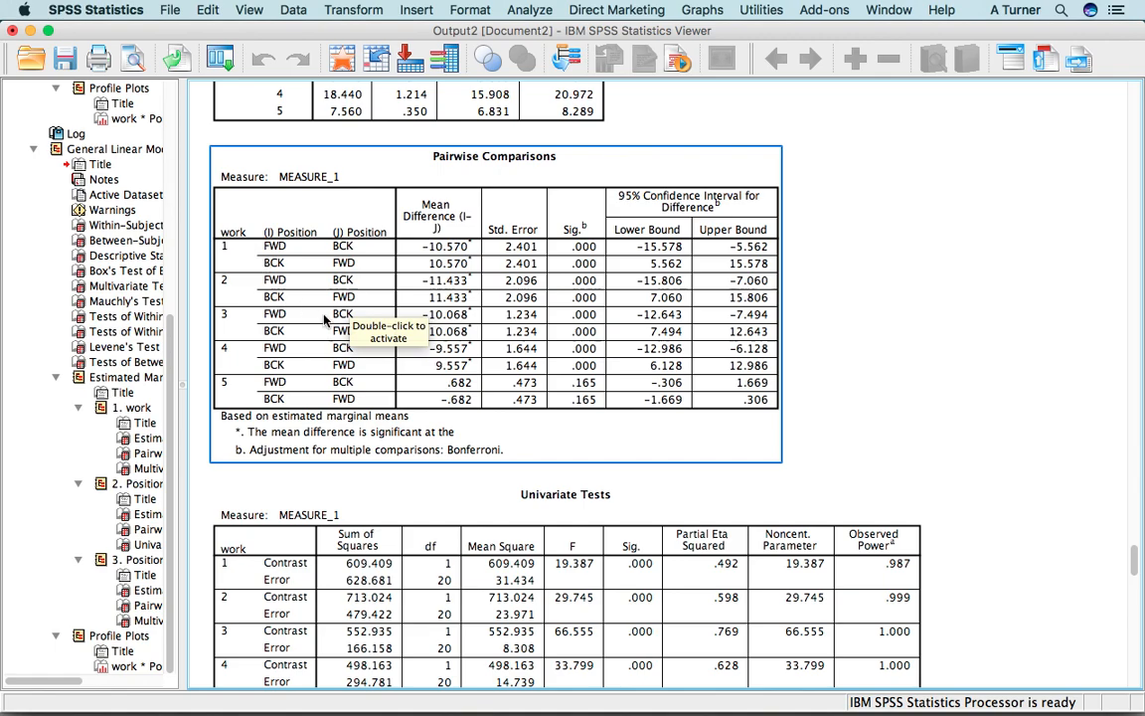
mouse_move(342, 262)
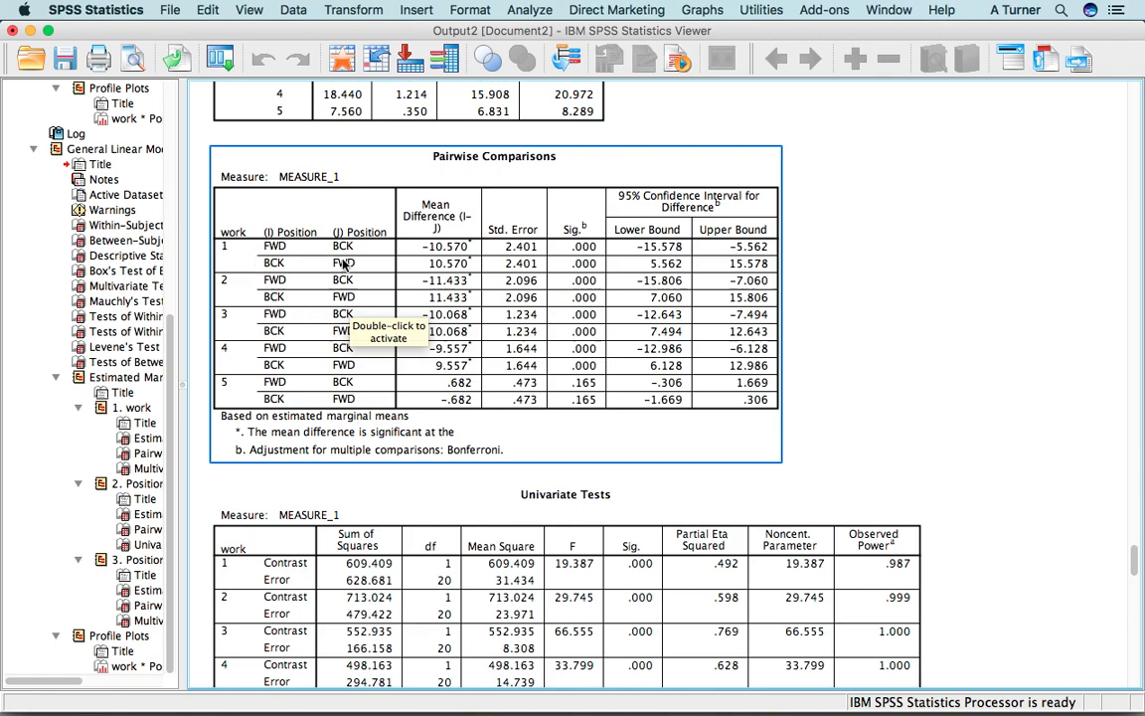
scroll("down", 3)
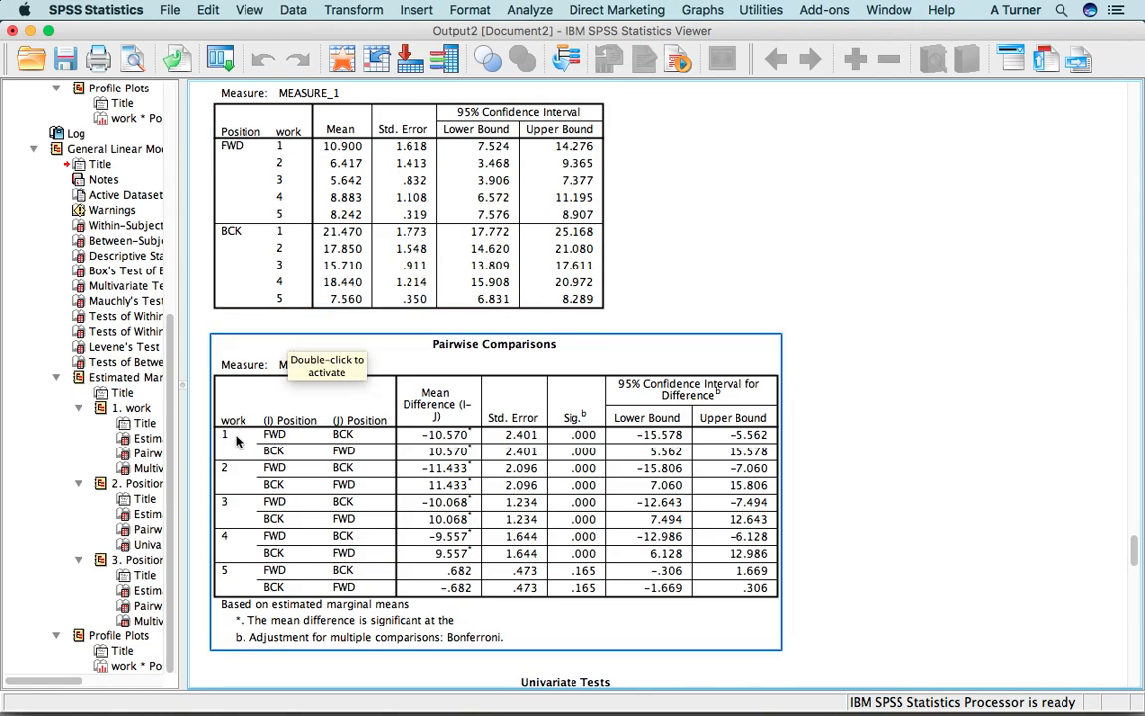
mouse_move(326, 545)
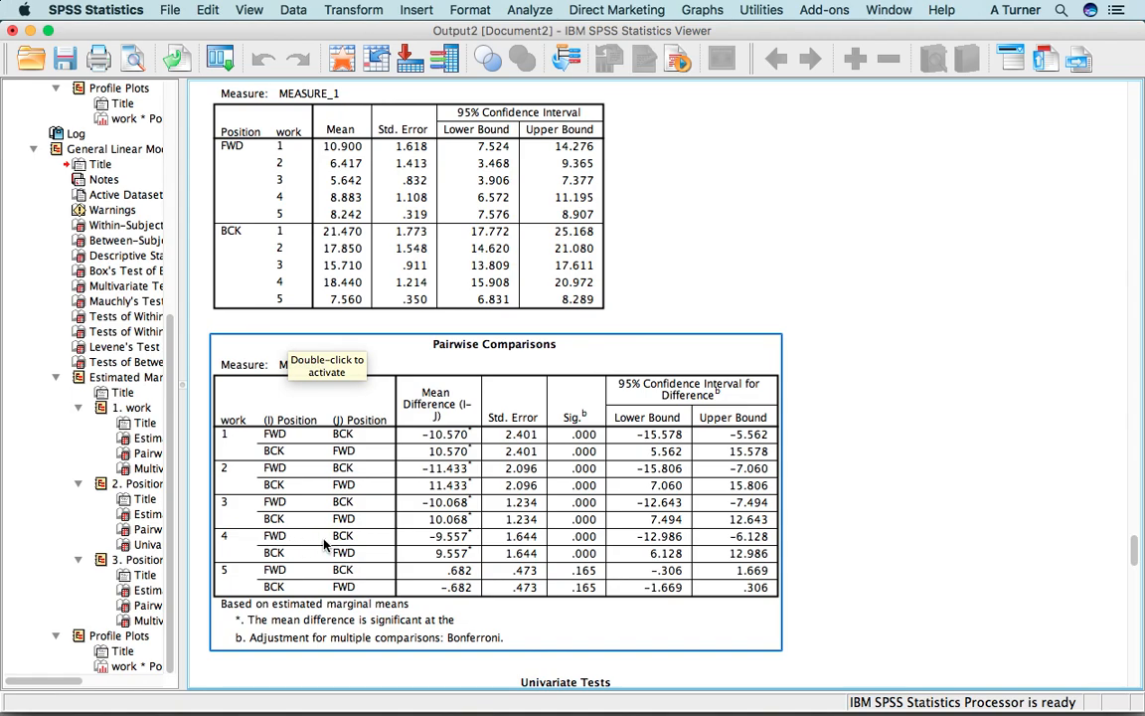
mouse_move(596, 574)
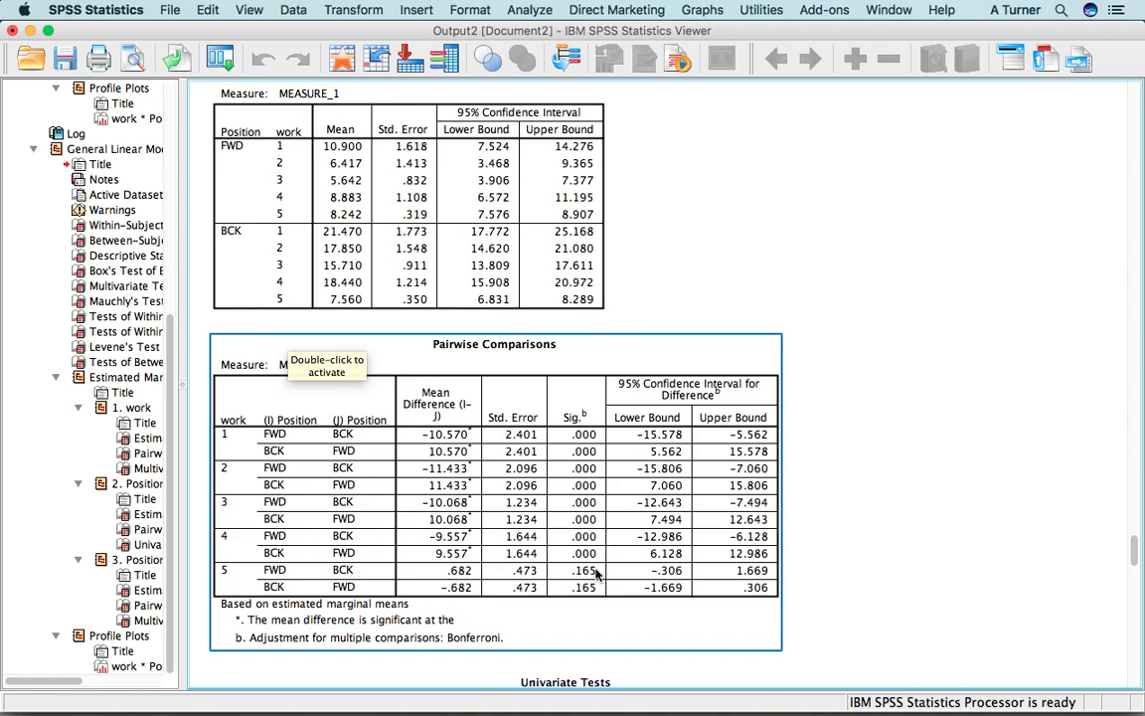
mouse_move(734, 555)
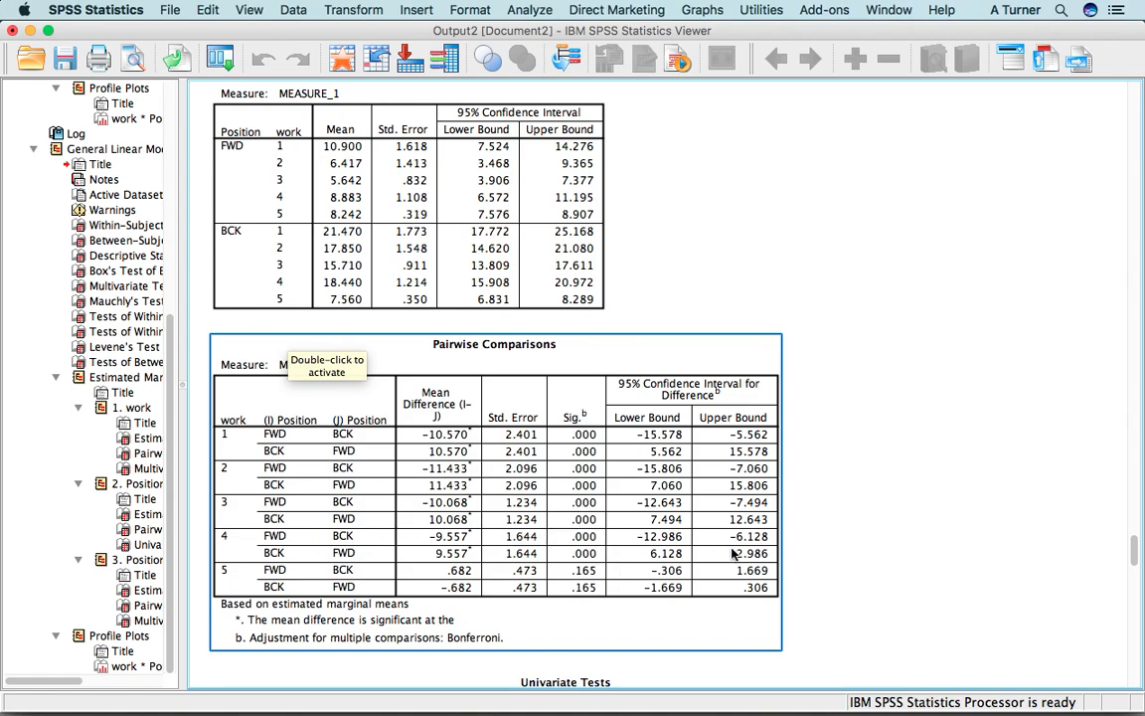
scroll("down", 3)
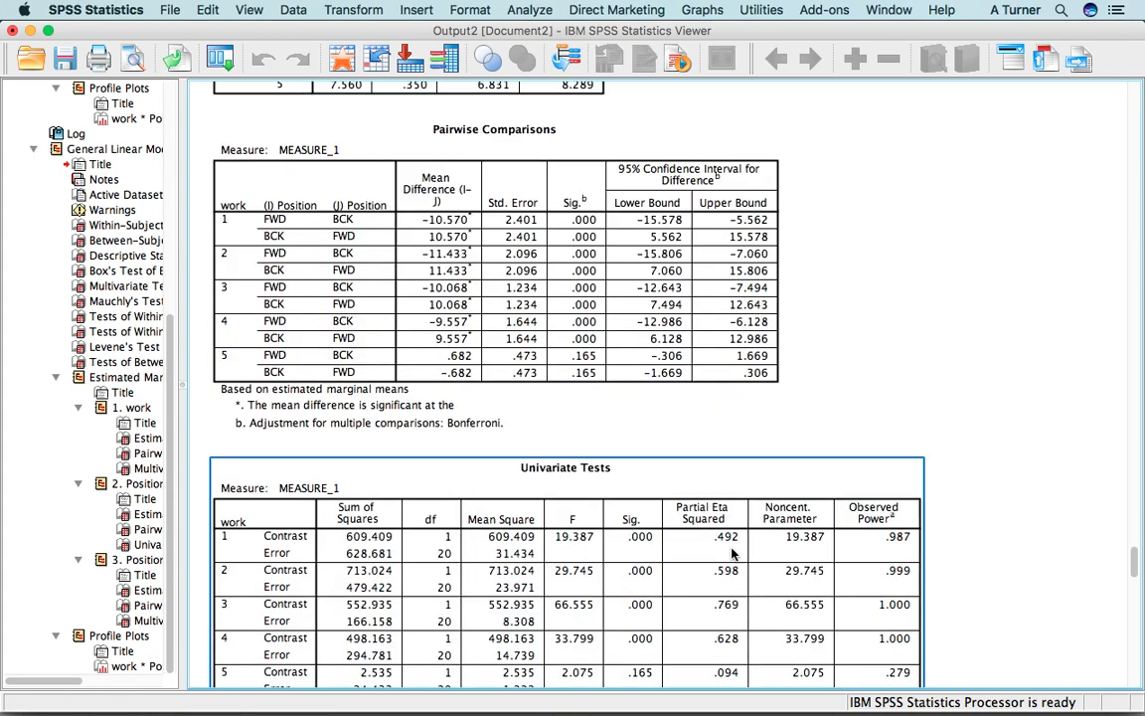
scroll("down", 3)
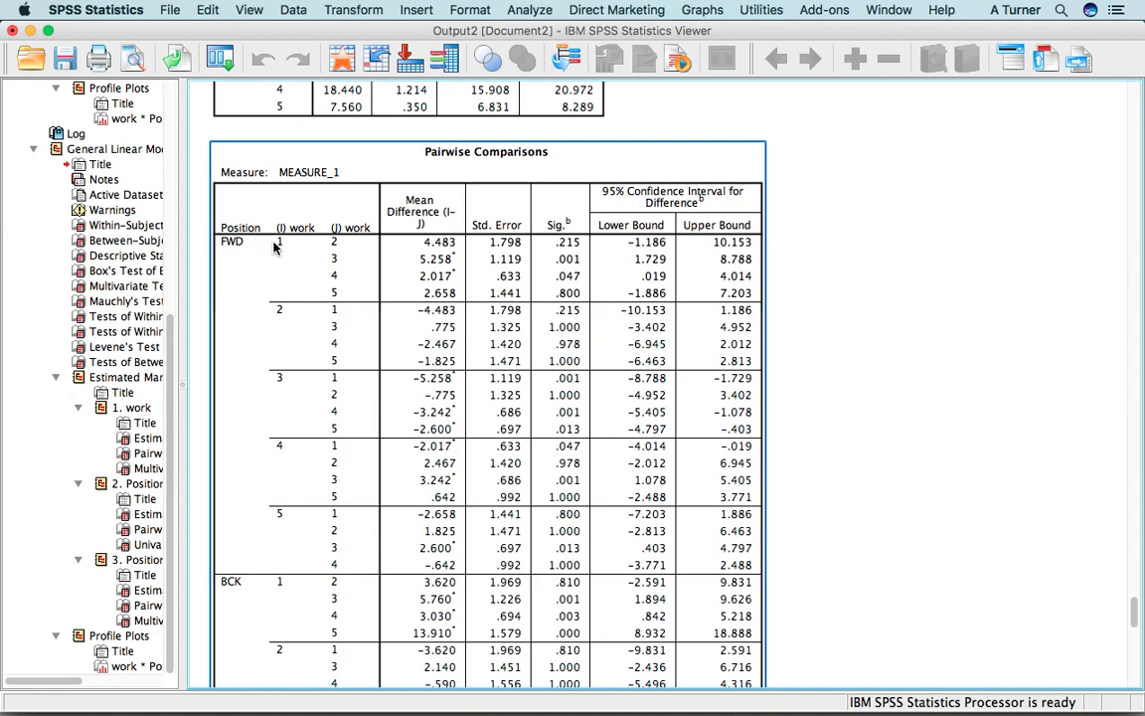
mouse_move(288, 249)
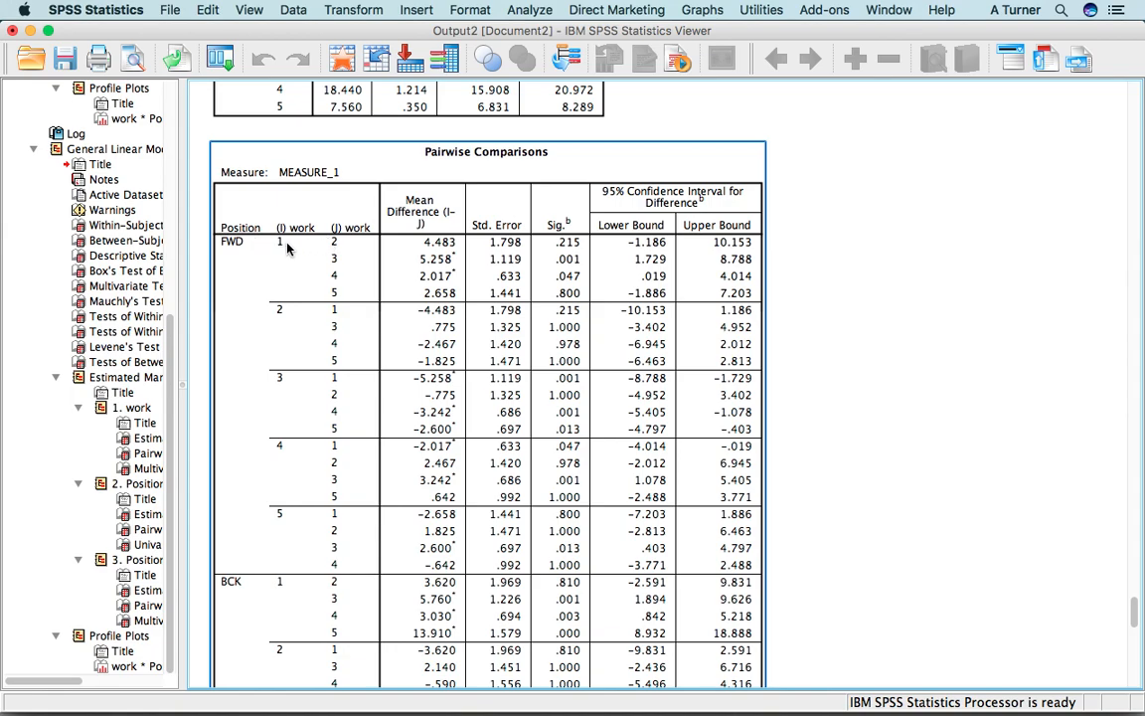
mouse_move(342, 290)
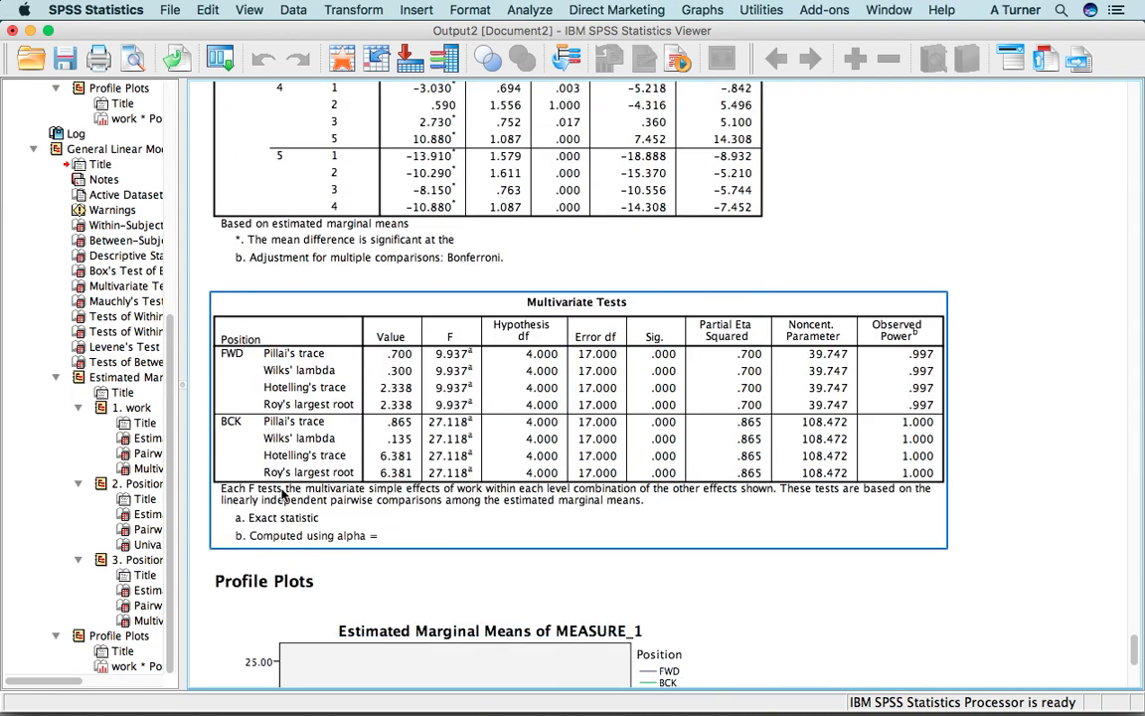
scroll("down", 3)
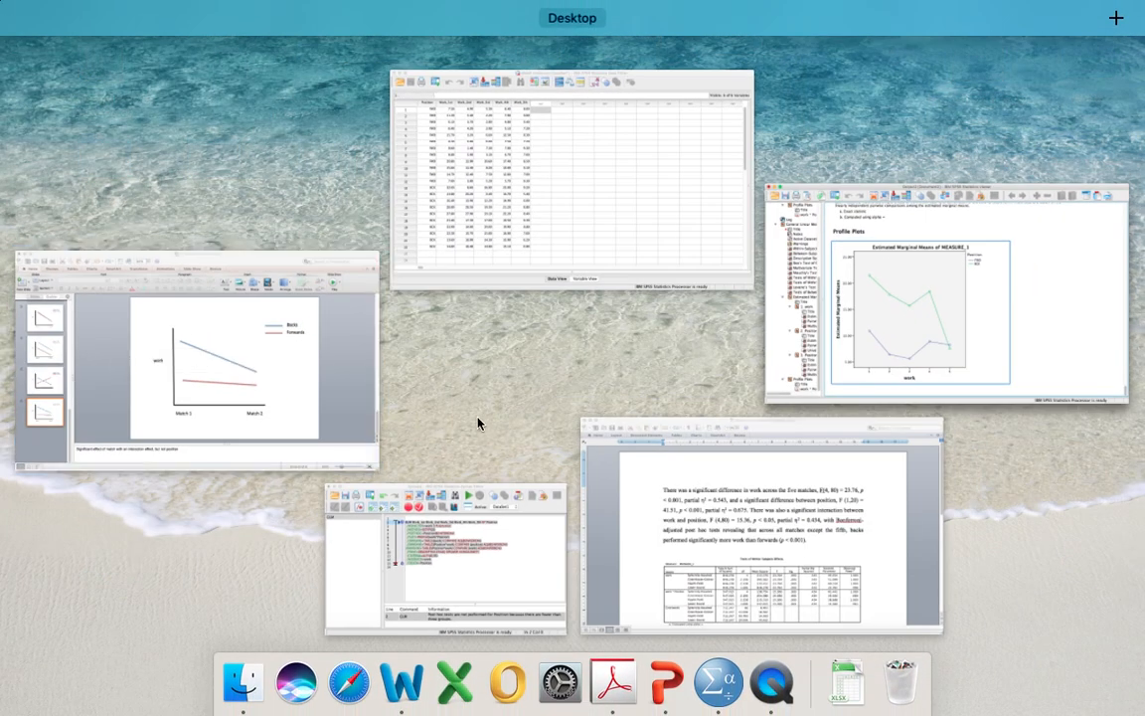
- Bring the Word write-up forward showing work, position and interaction effects with the effects table
left_click(759, 526)
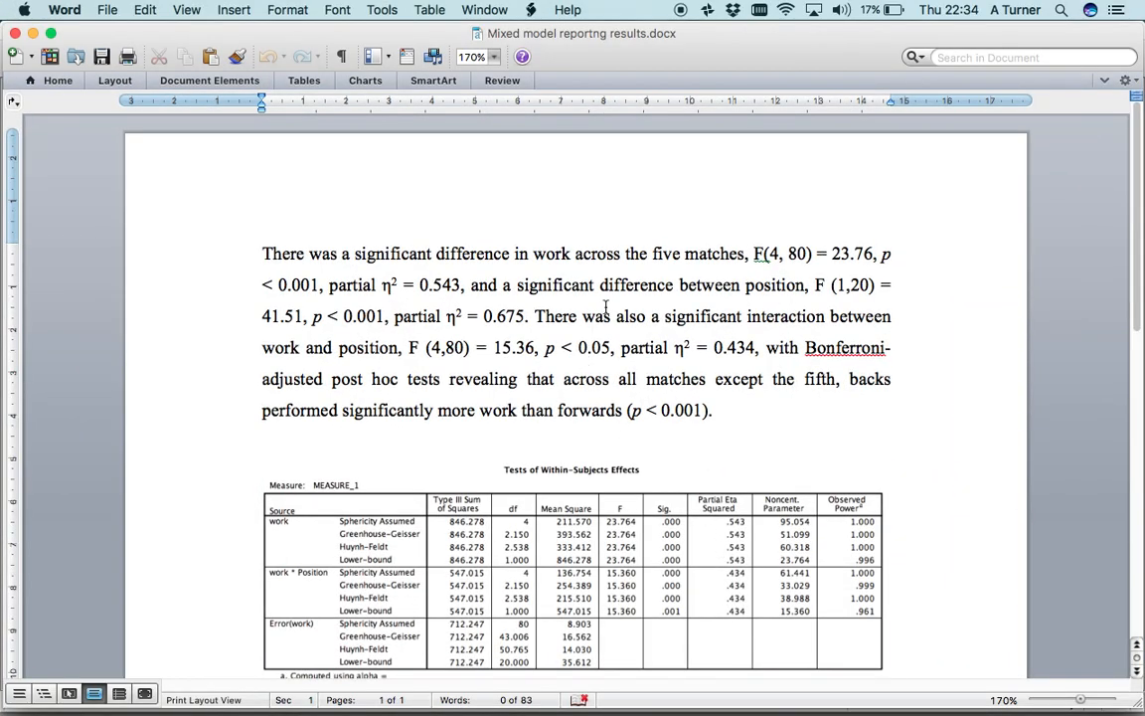
mouse_move(850, 442)
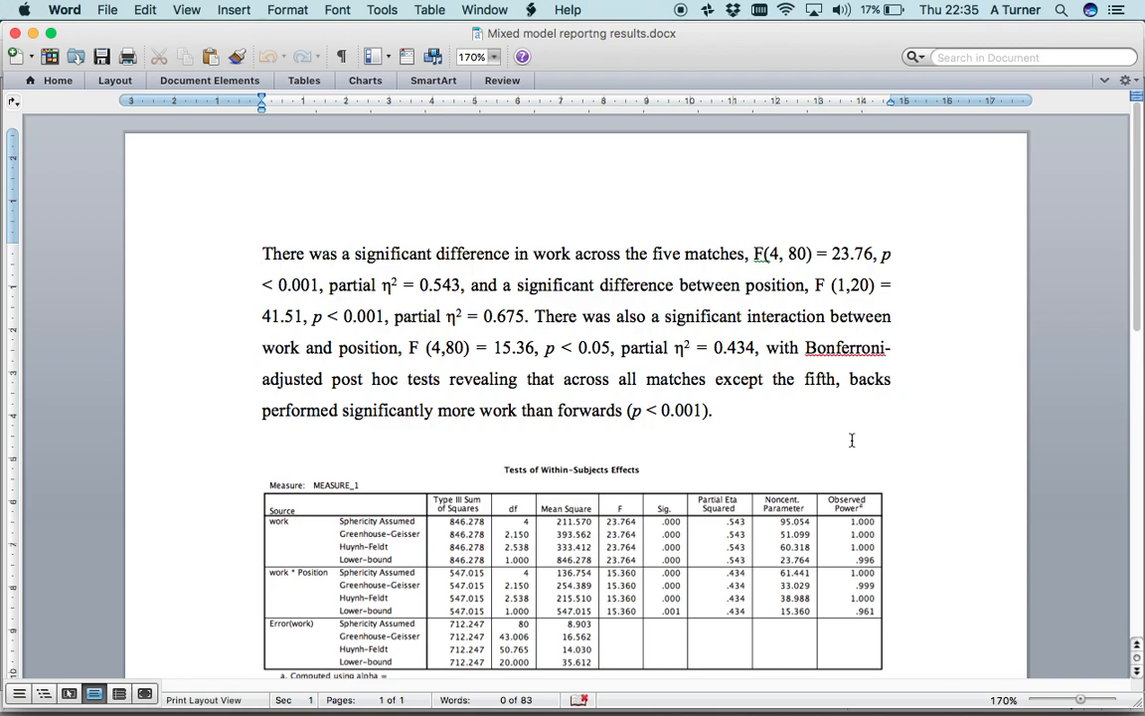
left_click(263, 252)
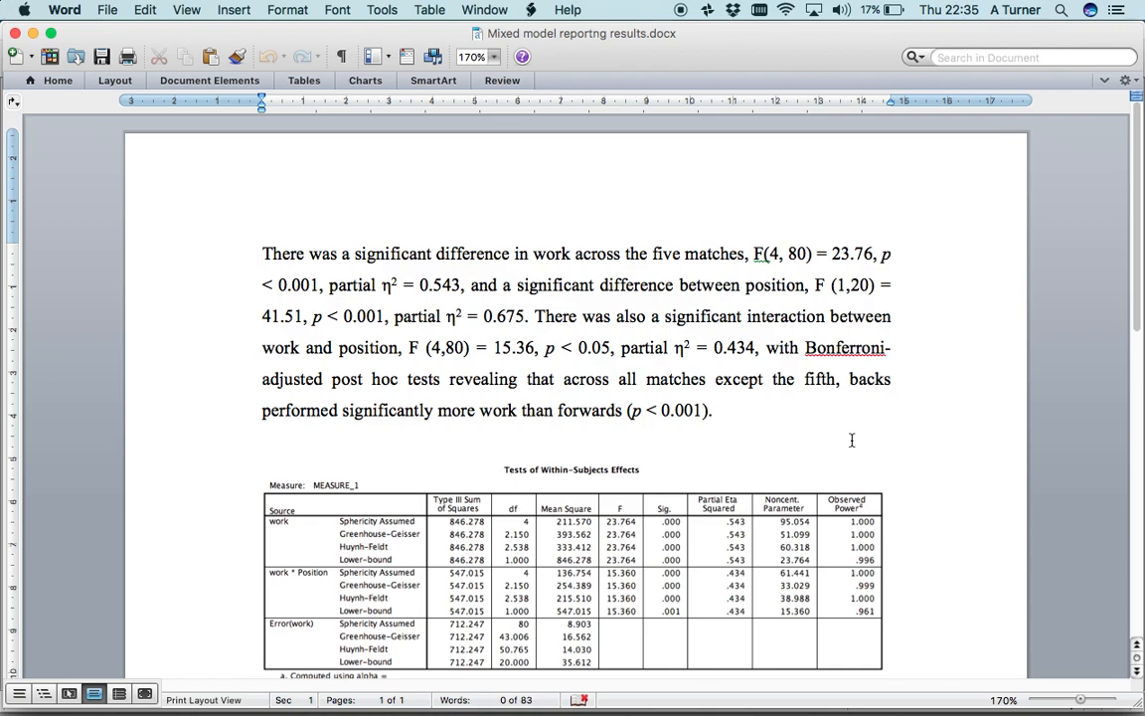
left_click(263, 254)
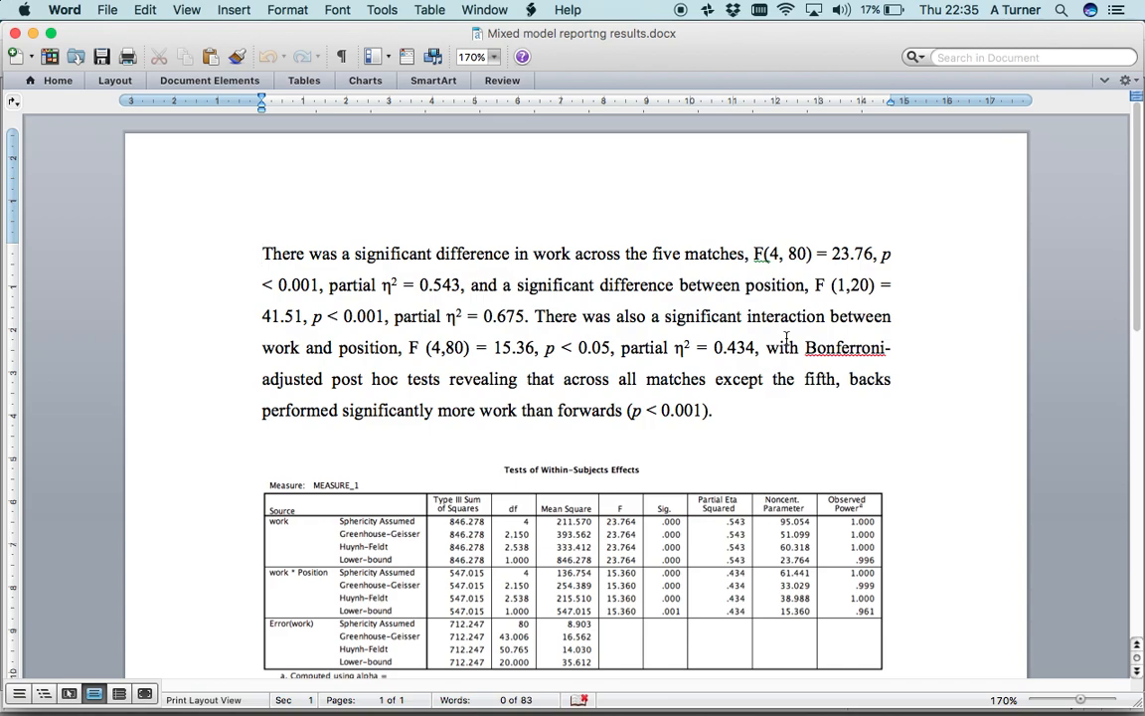
left_click(263, 254)
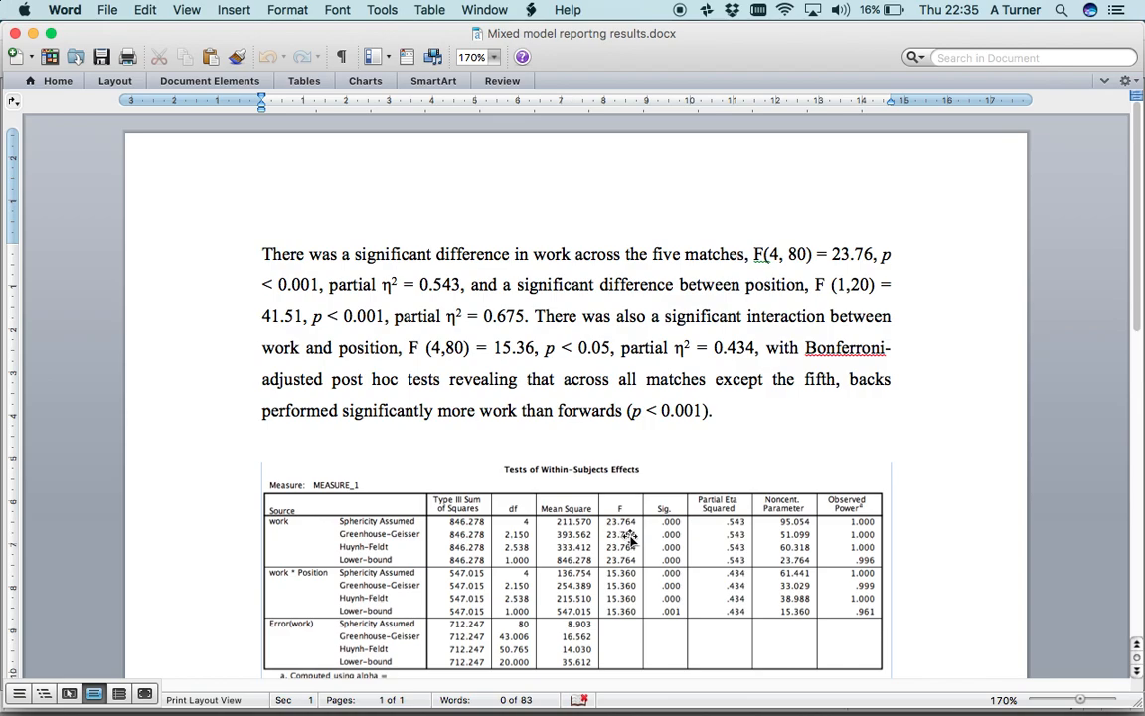
mouse_move(688, 545)
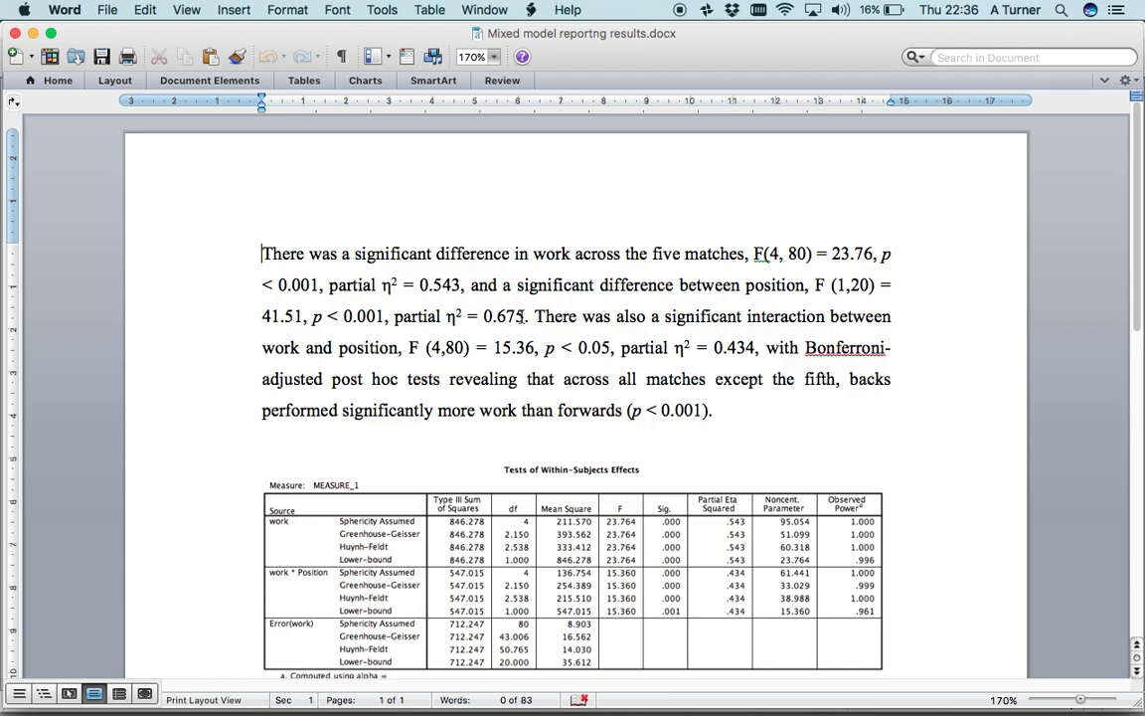
mouse_move(771, 289)
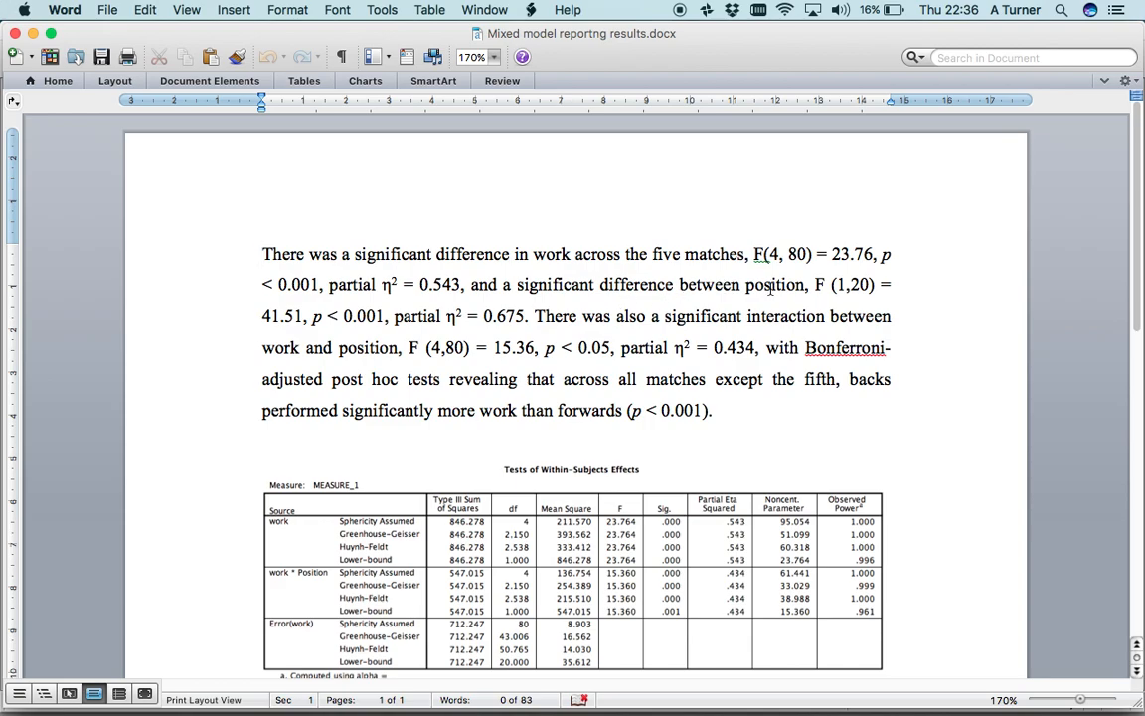
scroll("down", 3)
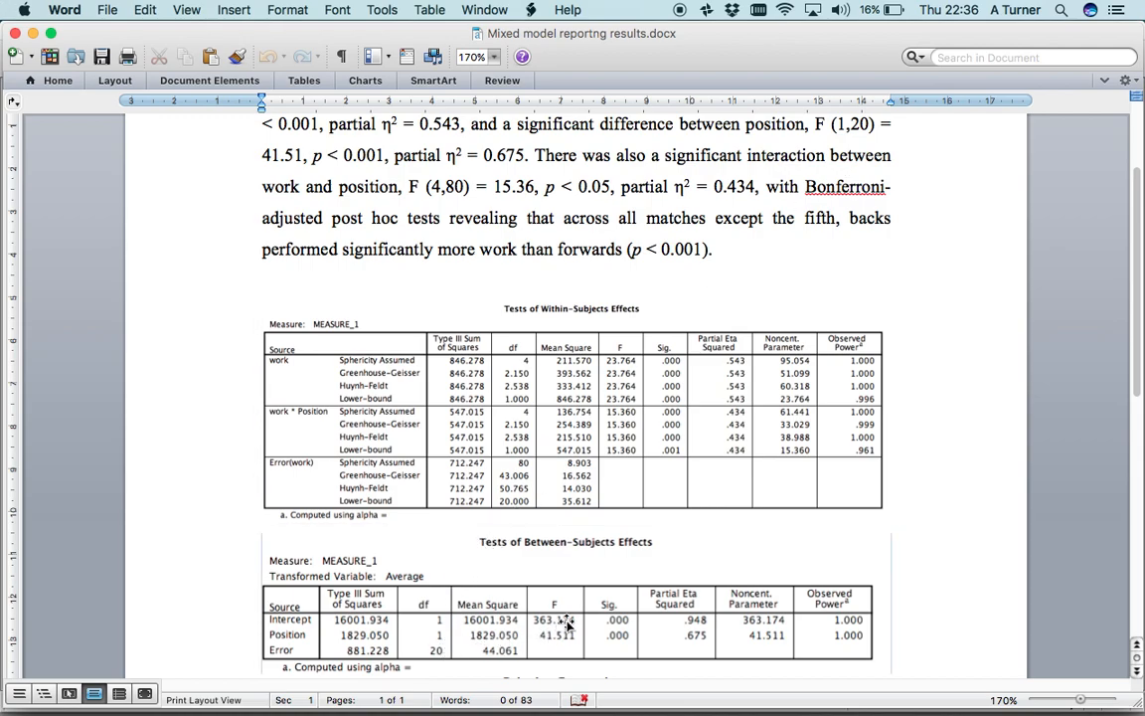
mouse_move(565, 640)
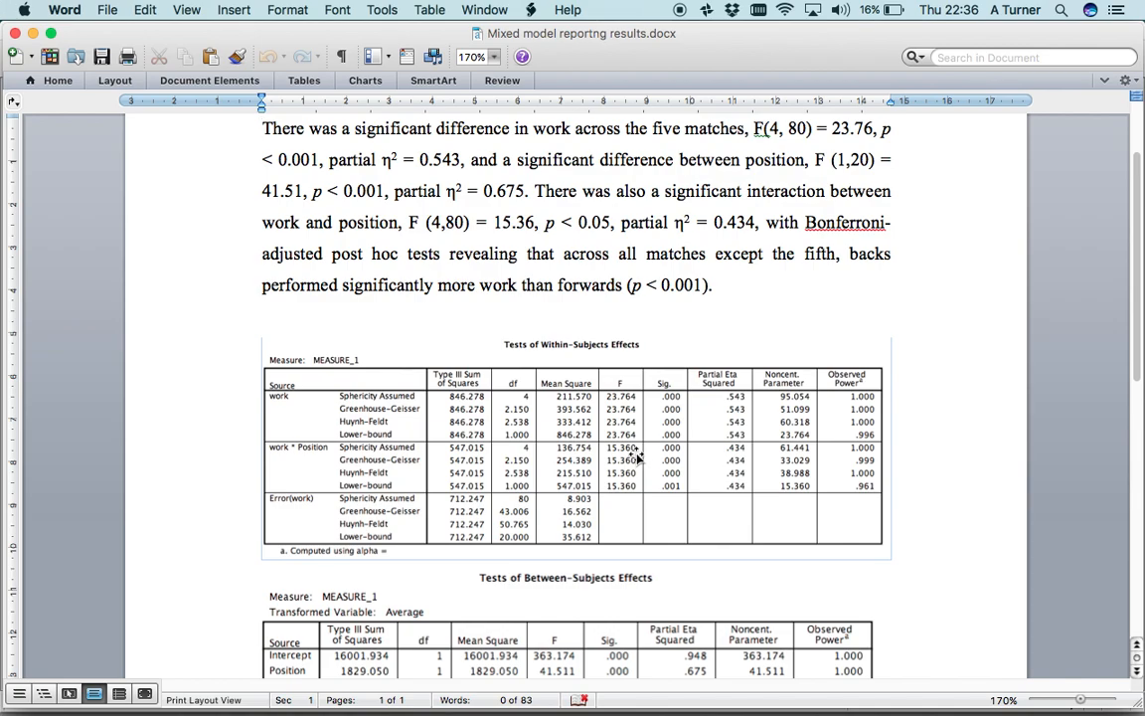
scroll("down", 3)
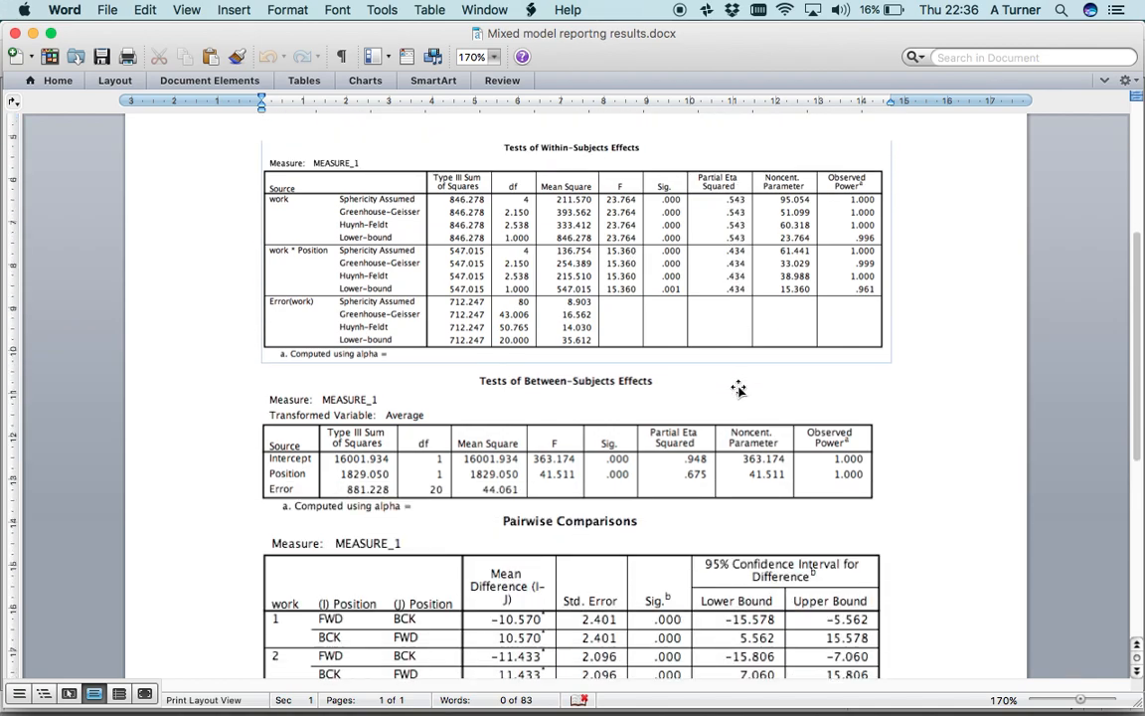
scroll("down", 3)
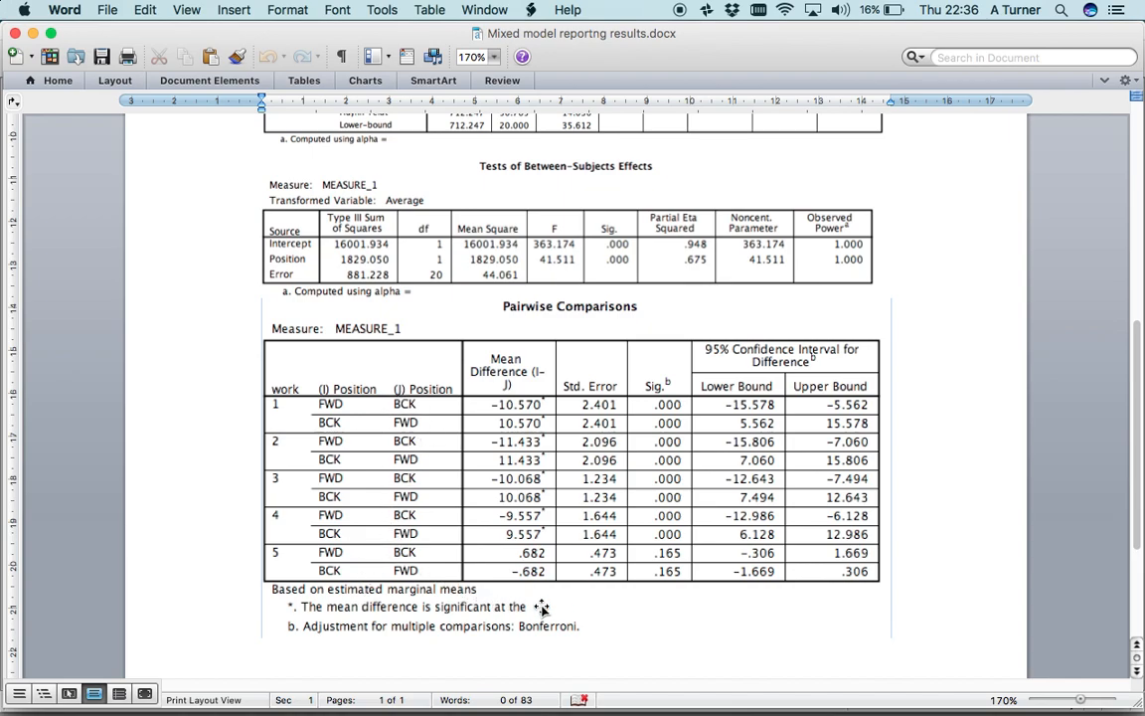
scroll("down", 3)
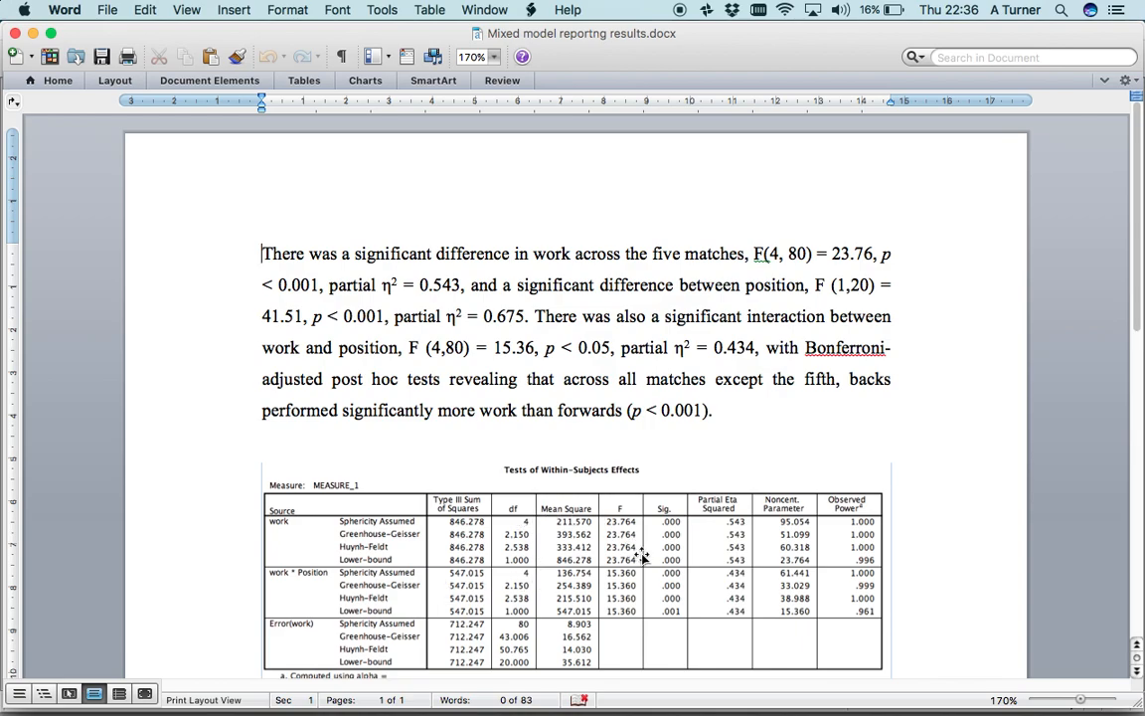
mouse_move(675, 576)
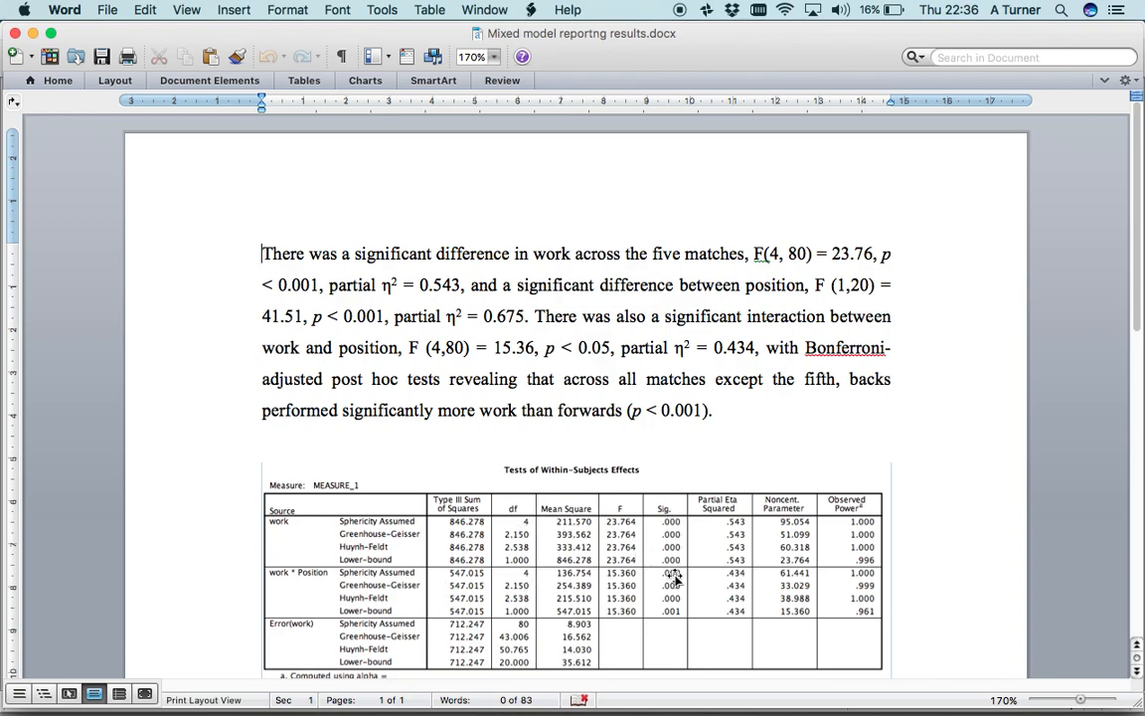
scroll("down", 3)
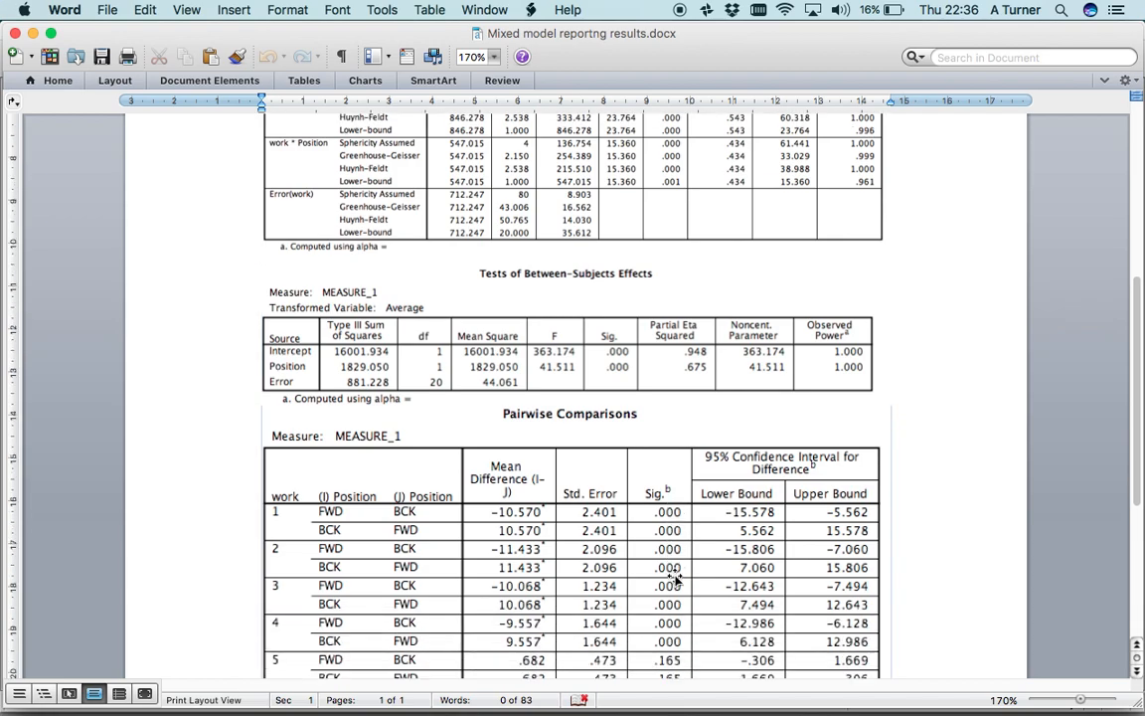